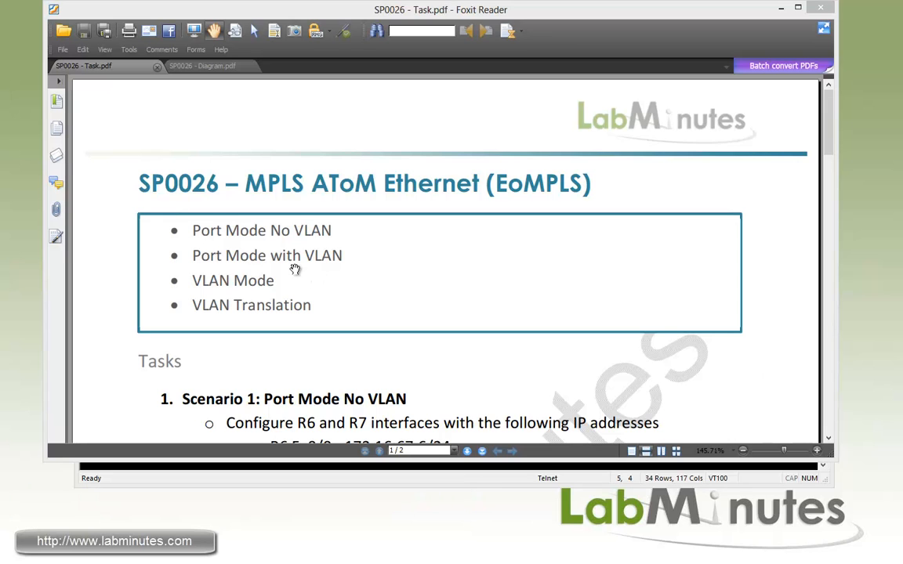
{"action": "mouse_move", "coordinate": [260, 327]}
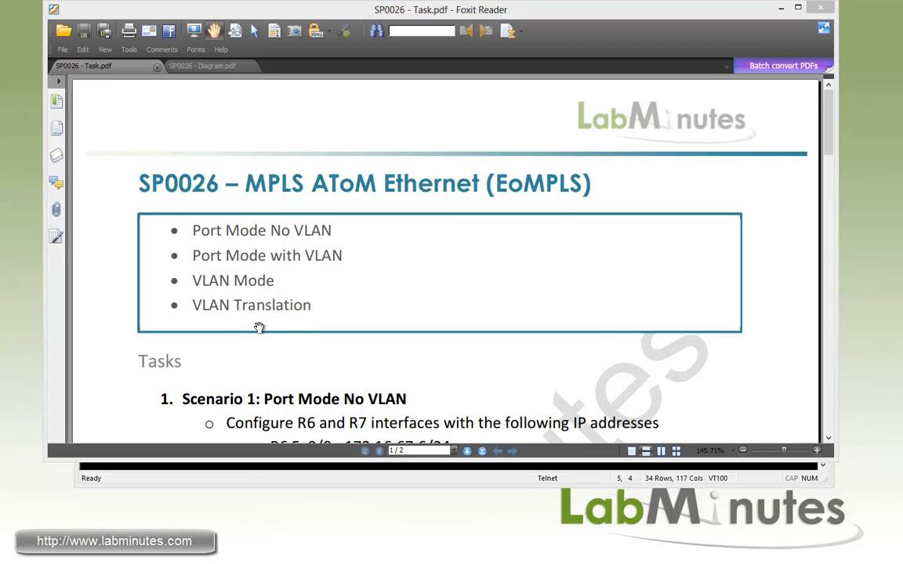
Switch to the SP0026 topology diagram showing routers R1 through R9.
{"action": "left_click", "coordinate": [201, 65]}
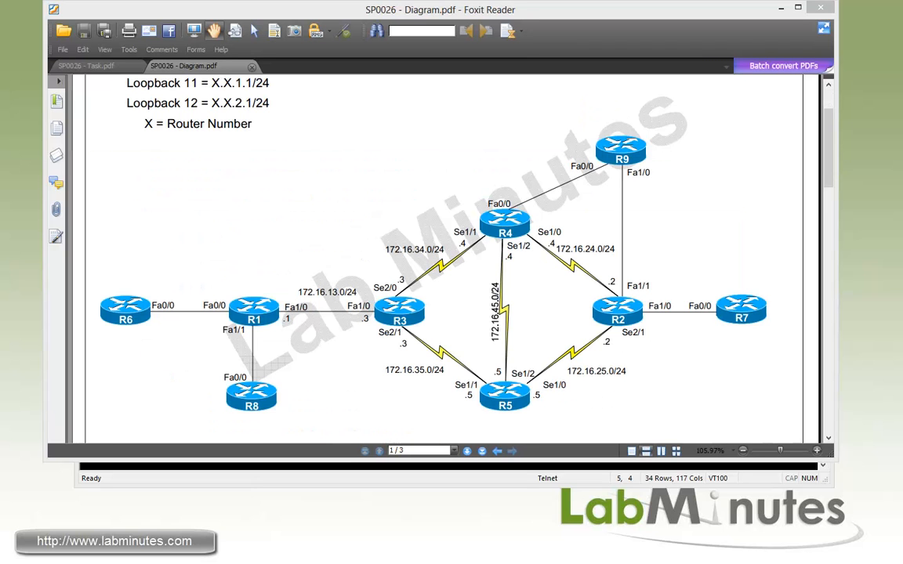
{"action": "mouse_move", "coordinate": [548, 318]}
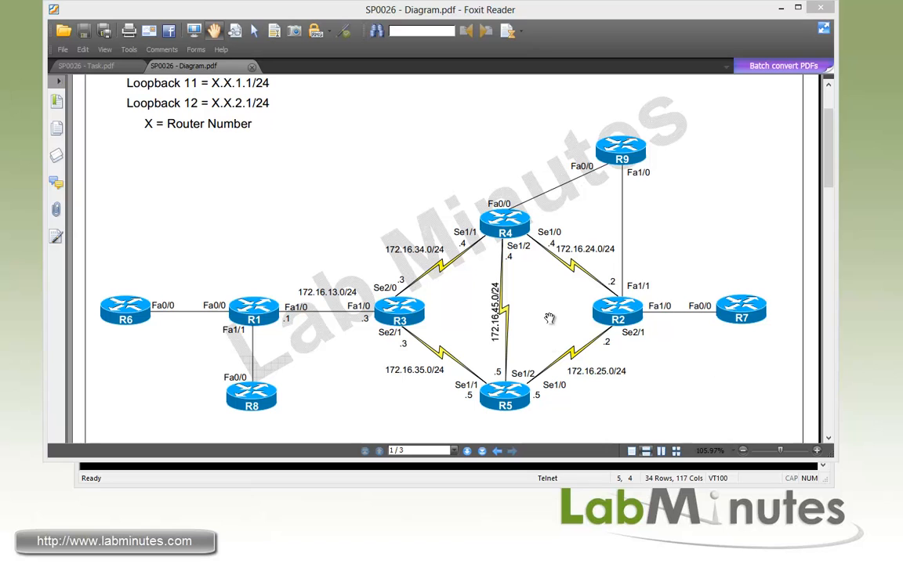
{"action": "mouse_move", "coordinate": [536, 320]}
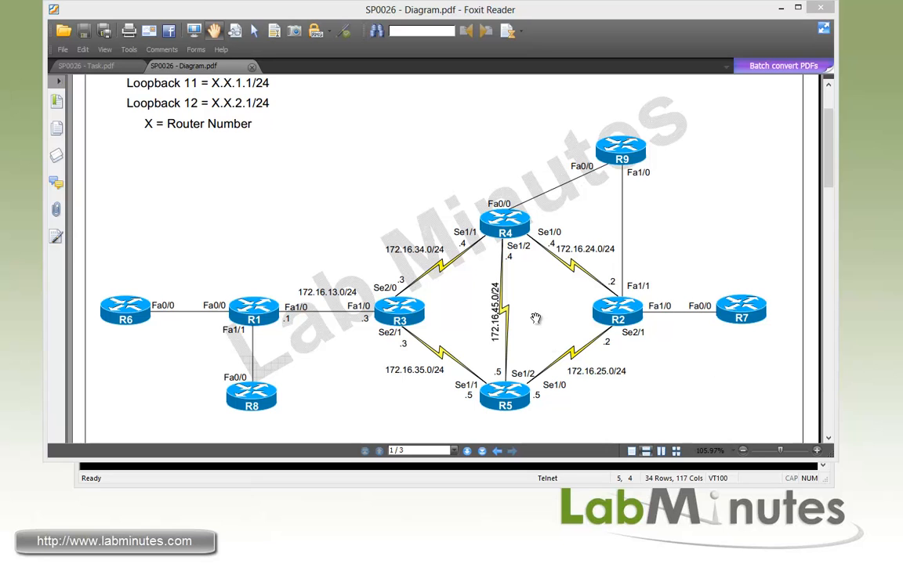
{"action": "mouse_move", "coordinate": [478, 327]}
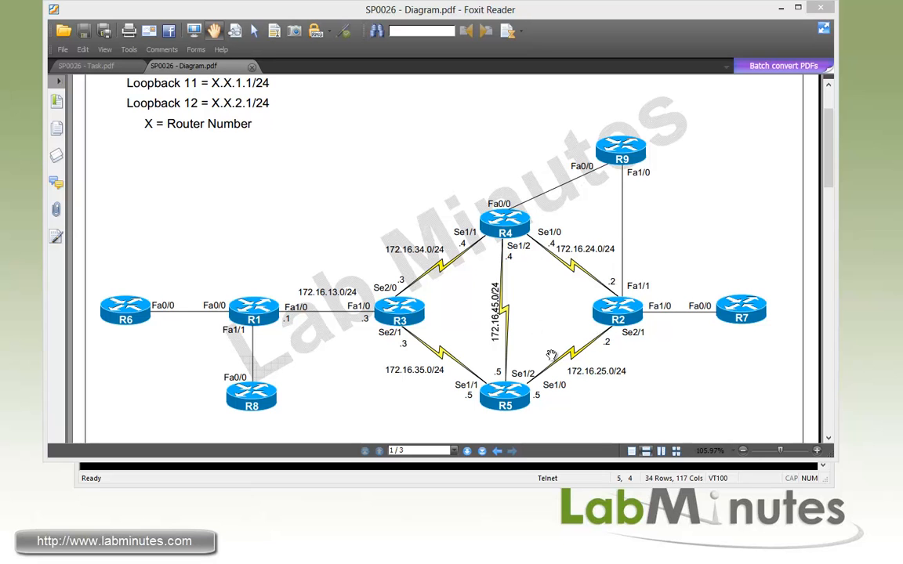
{"action": "mouse_move", "coordinate": [548, 351]}
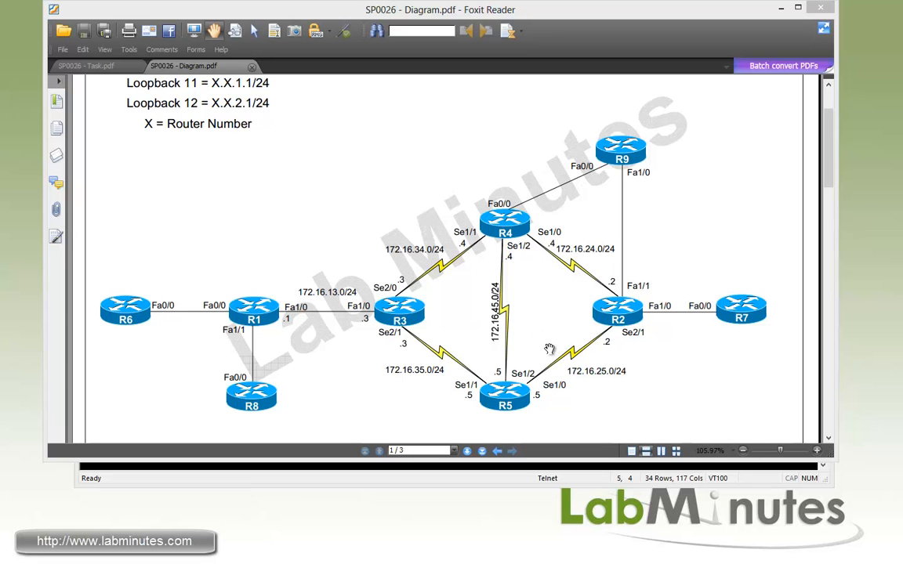
{"action": "mouse_move", "coordinate": [619, 195]}
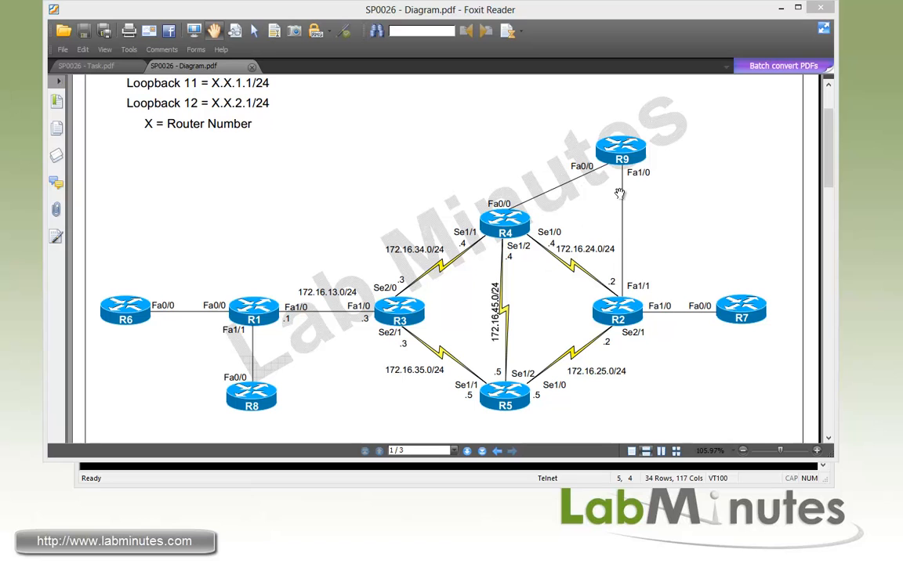
{"action": "mouse_move", "coordinate": [645, 275]}
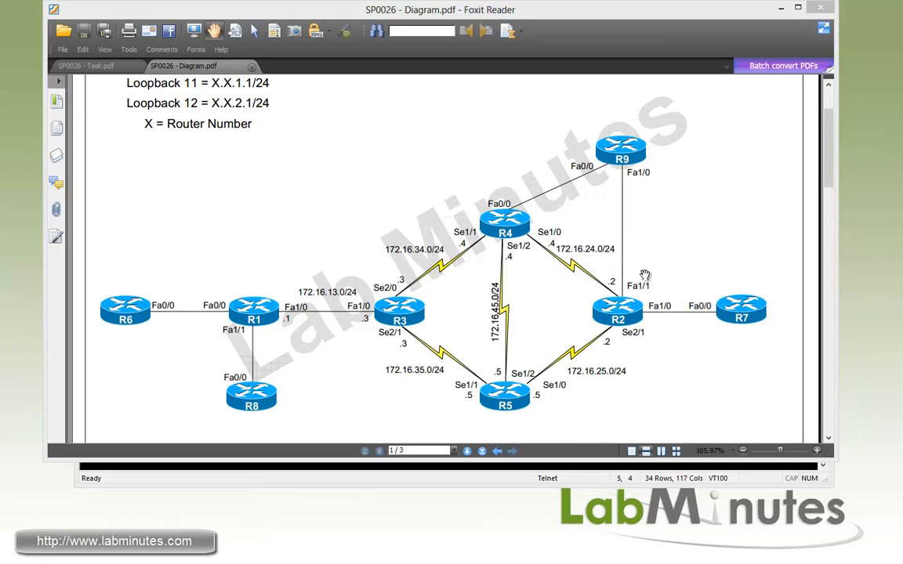
{"action": "mouse_move", "coordinate": [650, 323]}
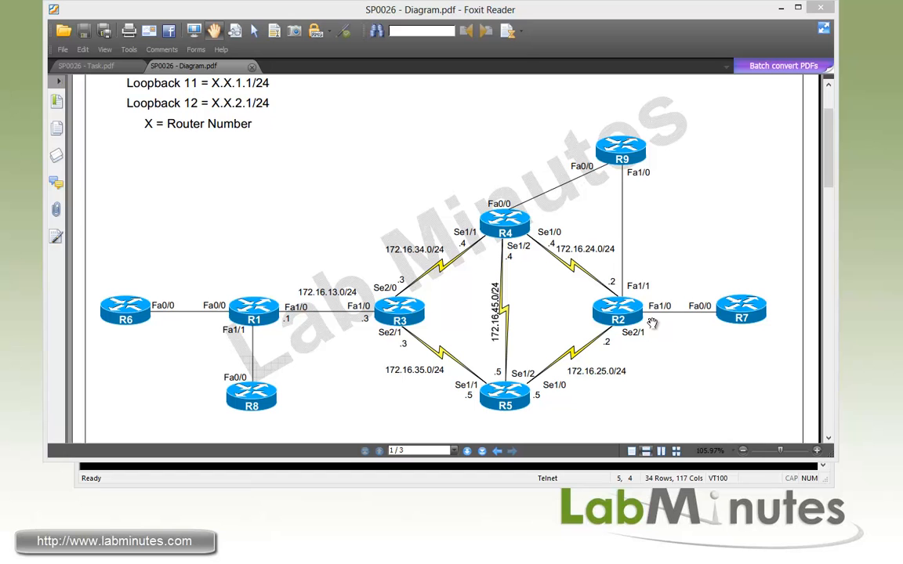
{"action": "mouse_move", "coordinate": [319, 367]}
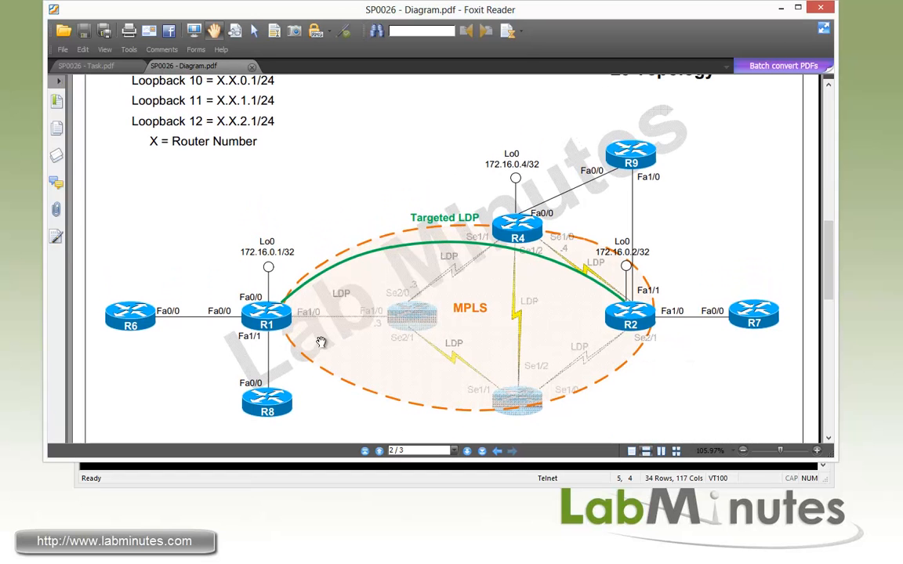
{"action": "mouse_move", "coordinate": [462, 348]}
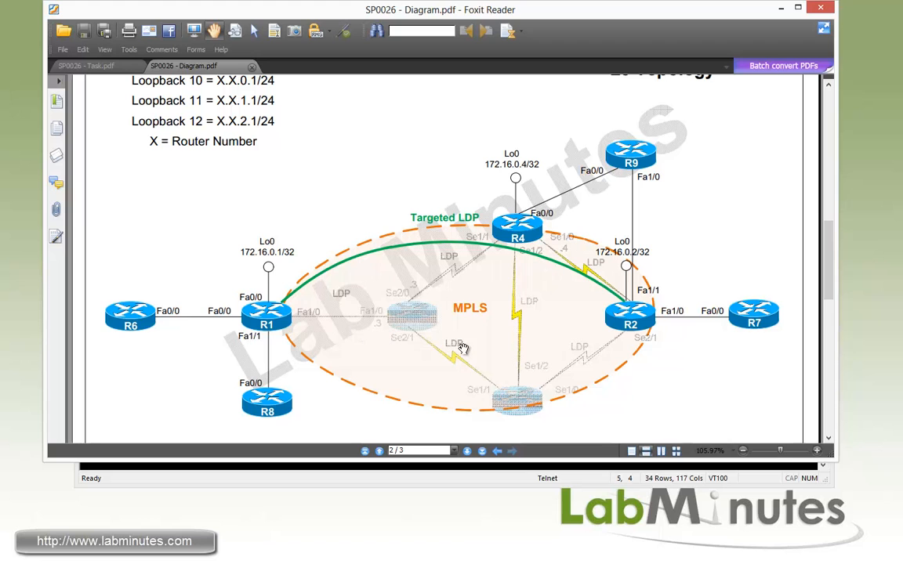
{"action": "mouse_move", "coordinate": [410, 343]}
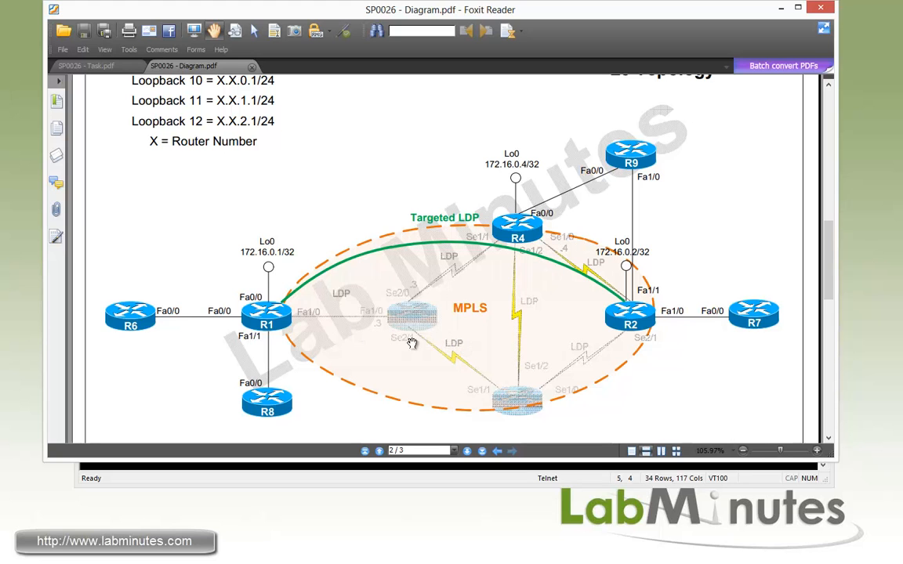
{"action": "mouse_move", "coordinate": [398, 335]}
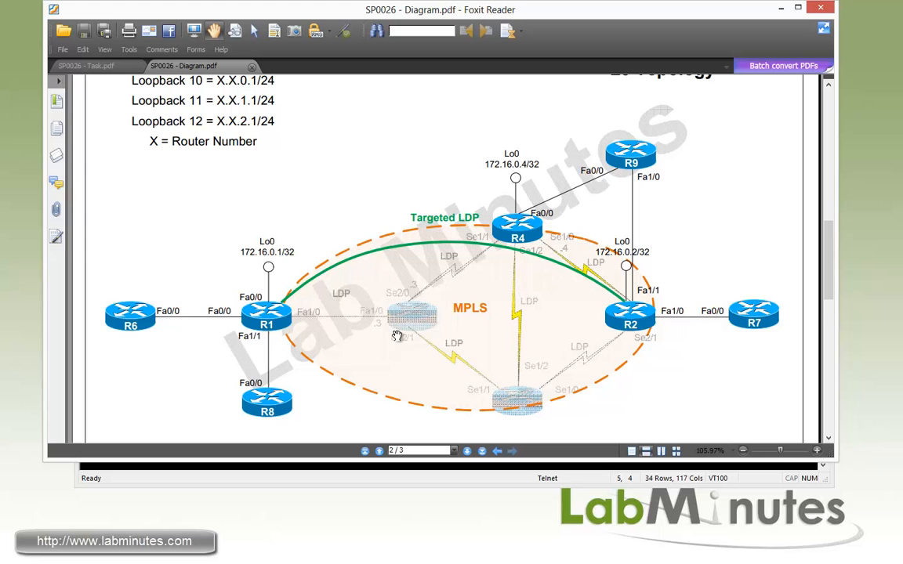
{"action": "mouse_move", "coordinate": [530, 252]}
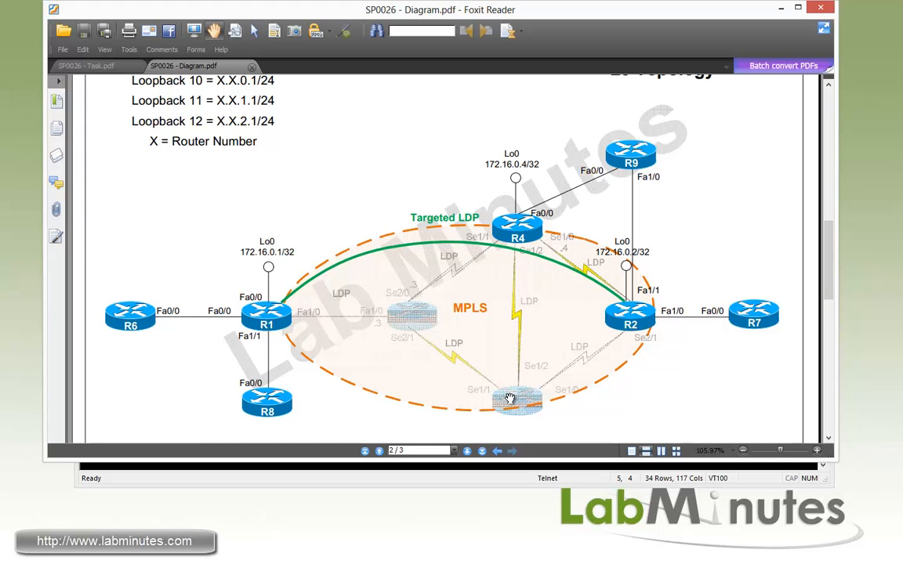
{"action": "mouse_move", "coordinate": [360, 335]}
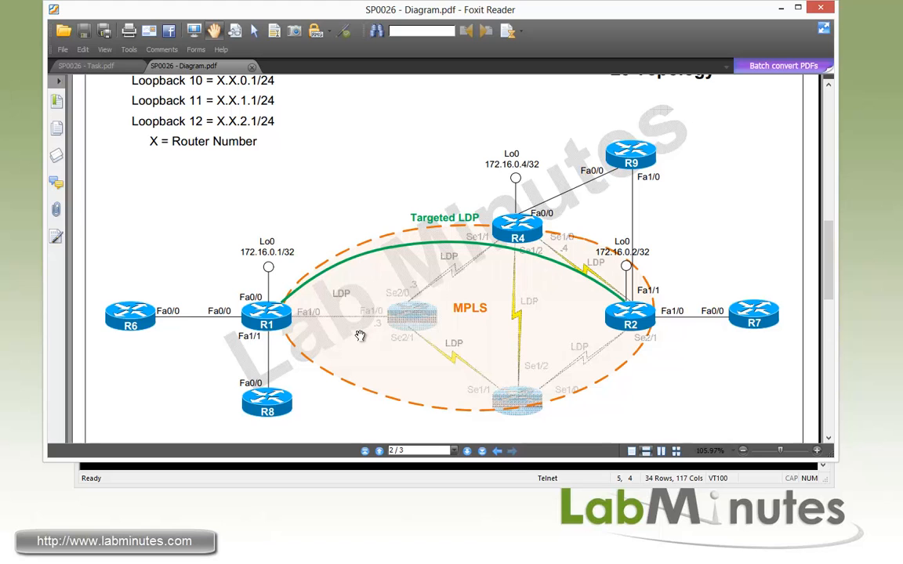
{"action": "mouse_move", "coordinate": [511, 307]}
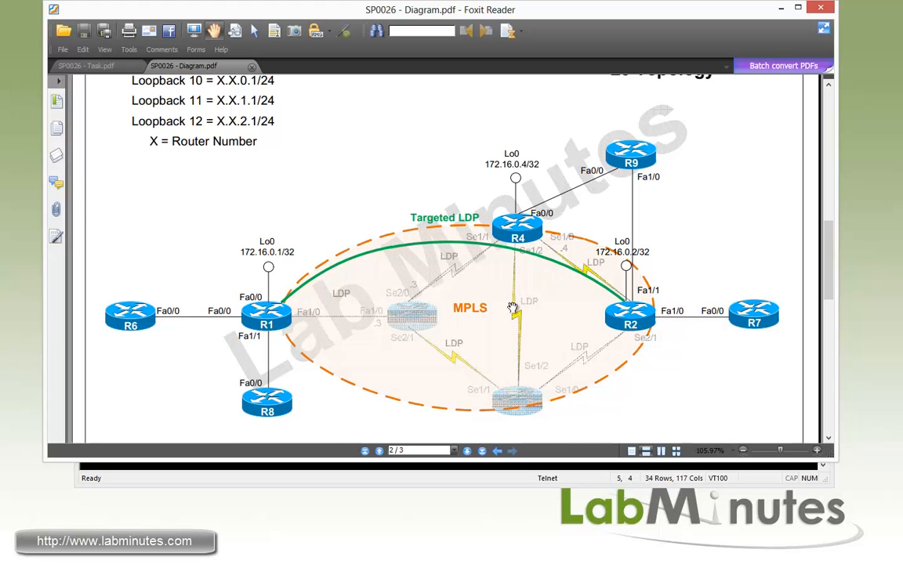
{"action": "mouse_move", "coordinate": [515, 307]}
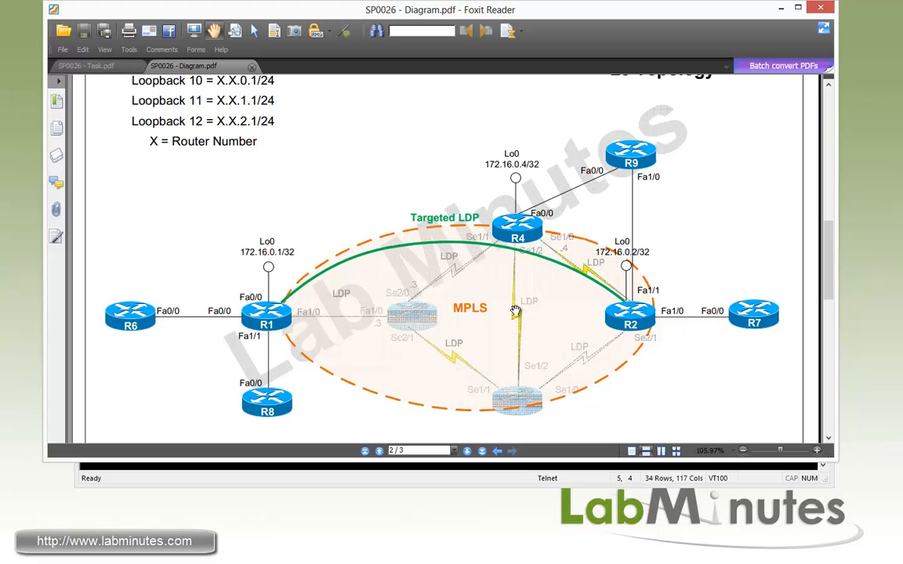
{"action": "mouse_move", "coordinate": [470, 301]}
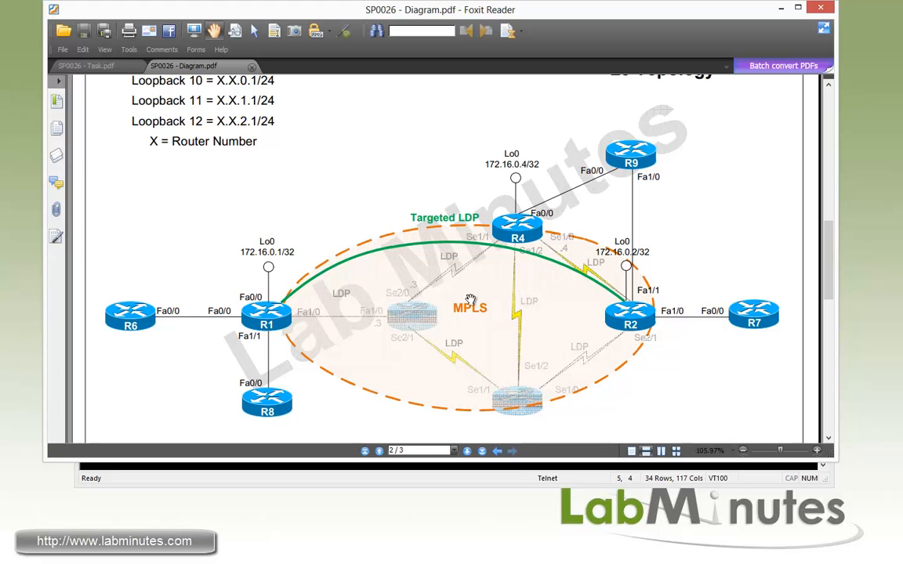
{"action": "mouse_move", "coordinate": [505, 327]}
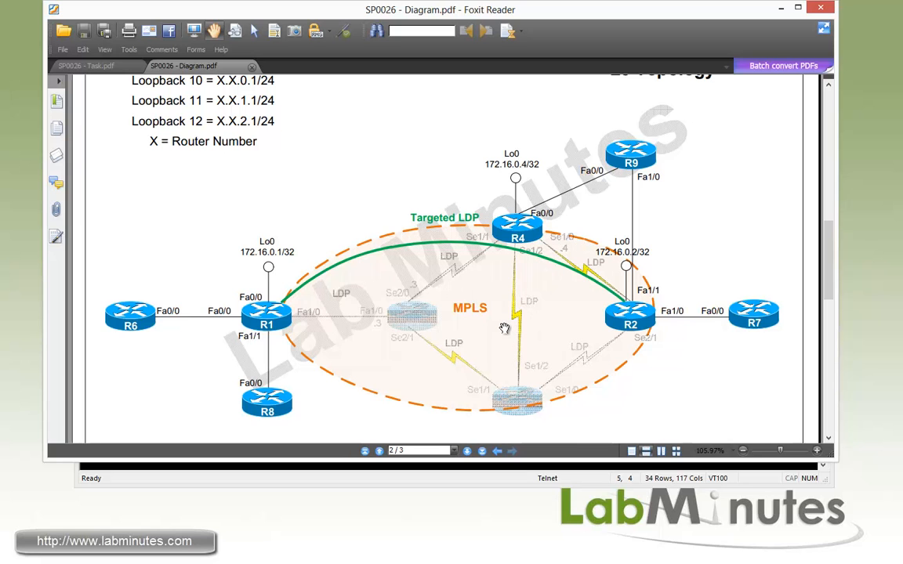
{"action": "mouse_move", "coordinate": [494, 328]}
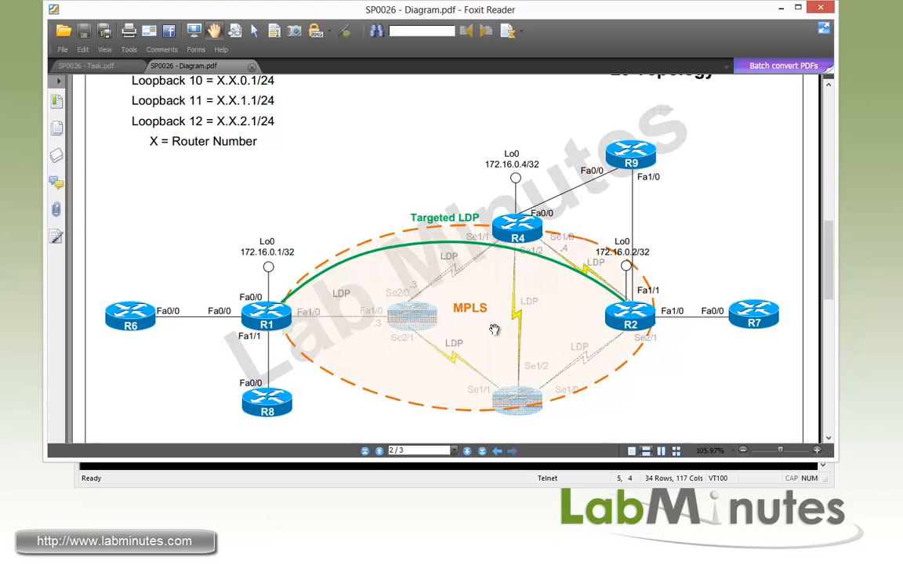
{"action": "mouse_move", "coordinate": [410, 336]}
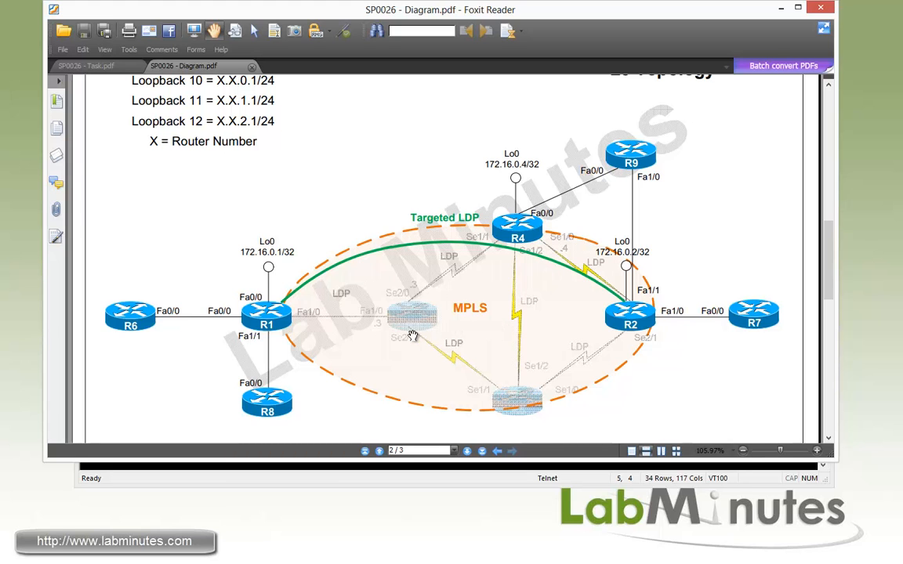
{"action": "mouse_move", "coordinate": [323, 330]}
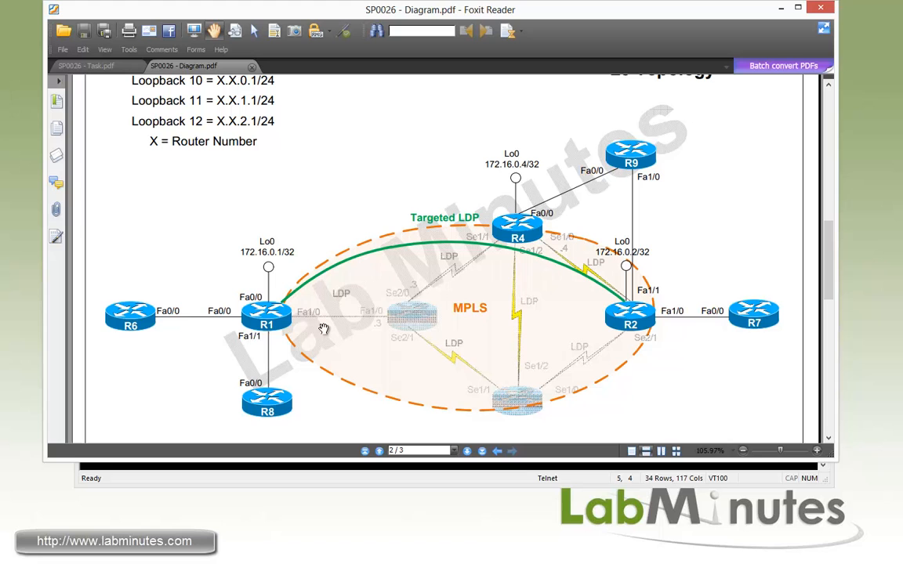
{"action": "mouse_move", "coordinate": [554, 347]}
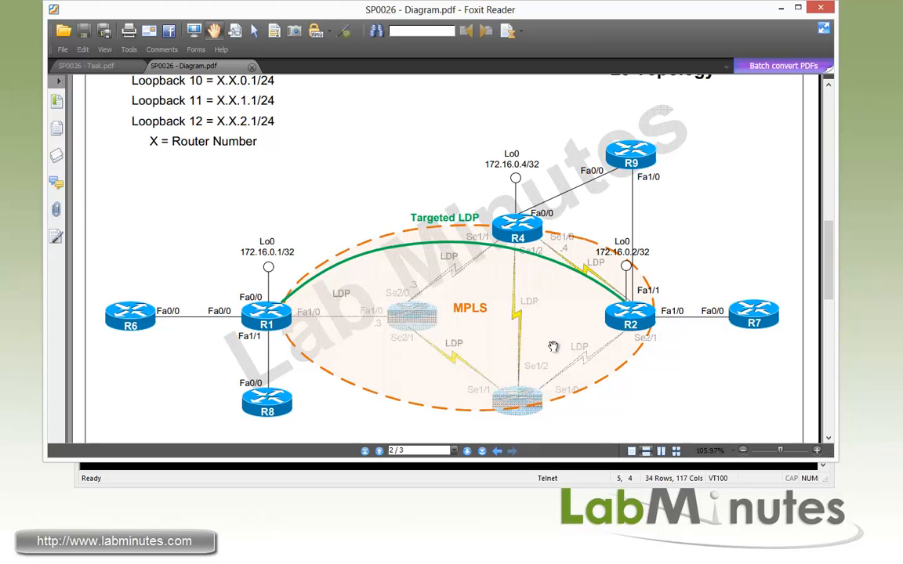
{"action": "mouse_move", "coordinate": [526, 348]}
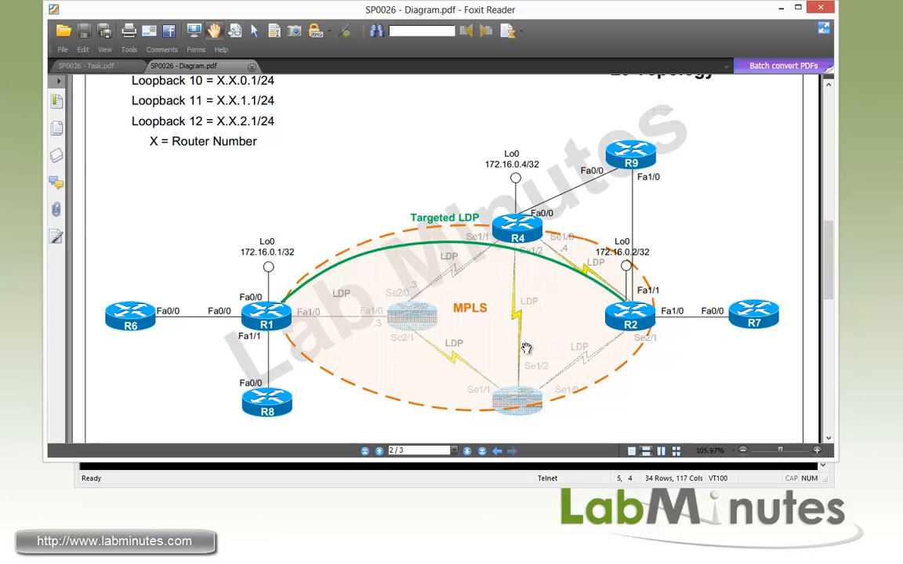
{"action": "mouse_move", "coordinate": [520, 337]}
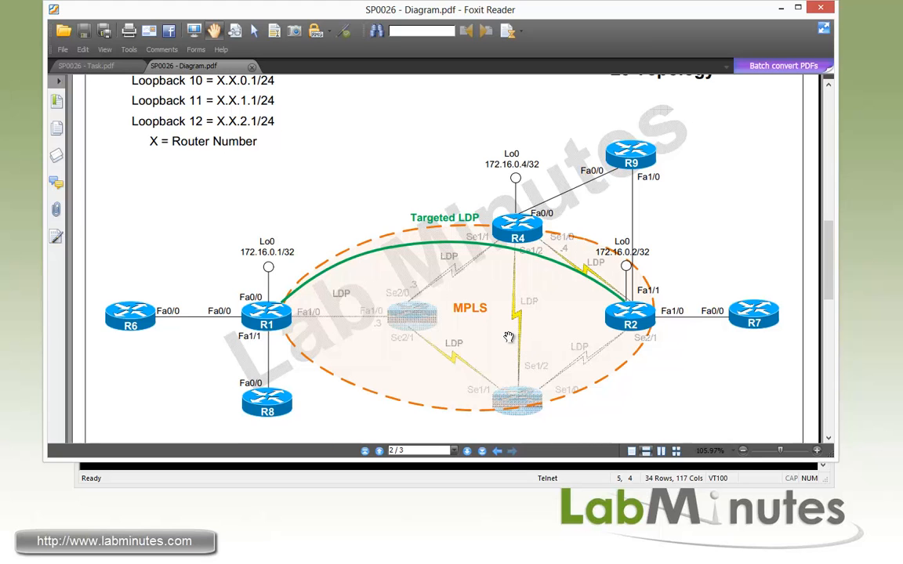
{"action": "mouse_move", "coordinate": [498, 327]}
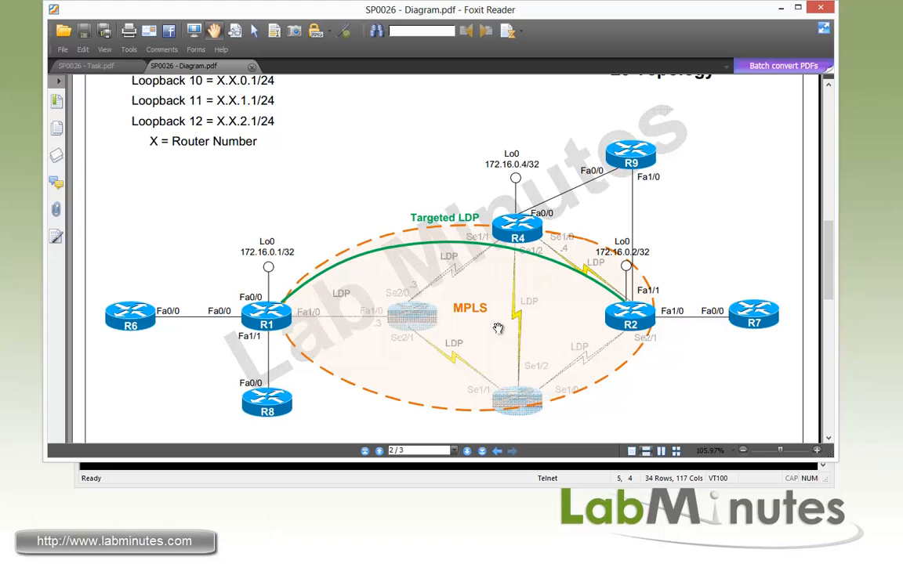
{"action": "mouse_move", "coordinate": [473, 326]}
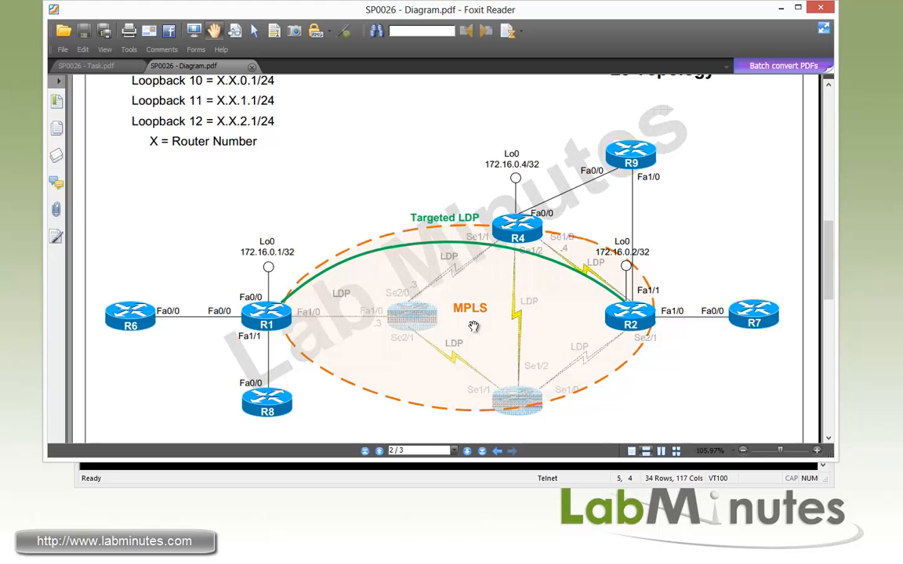
{"action": "mouse_move", "coordinate": [458, 320]}
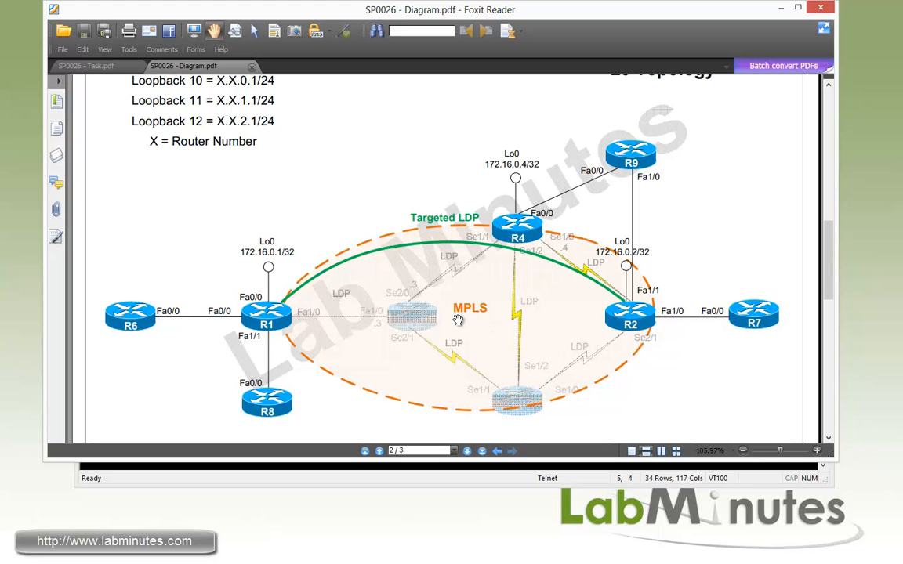
{"action": "mouse_move", "coordinate": [432, 316]}
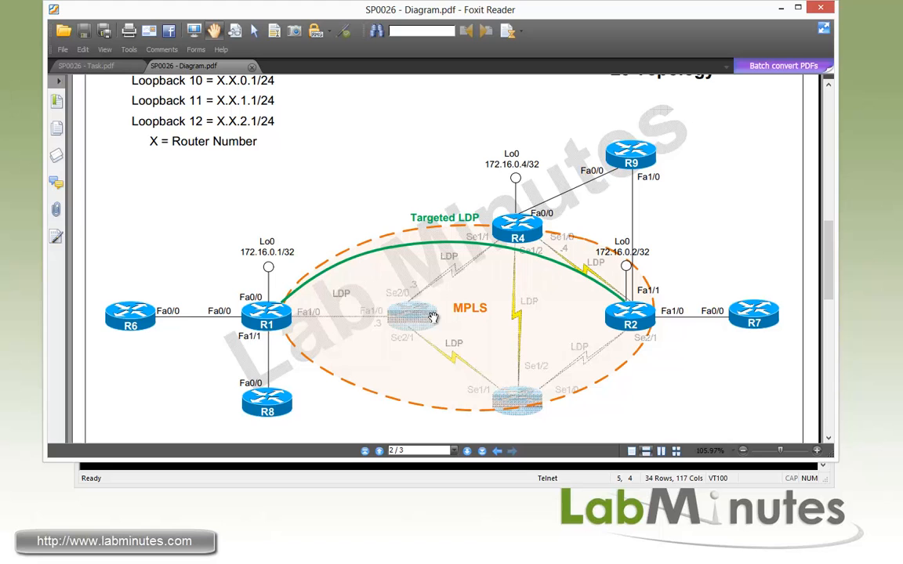
{"action": "mouse_move", "coordinate": [405, 307]}
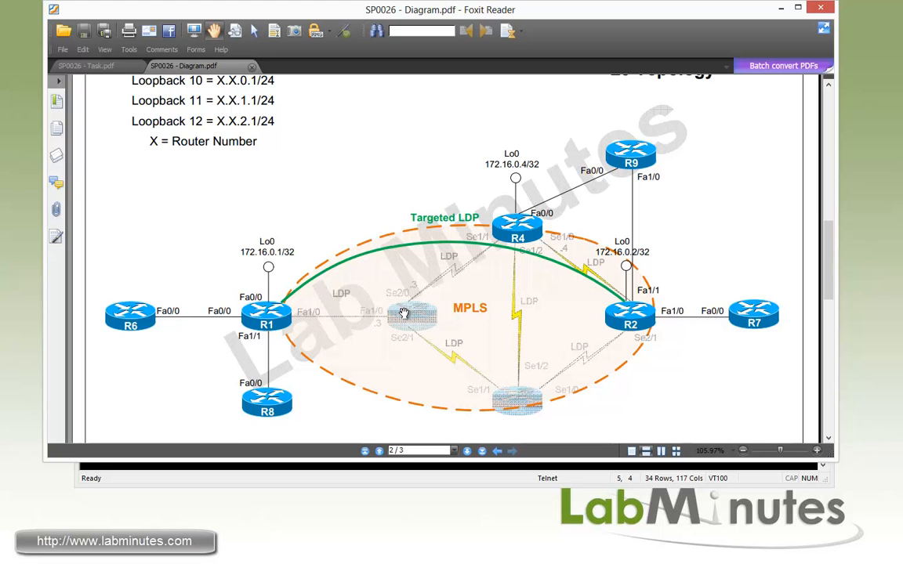
{"action": "mouse_move", "coordinate": [445, 316]}
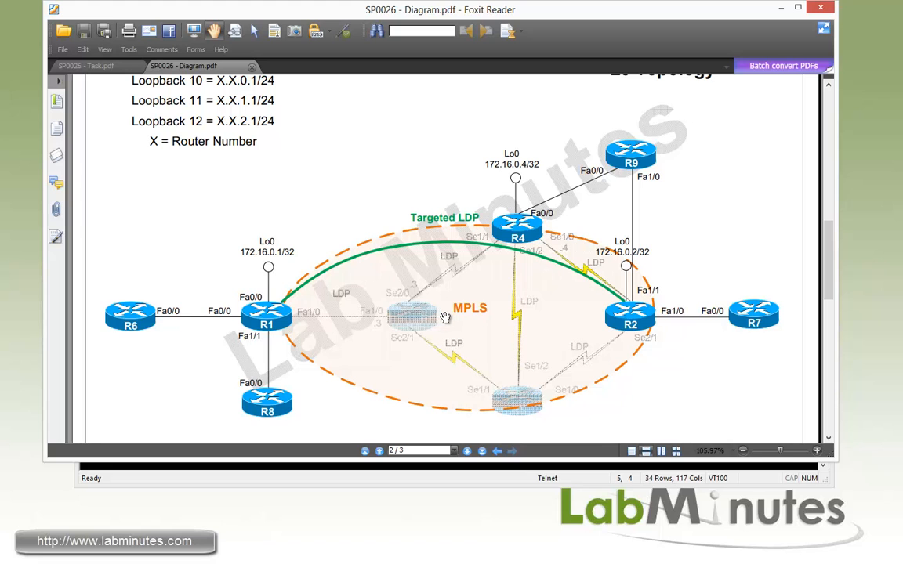
{"action": "mouse_move", "coordinate": [442, 318]}
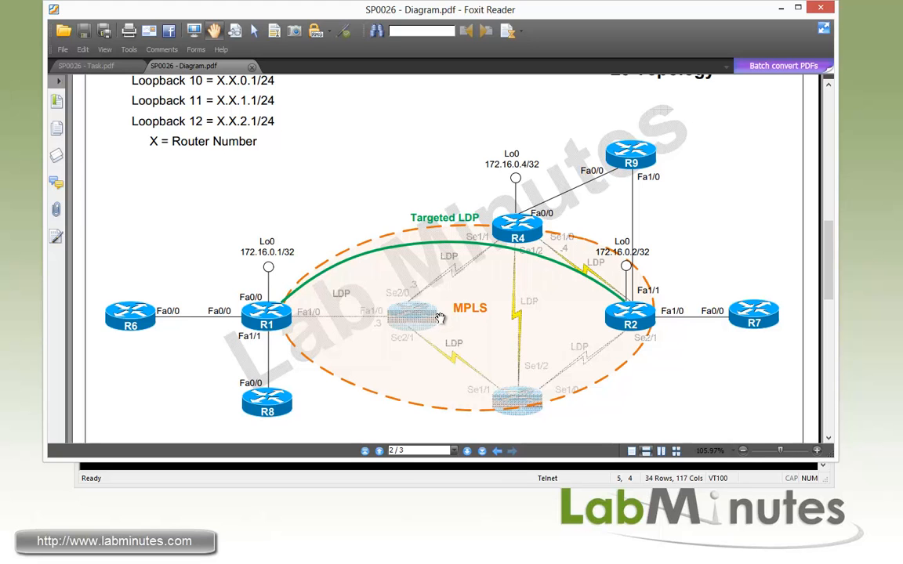
{"action": "mouse_move", "coordinate": [448, 323]}
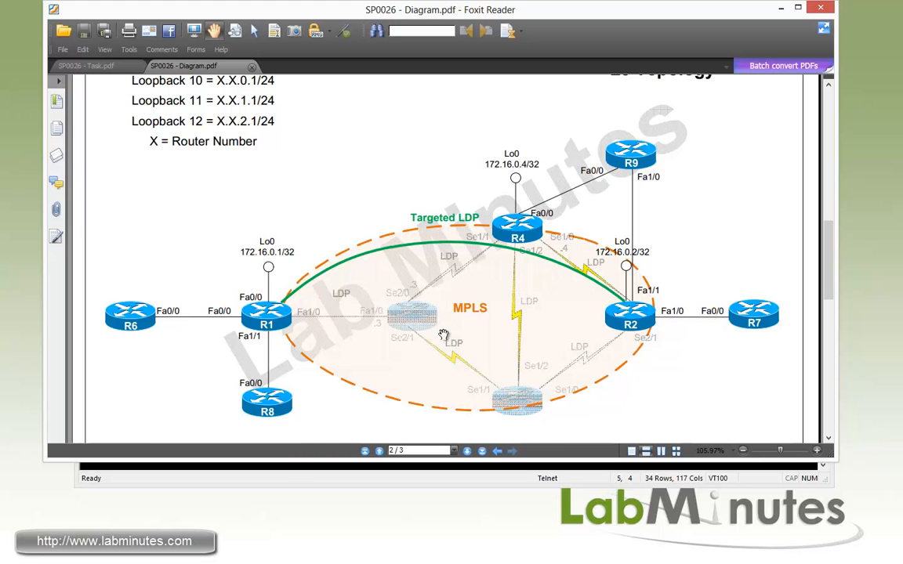
{"action": "mouse_move", "coordinate": [440, 337]}
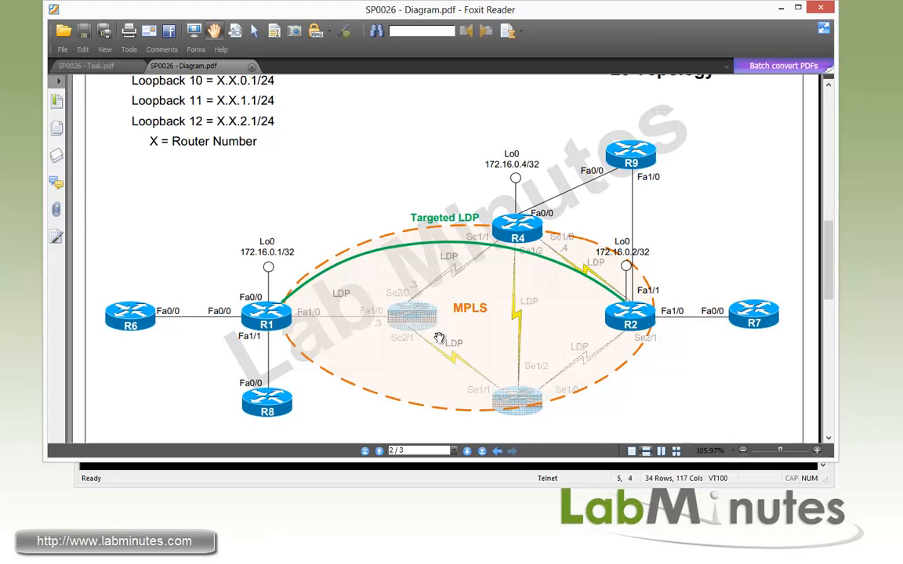
{"action": "mouse_move", "coordinate": [438, 338]}
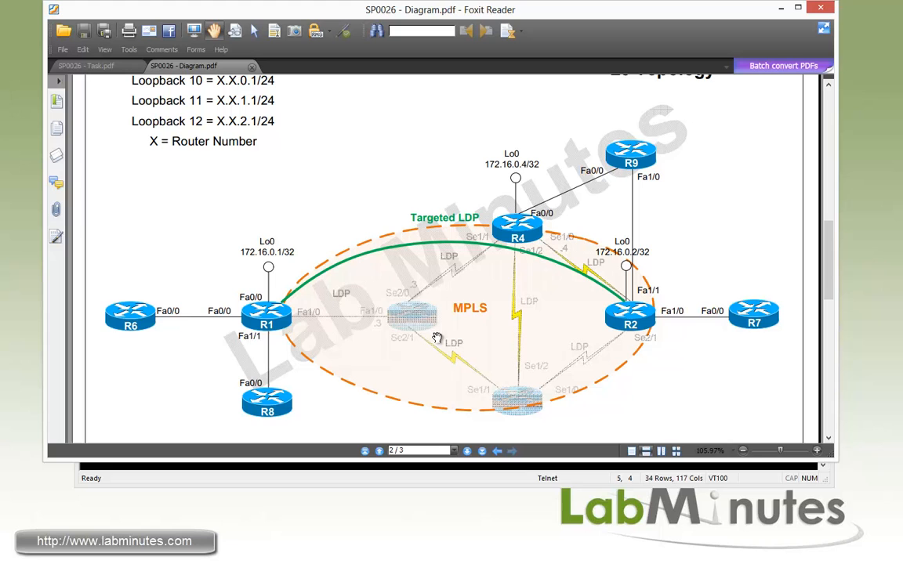
{"action": "mouse_move", "coordinate": [427, 336]}
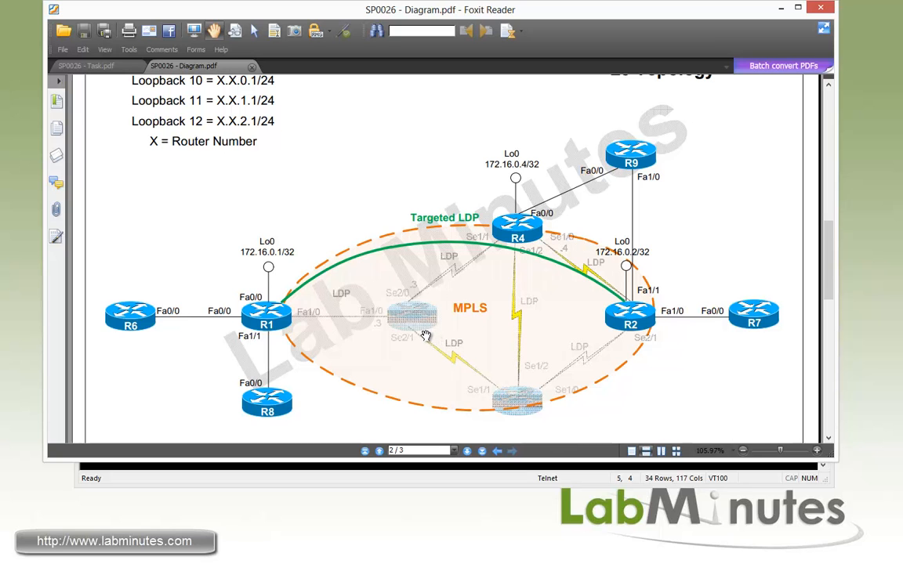
{"action": "mouse_move", "coordinate": [316, 282]}
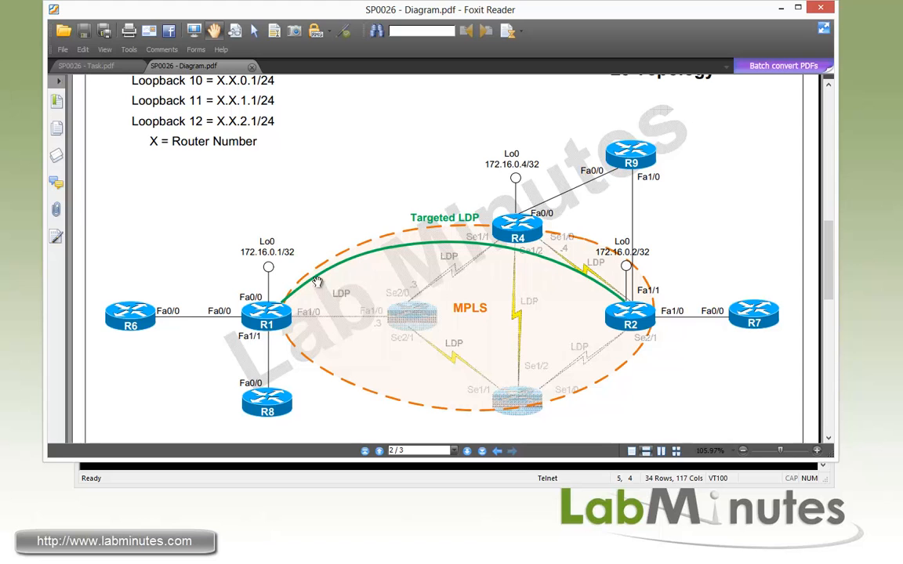
{"action": "mouse_move", "coordinate": [312, 304]}
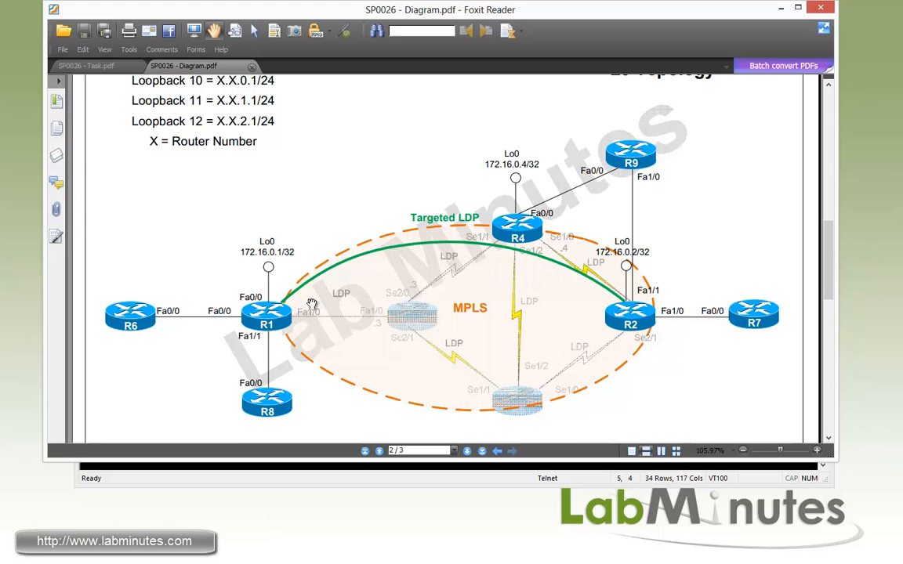
{"action": "mouse_move", "coordinate": [580, 282]}
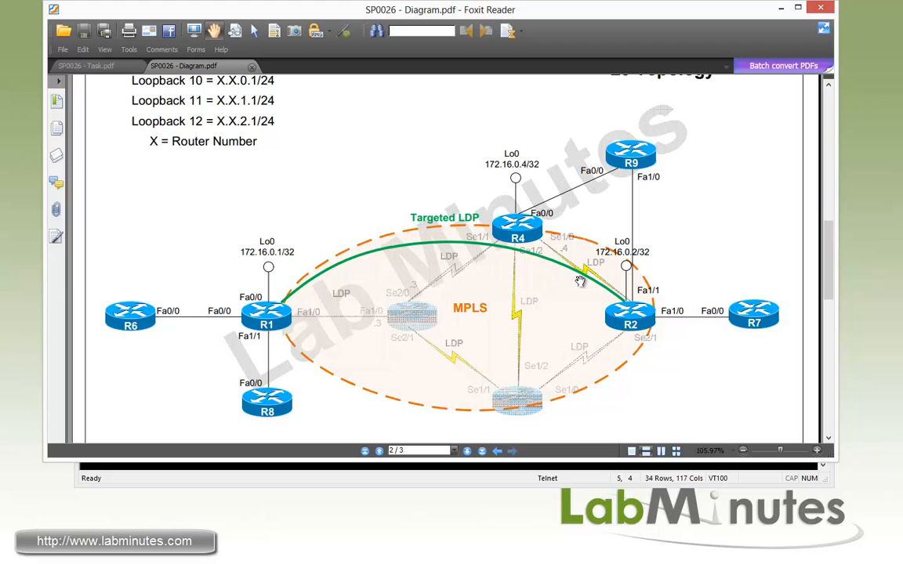
{"action": "mouse_move", "coordinate": [582, 283]}
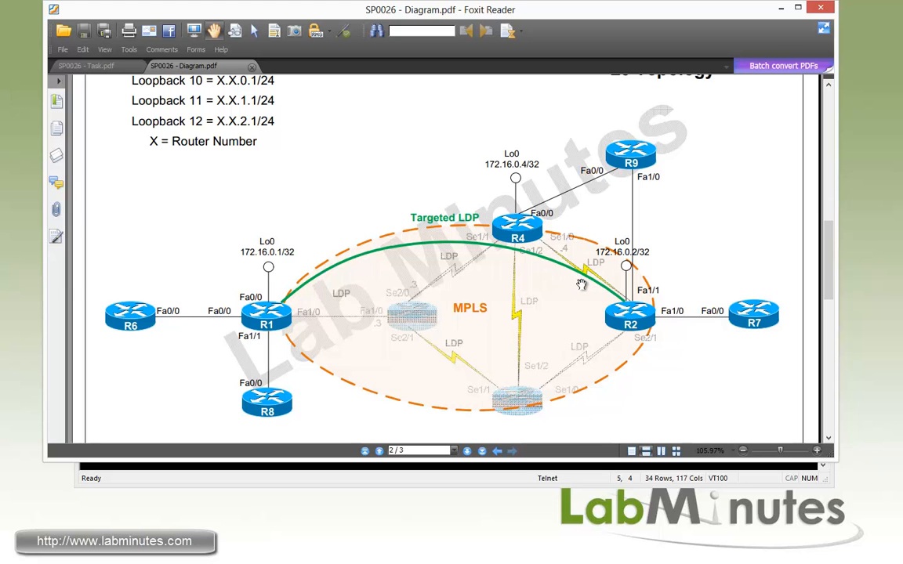
{"action": "mouse_move", "coordinate": [332, 279]}
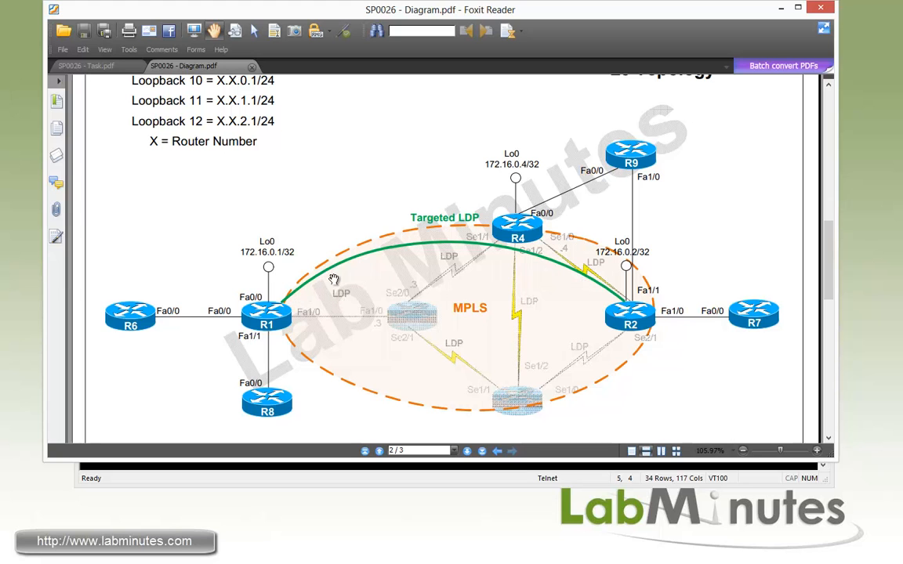
{"action": "mouse_move", "coordinate": [465, 251]}
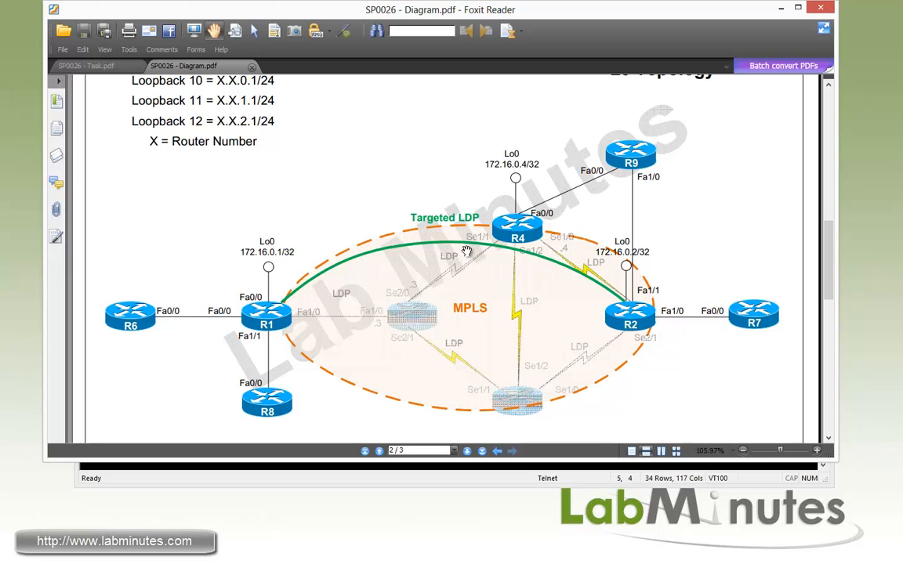
{"action": "mouse_move", "coordinate": [629, 296]}
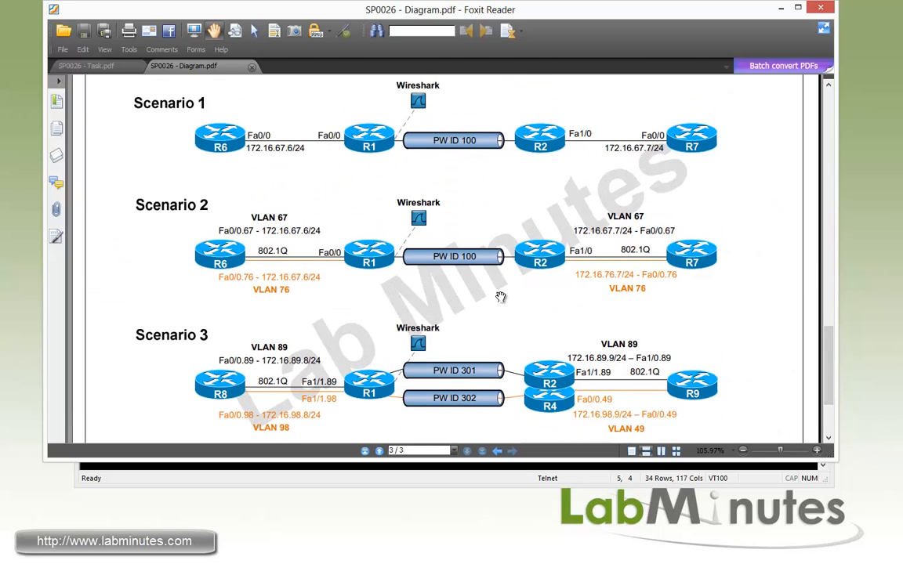
{"action": "mouse_move", "coordinate": [483, 298]}
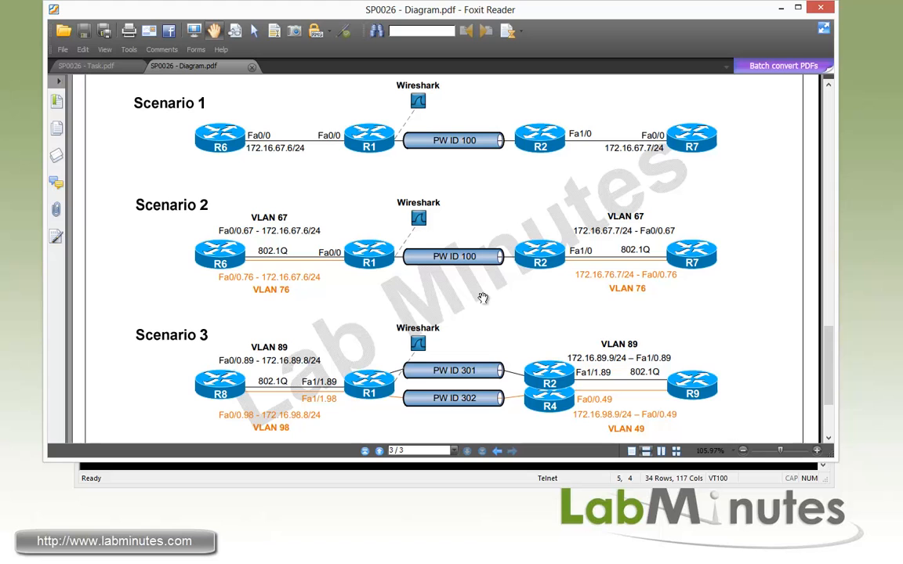
{"action": "mouse_move", "coordinate": [478, 301]}
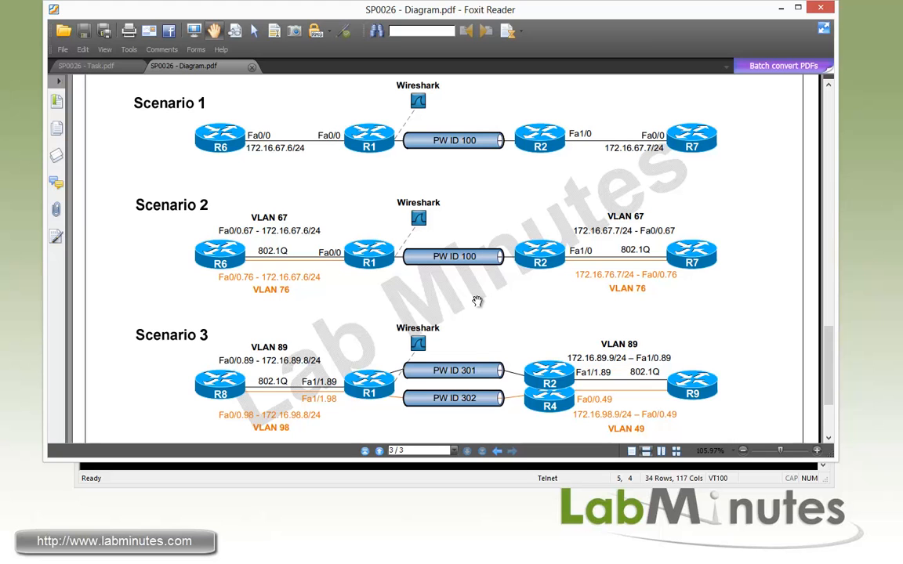
{"action": "mouse_move", "coordinate": [495, 305]}
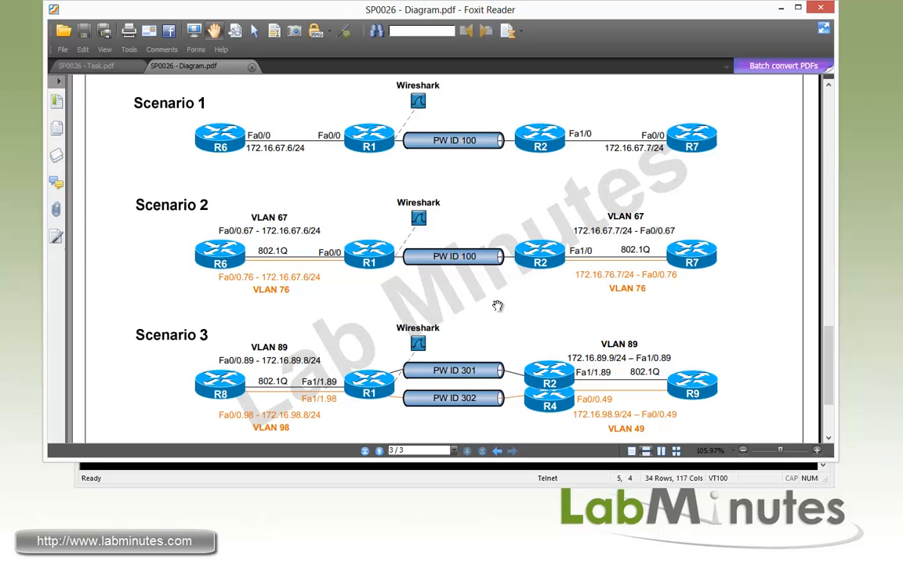
Bring the Scenario 1: Port Mode No VLAN task list into view in the task document.
{"action": "left_click", "coordinate": [82, 66]}
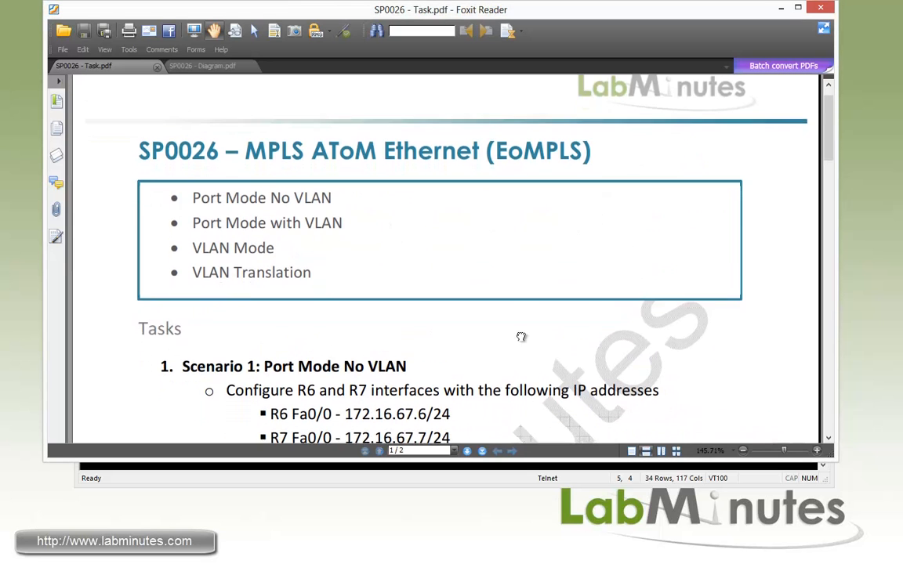
{"action": "scroll", "scroll_direction": "down", "scroll_amount": 3}
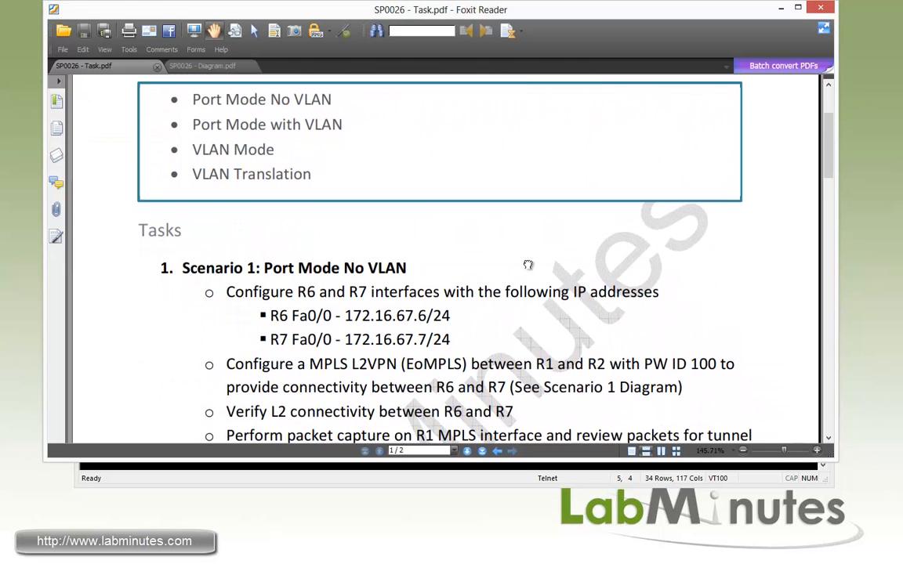
{"action": "scroll", "scroll_direction": "down", "scroll_amount": 3}
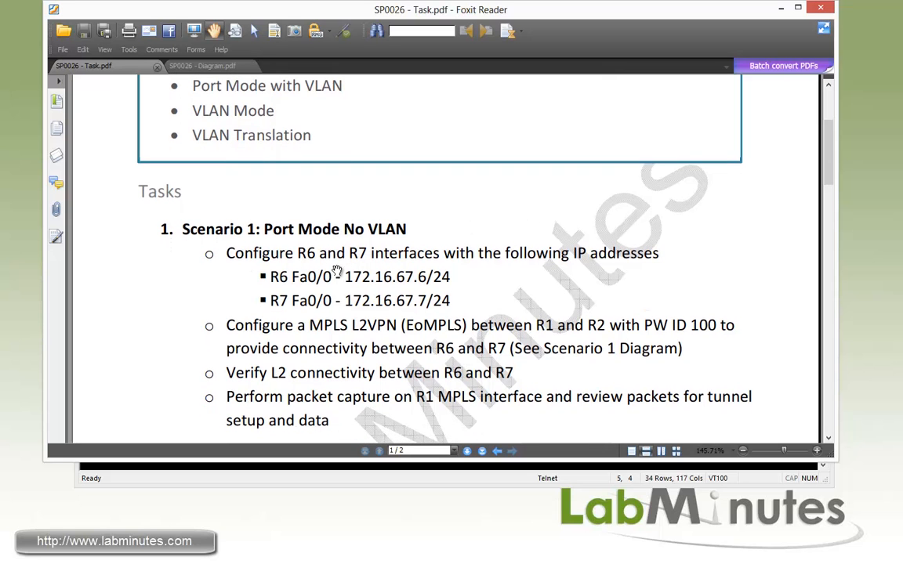
{"action": "mouse_move", "coordinate": [573, 274]}
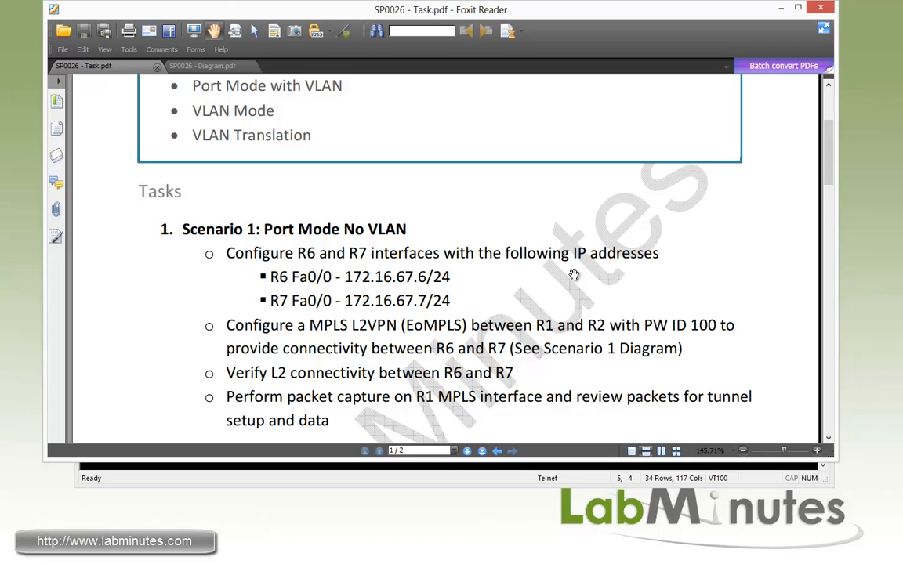
{"action": "mouse_move", "coordinate": [322, 290]}
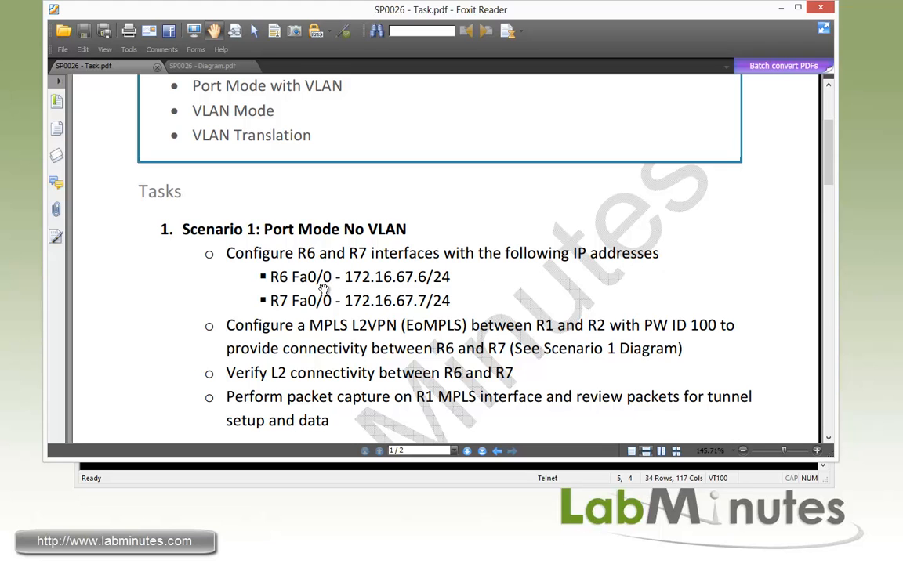
{"action": "mouse_move", "coordinate": [329, 282]}
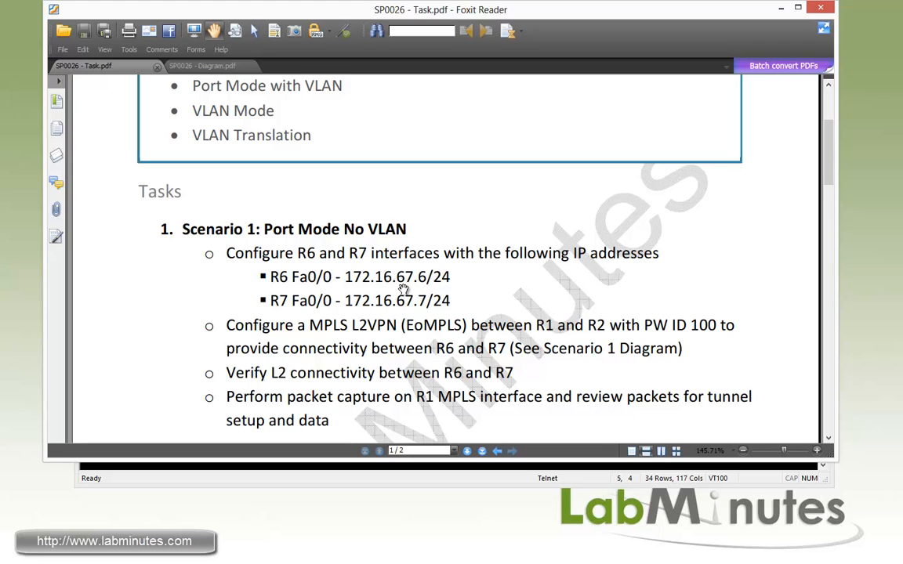
{"action": "mouse_move", "coordinate": [314, 317]}
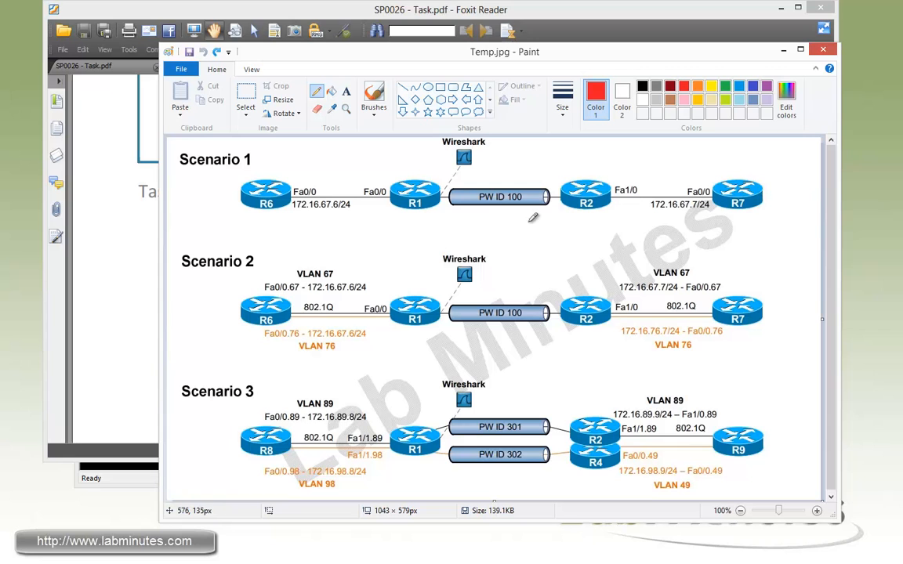
{"action": "mouse_move", "coordinate": [596, 196]}
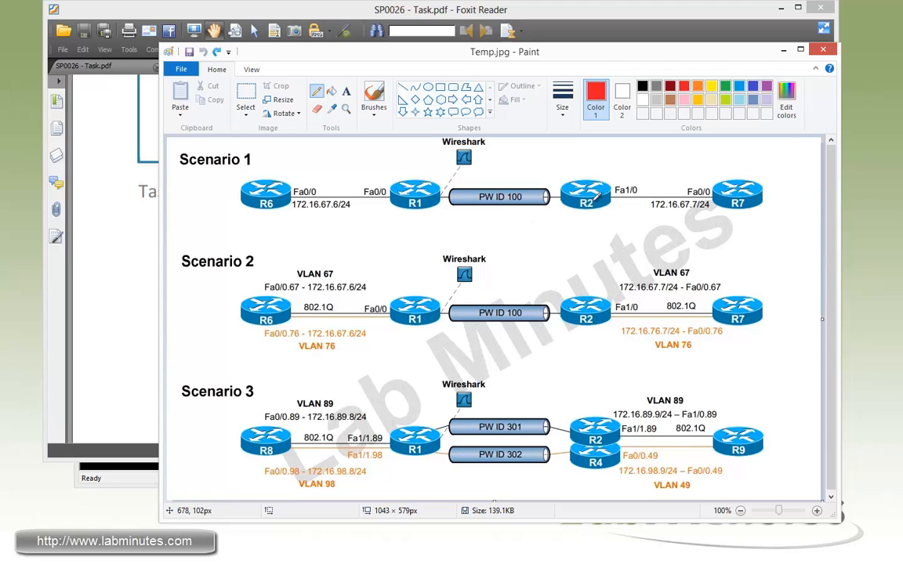
{"action": "mouse_move", "coordinate": [351, 191]}
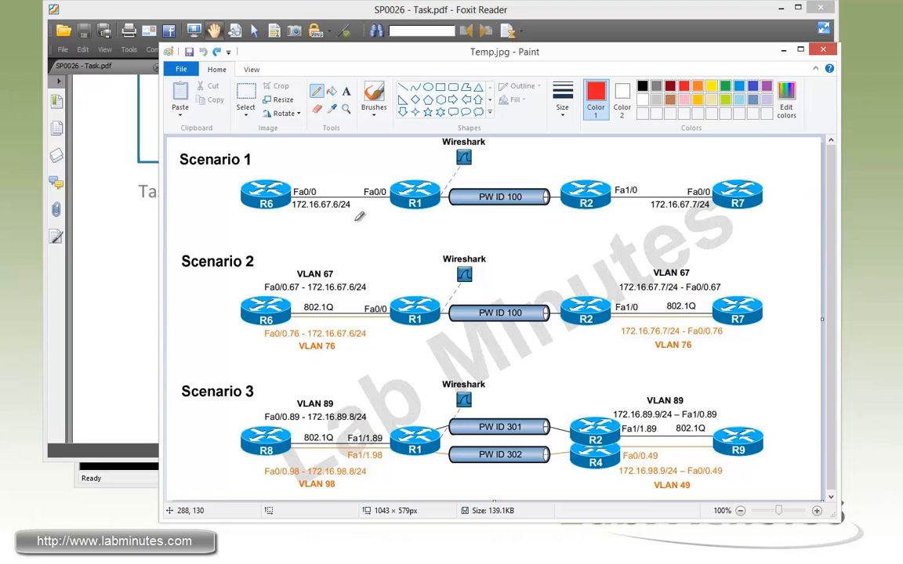
Underline R6's address 172.16.67.6/24 in red and draw a red line spanning R6 to R7.
{"action": "left_click_drag", "start_coordinate": [295, 213], "coordinate": [357, 213]}
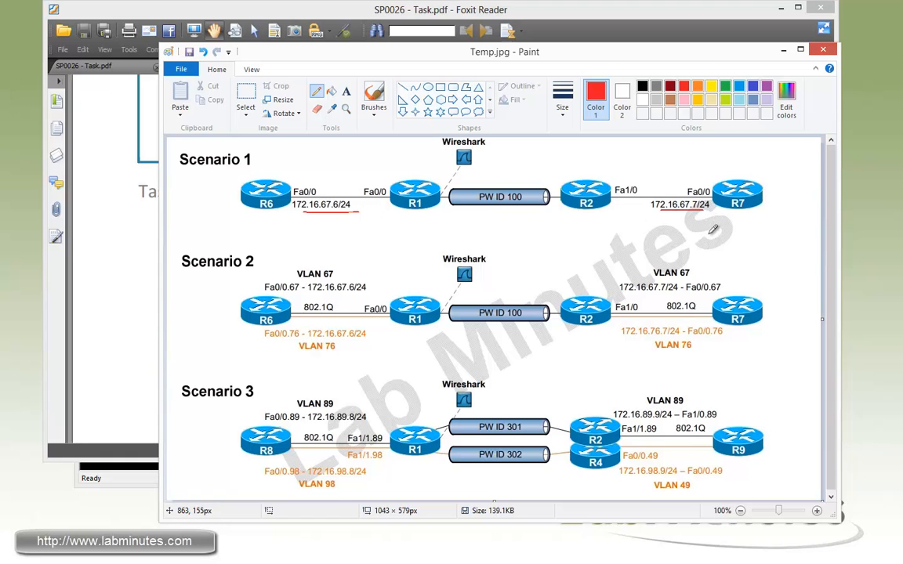
{"action": "mouse_move", "coordinate": [705, 206]}
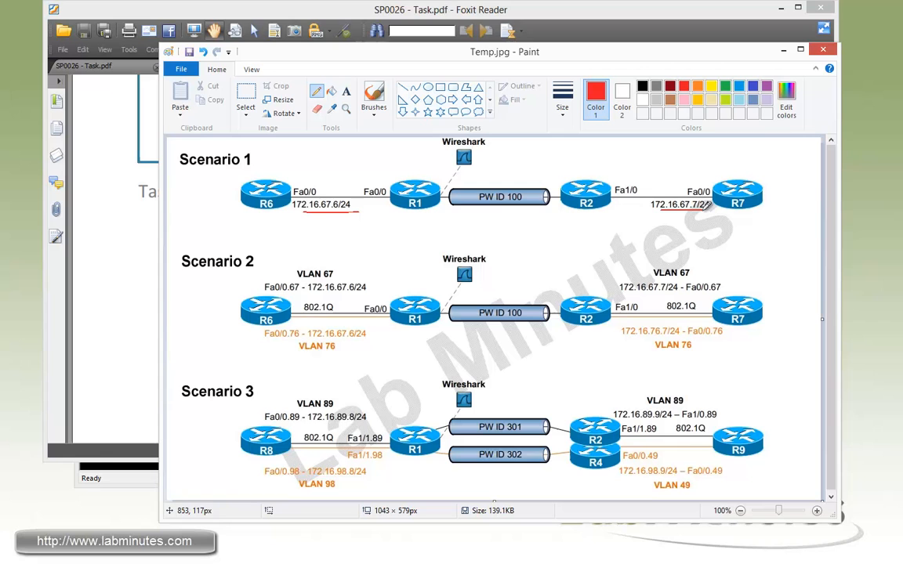
{"action": "left_click_drag", "start_coordinate": [294, 161], "coordinate": [439, 169]}
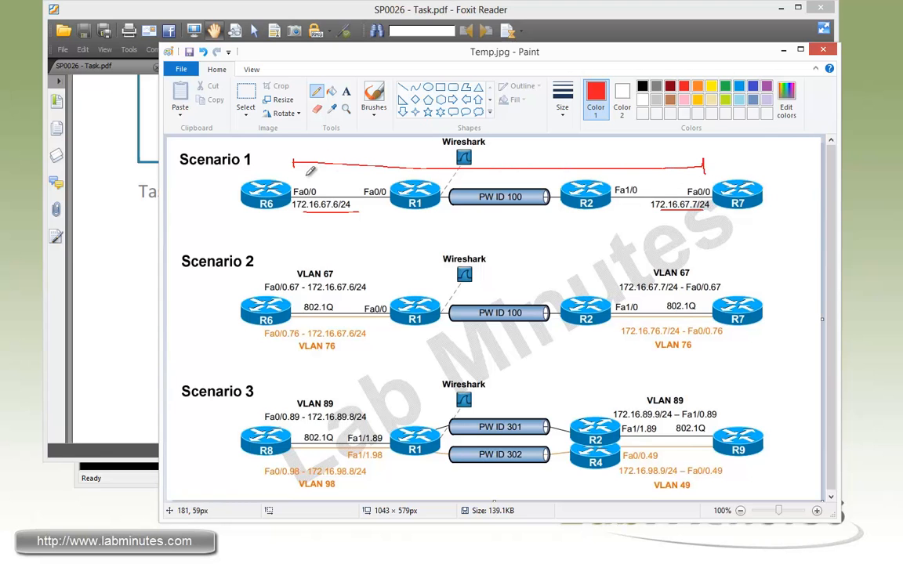
{"action": "mouse_move", "coordinate": [592, 37]}
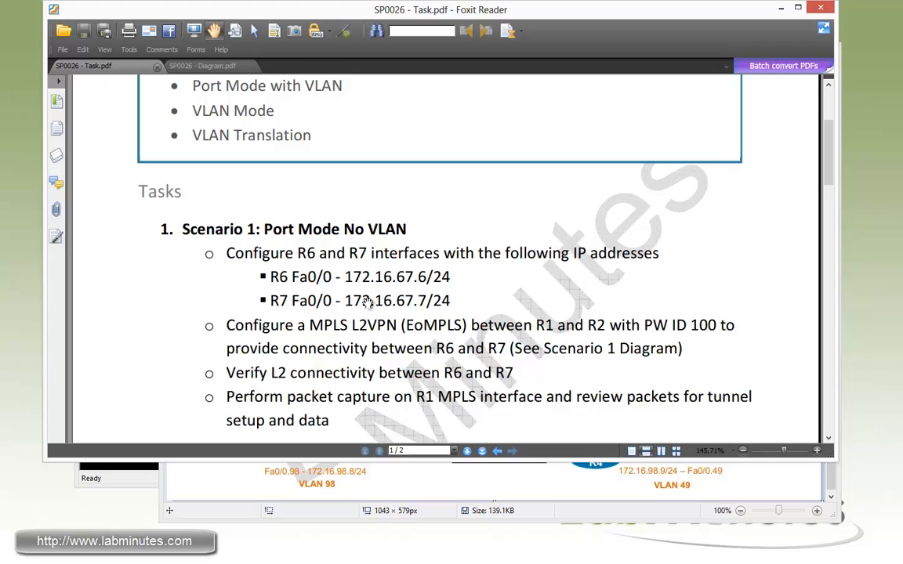
{"action": "mouse_move", "coordinate": [336, 338]}
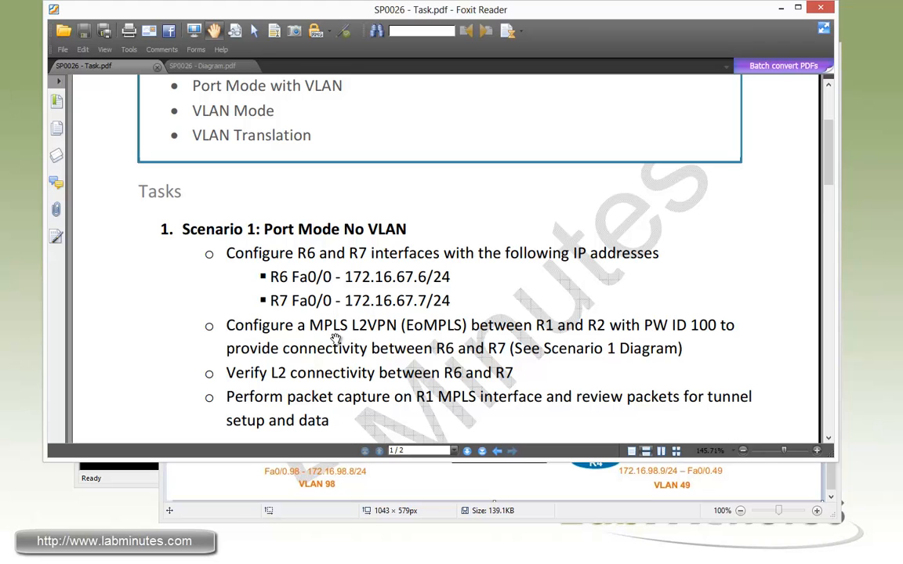
{"action": "mouse_move", "coordinate": [410, 337]}
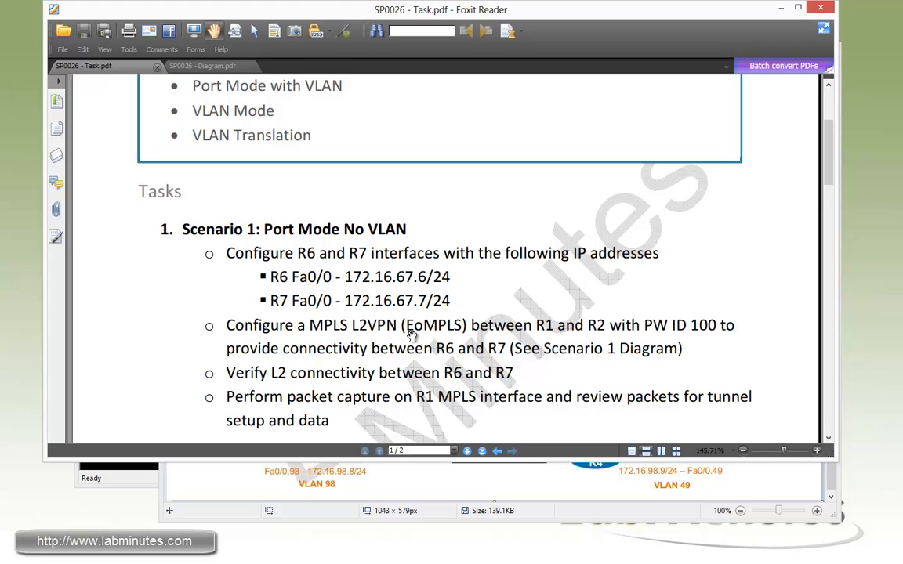
{"action": "mouse_move", "coordinate": [627, 342]}
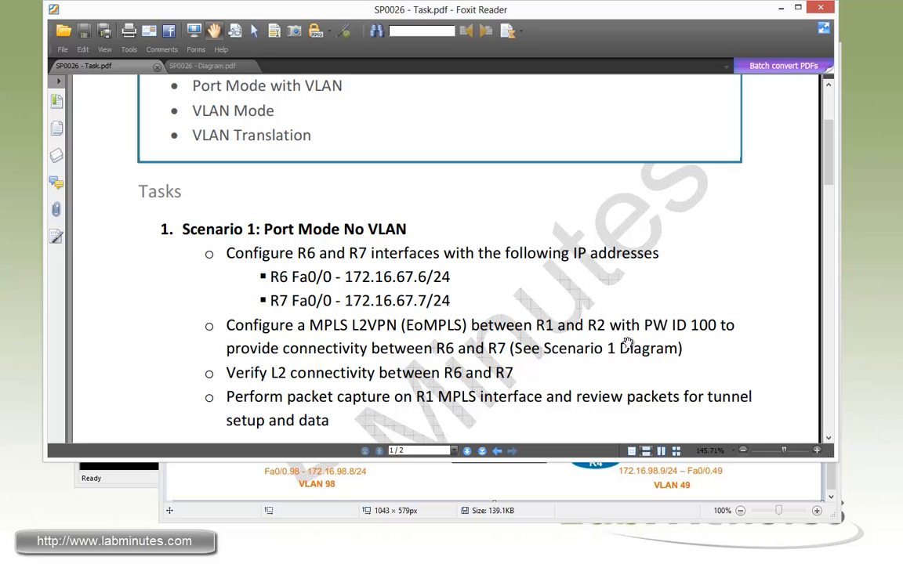
{"action": "mouse_move", "coordinate": [703, 338]}
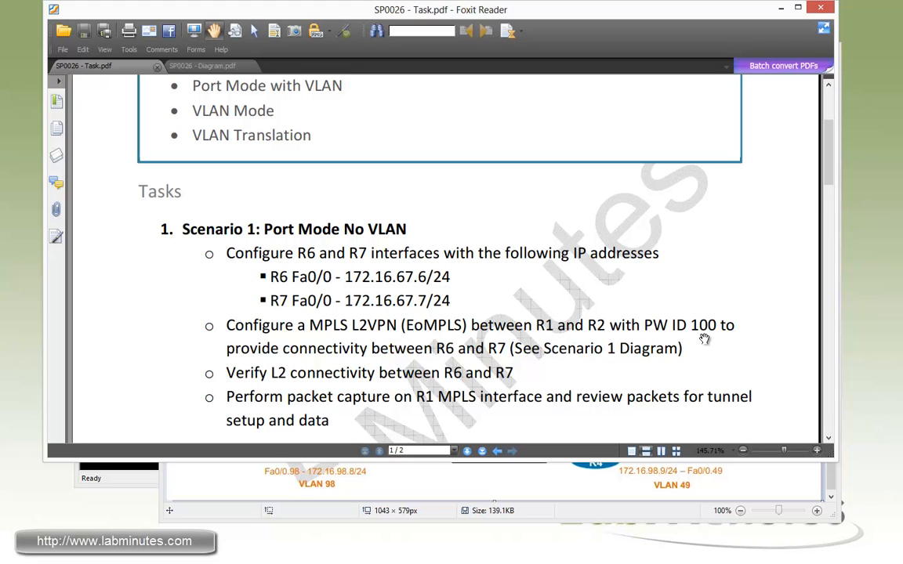
{"action": "mouse_move", "coordinate": [314, 370]}
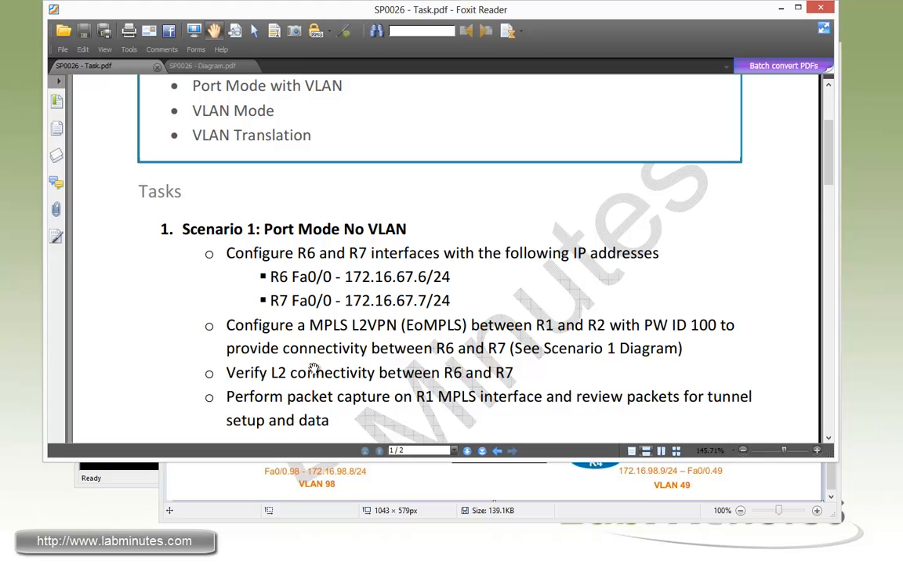
{"action": "mouse_move", "coordinate": [457, 363]}
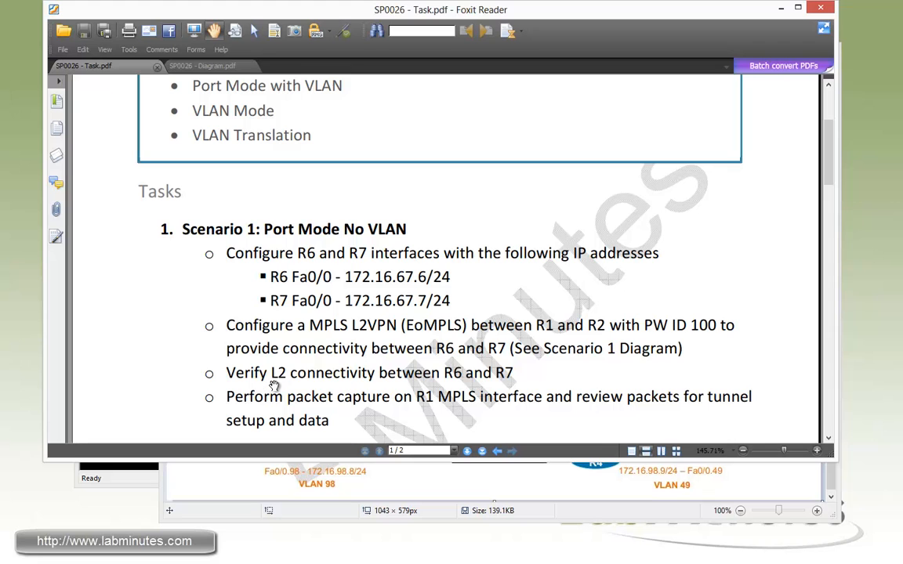
{"action": "mouse_move", "coordinate": [273, 407]}
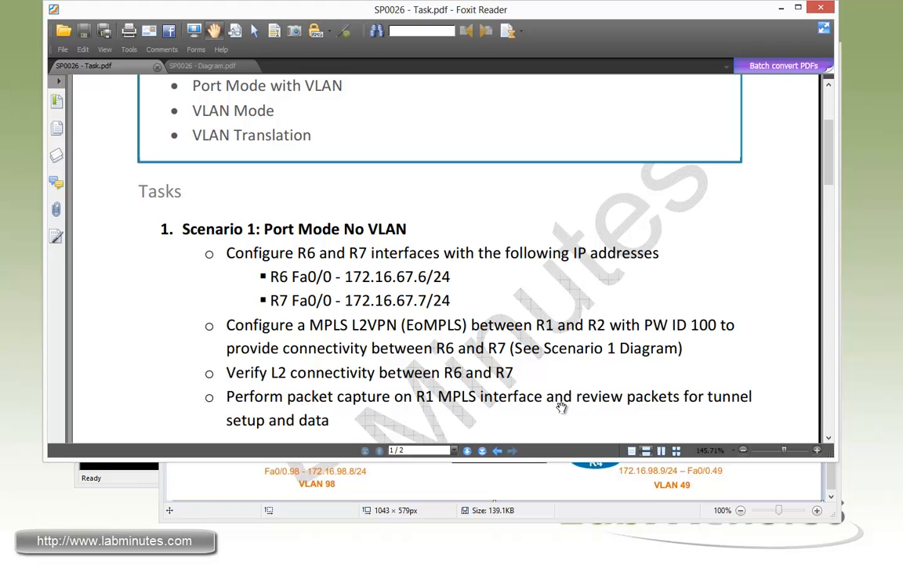
{"action": "mouse_move", "coordinate": [686, 408]}
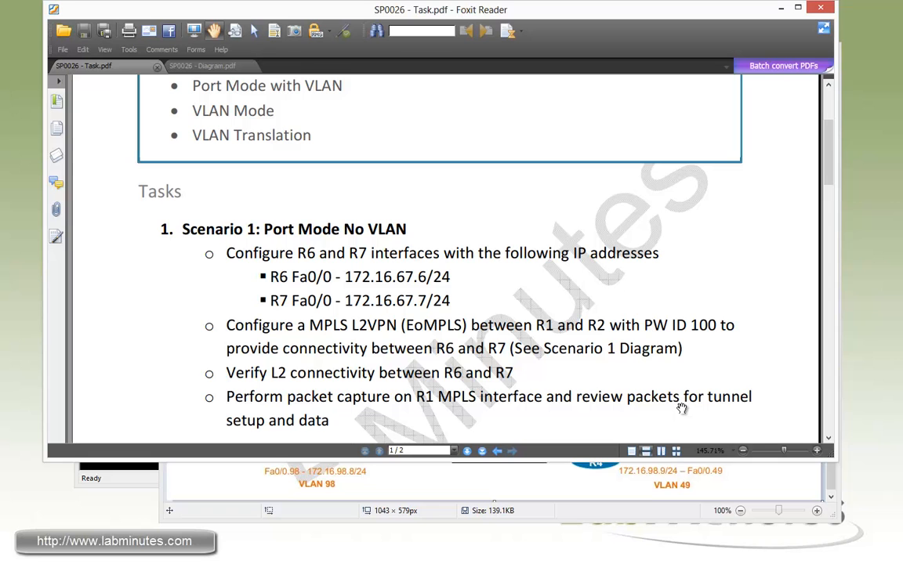
{"action": "mouse_move", "coordinate": [681, 413]}
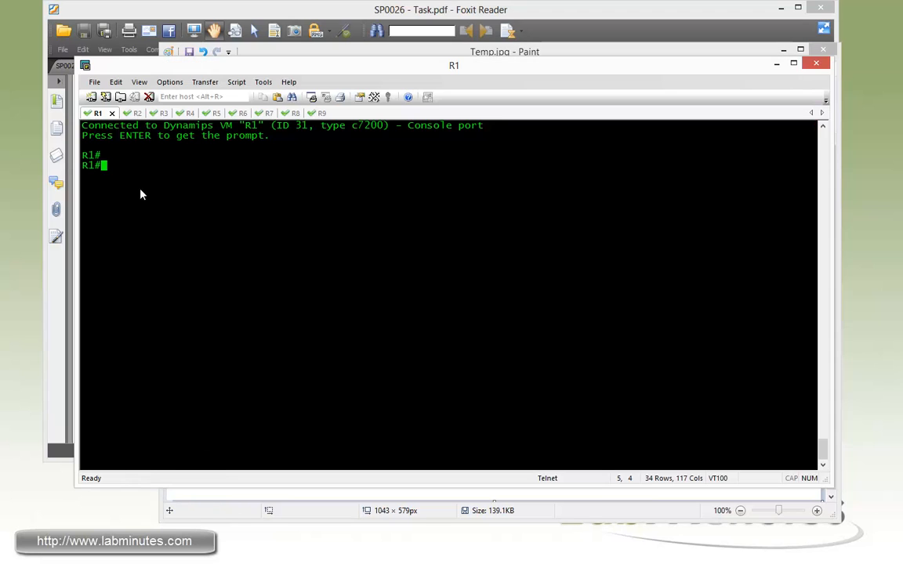
On R6, assign Fa0/0 the address 172.16.67.6 255.255.255.0.
{"action": "left_click", "coordinate": [228, 113]}
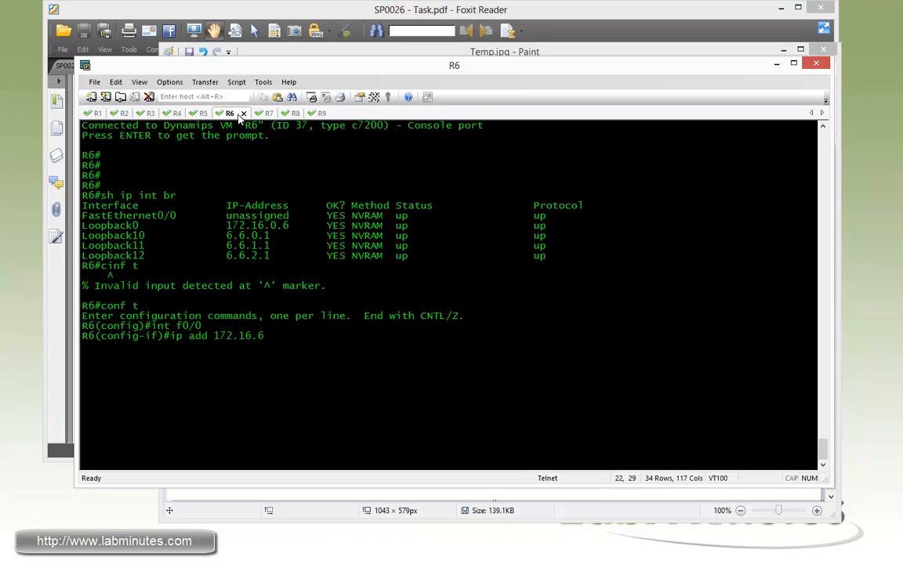
{"action": "type", "text": "7.6 255.255.255.0"}
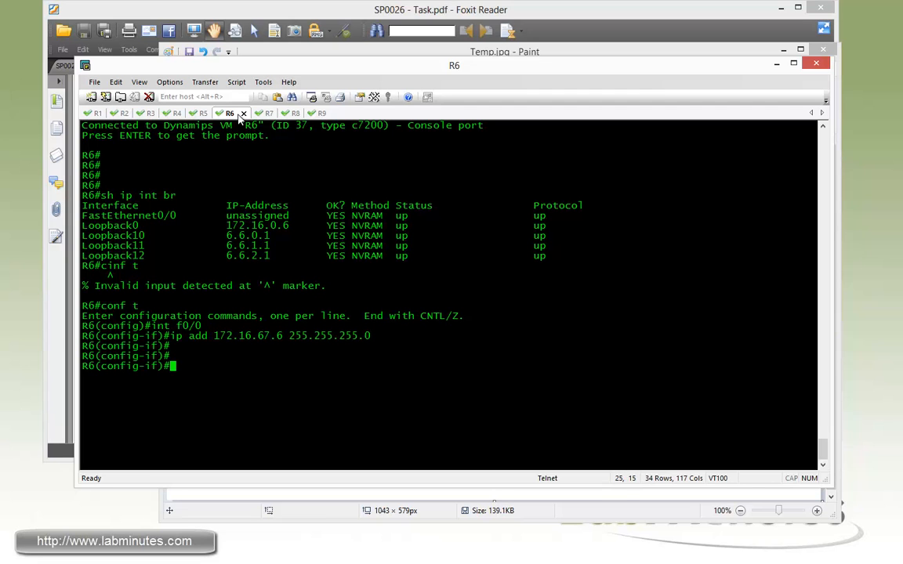
{"action": "mouse_move", "coordinate": [384, 505]}
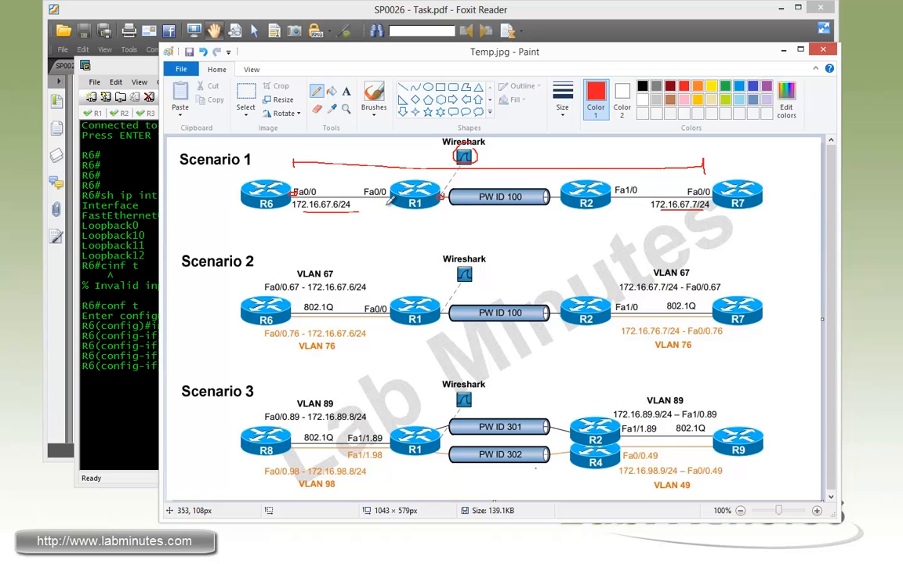
{"action": "mouse_move", "coordinate": [389, 201]}
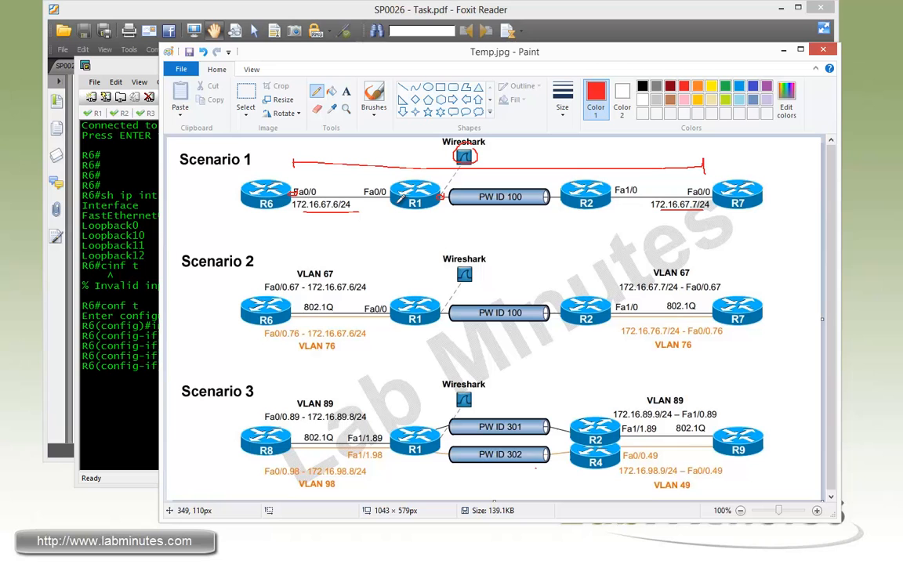
{"action": "mouse_move", "coordinate": [395, 197]}
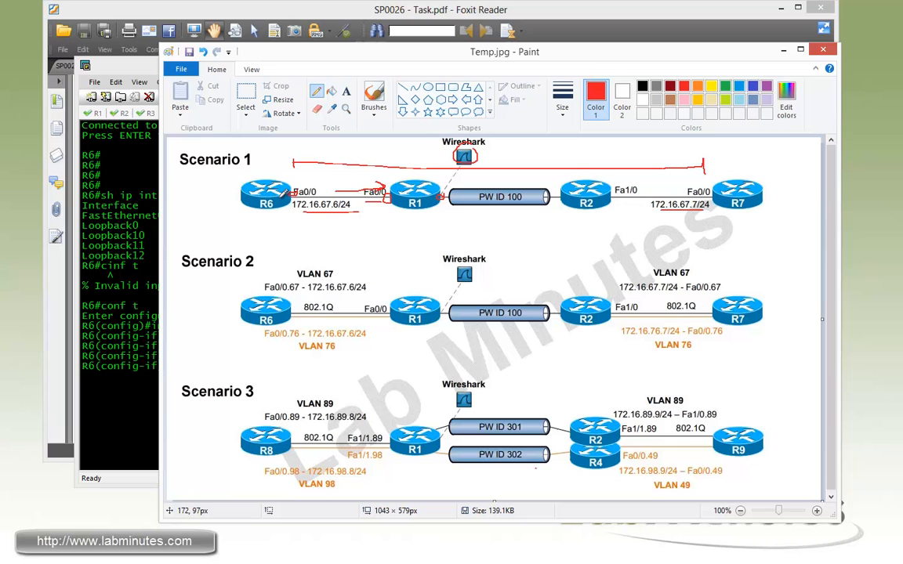
{"action": "mouse_move", "coordinate": [392, 210]}
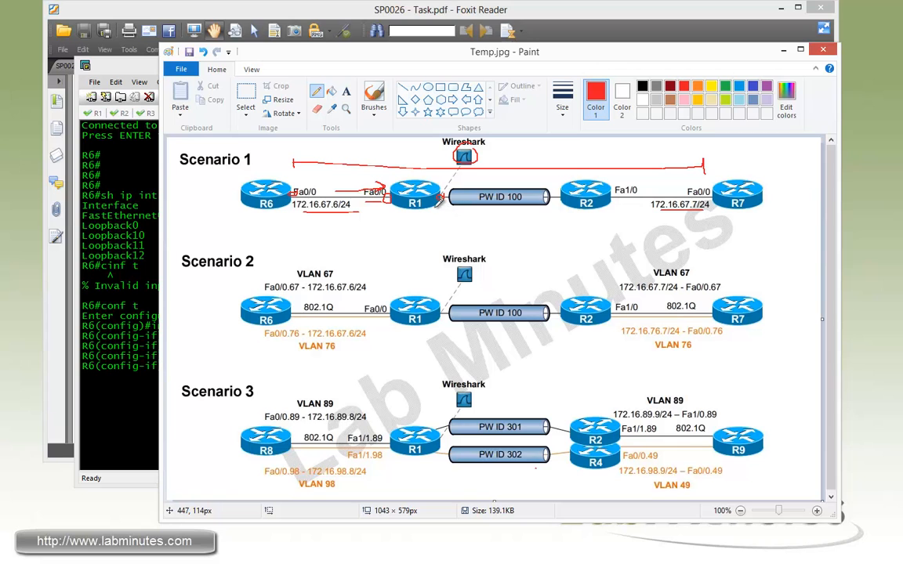
Draw a red mark highlighting R1's Fa0/0 link in Scenario 1.
{"action": "left_click_drag", "start_coordinate": [442, 203], "coordinate": [572, 203]}
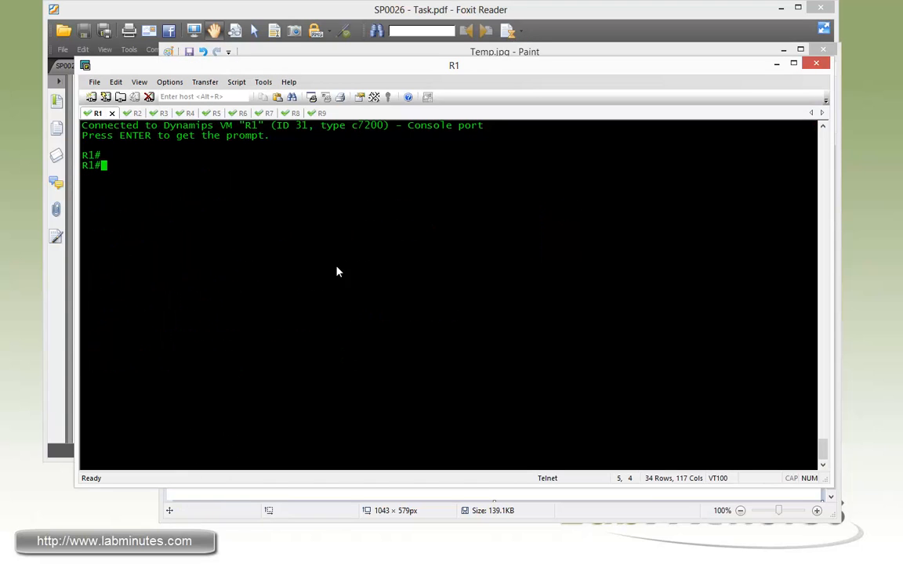
On R1's Fa0/0, explore xconnect options and enter xconnect 172.16.0.2 100.
{"action": "type", "text": "conf t"}
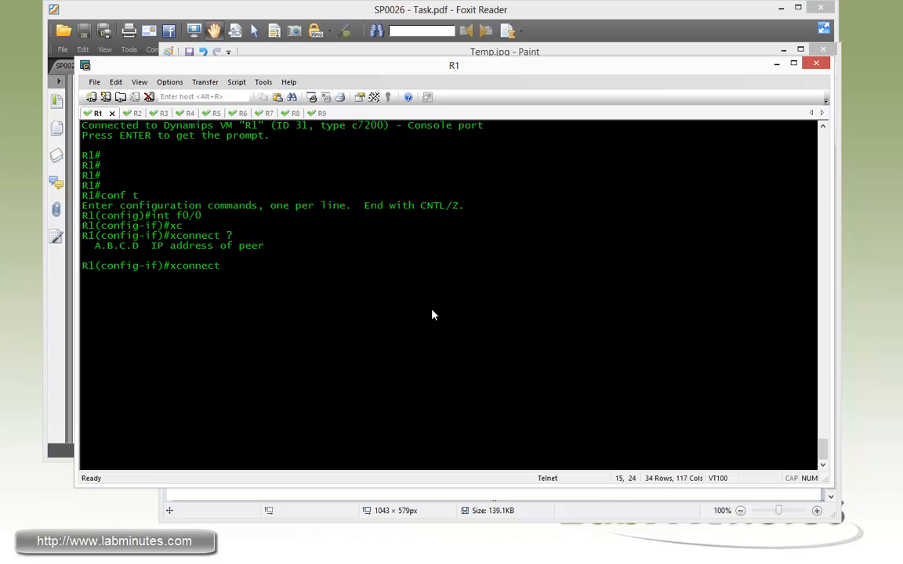
{"action": "type", "text": "172.16"}
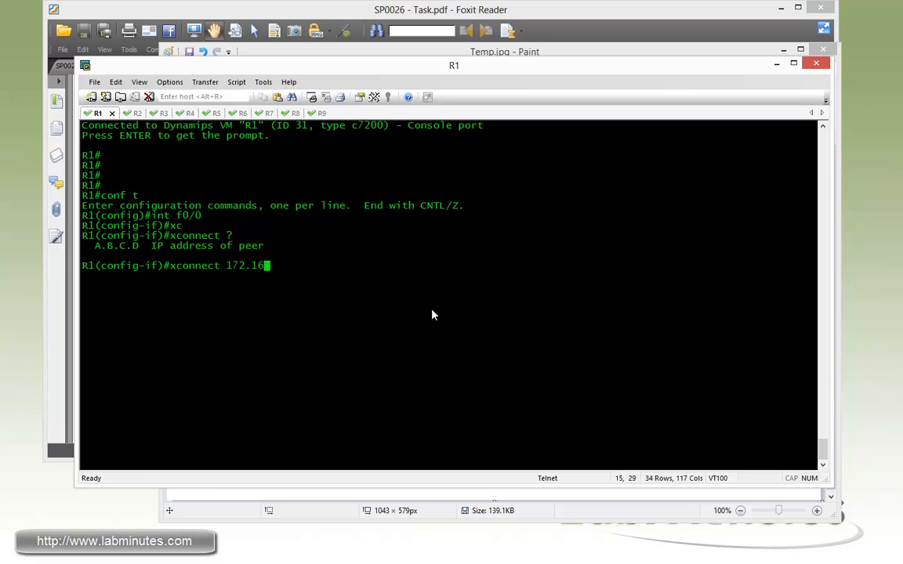
{"action": "type", "text": ".0.2"}
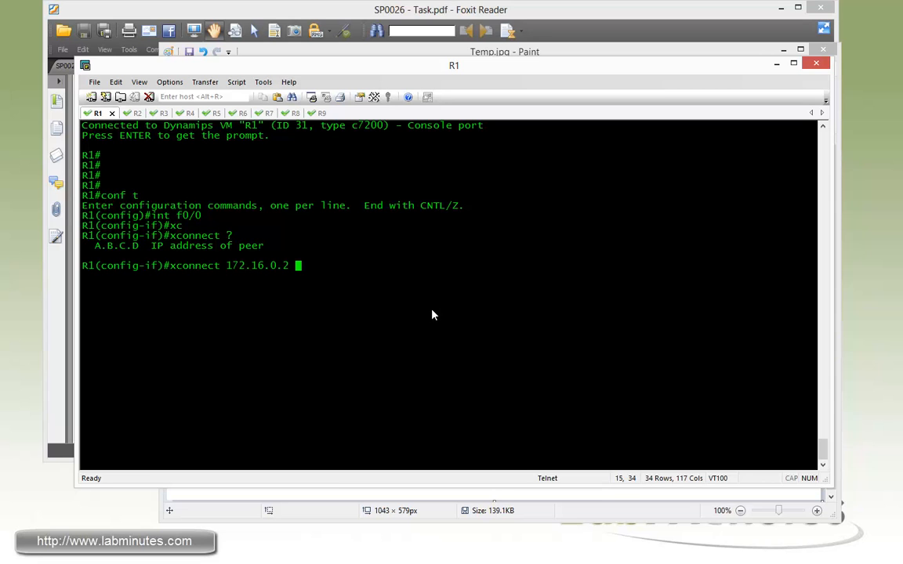
{"action": "type", "text": "?"}
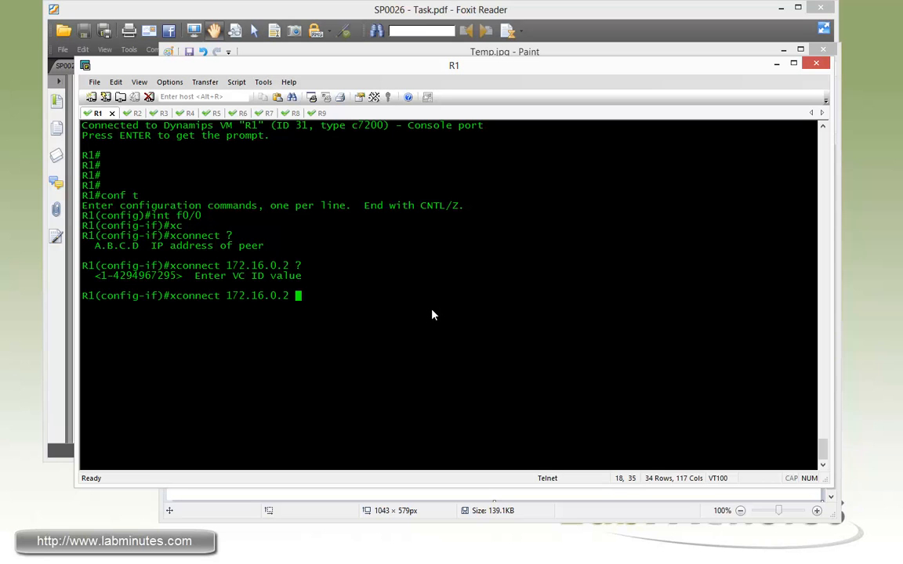
{"action": "type", "text": "100 ?"}
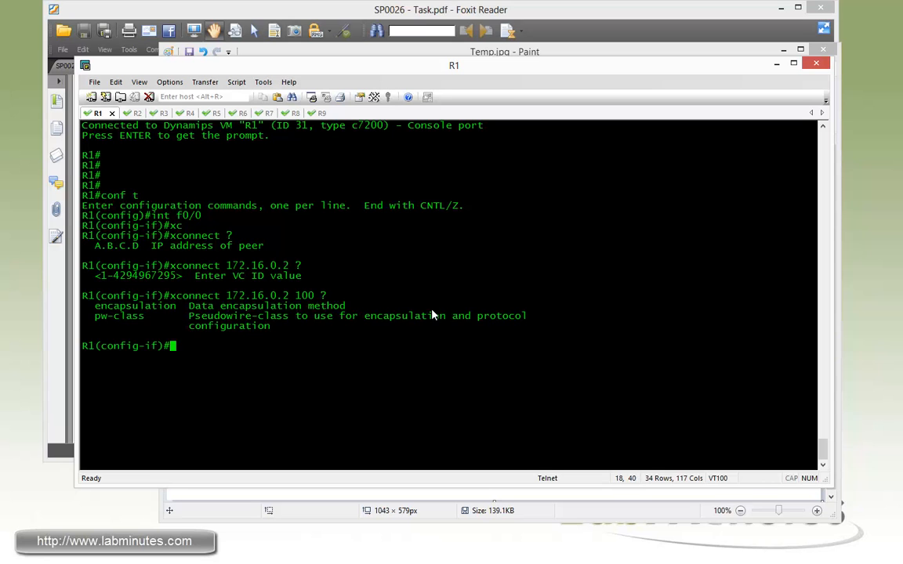
{"action": "type", "text": "xconnect 172.16.0.2 100"}
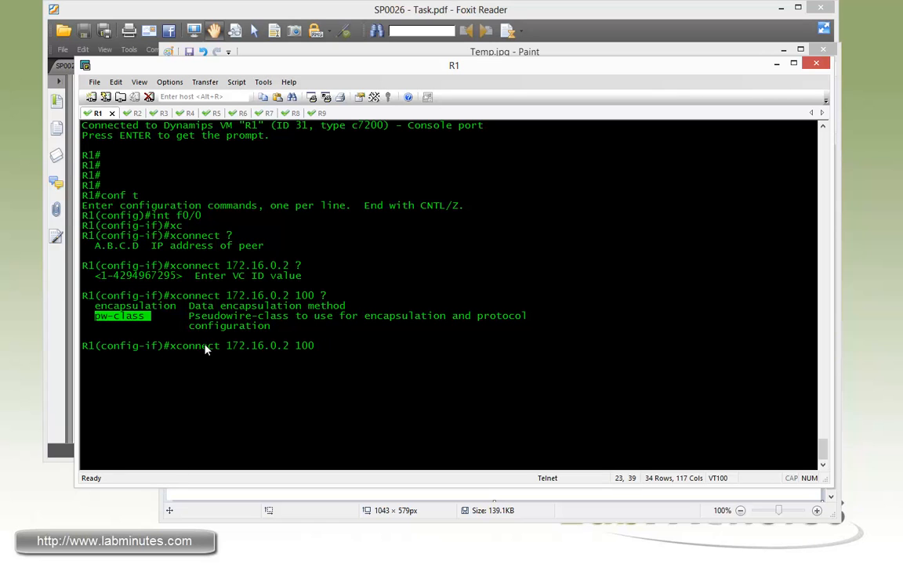
Complete the xconnect with encapsulation mpls and exit, bringing pseudowire0 up.
{"action": "type", "text": "encapsulation"}
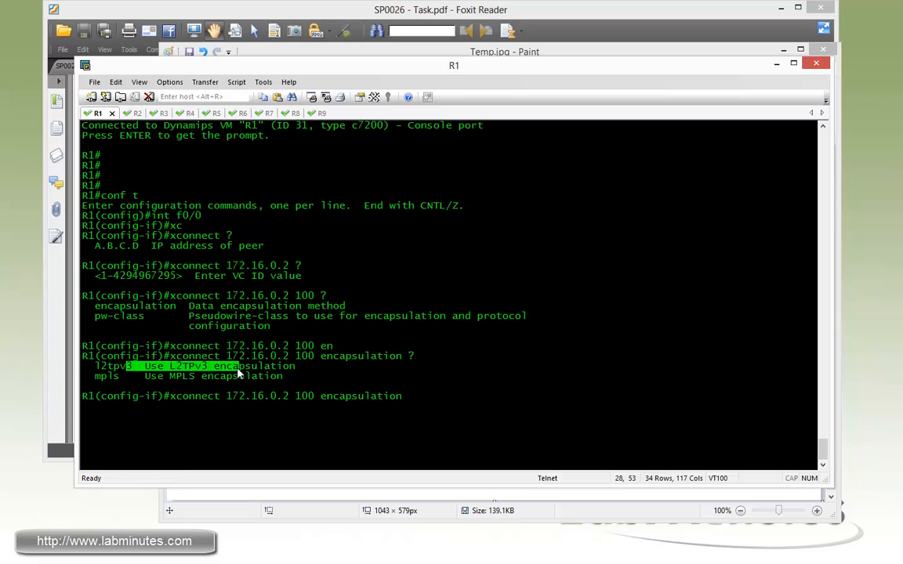
{"action": "mouse_move", "coordinate": [196, 370]}
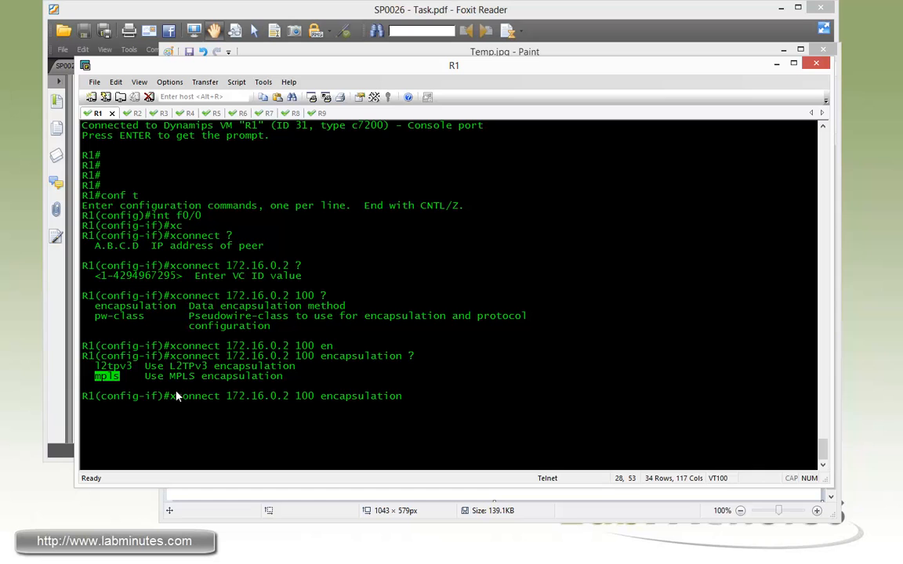
{"action": "type", "text": "mp"}
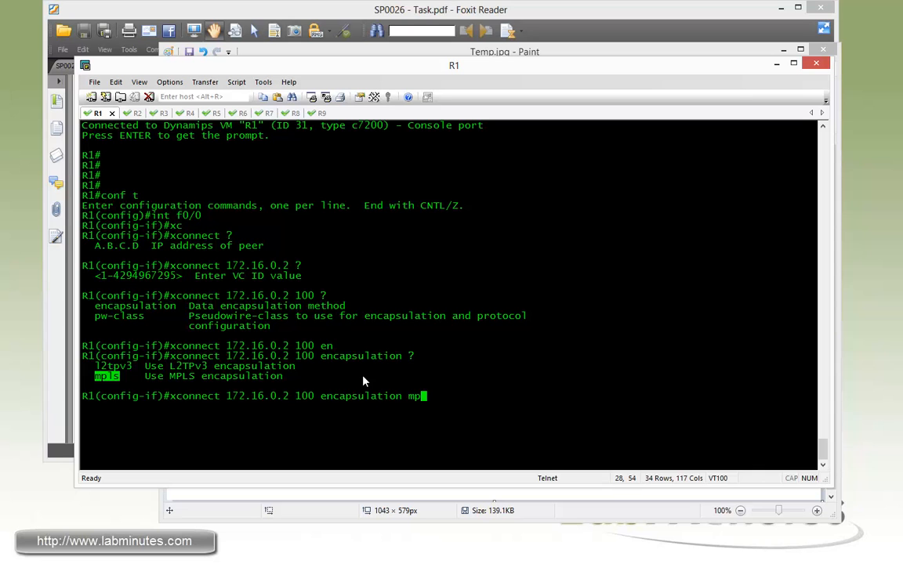
{"action": "type", "text": "ls ?"}
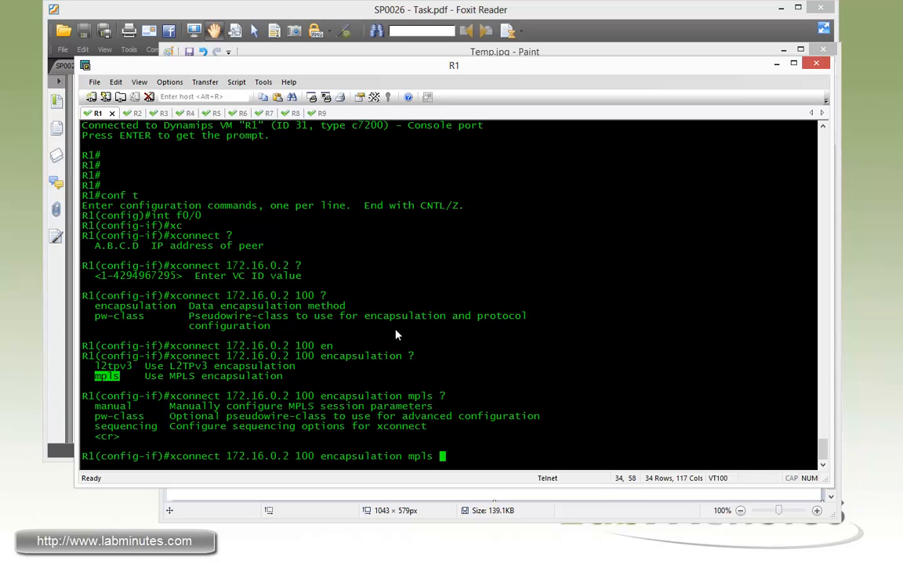
{"action": "mouse_move", "coordinate": [529, 362]}
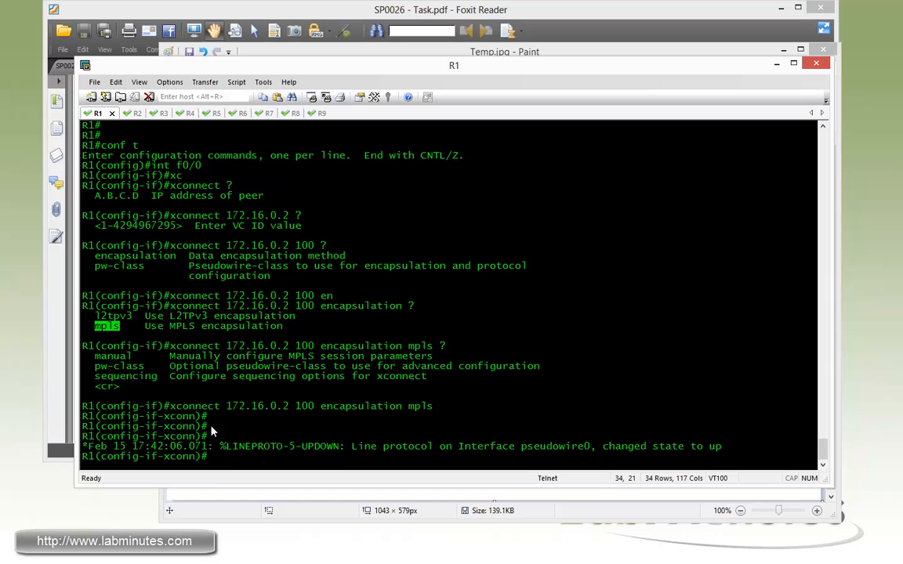
{"action": "type", "text": "?"}
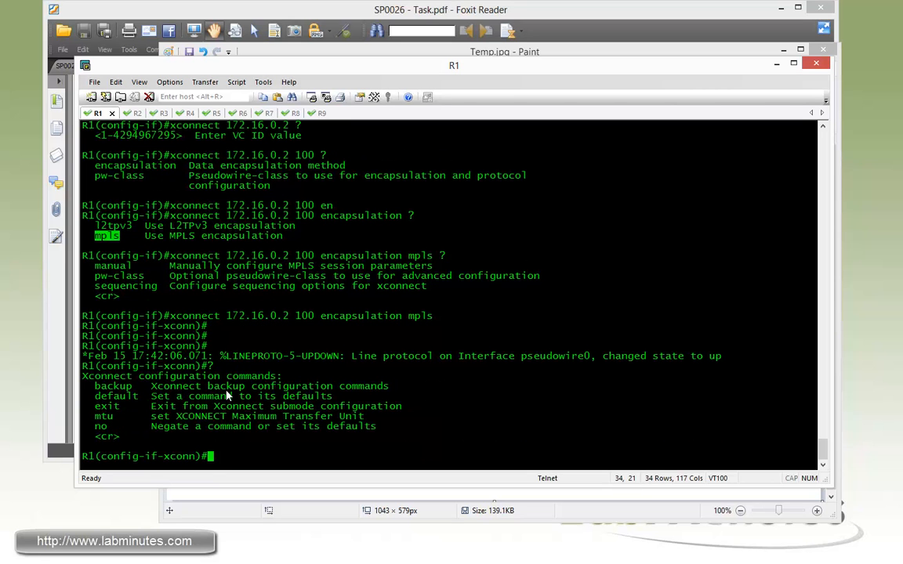
{"action": "mouse_move", "coordinate": [244, 414]}
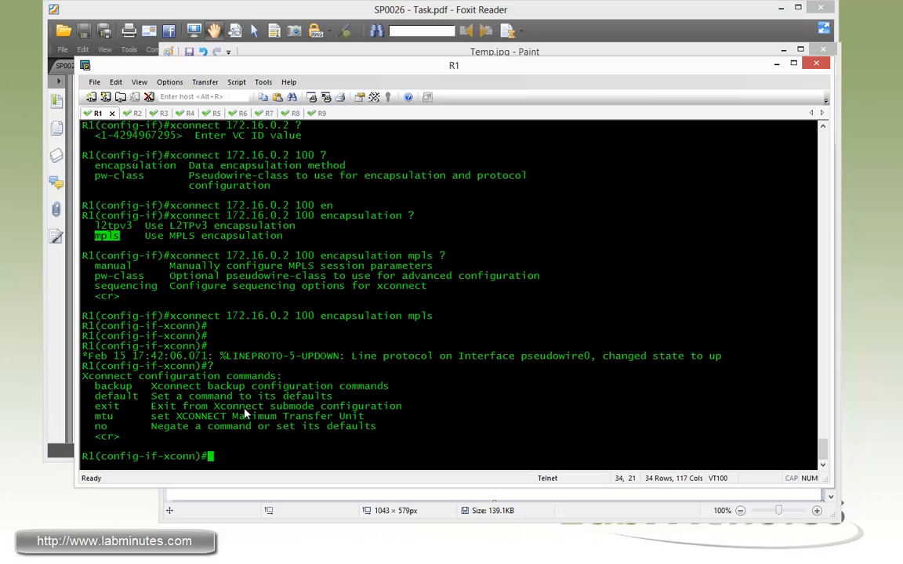
{"action": "type", "text": "exit"}
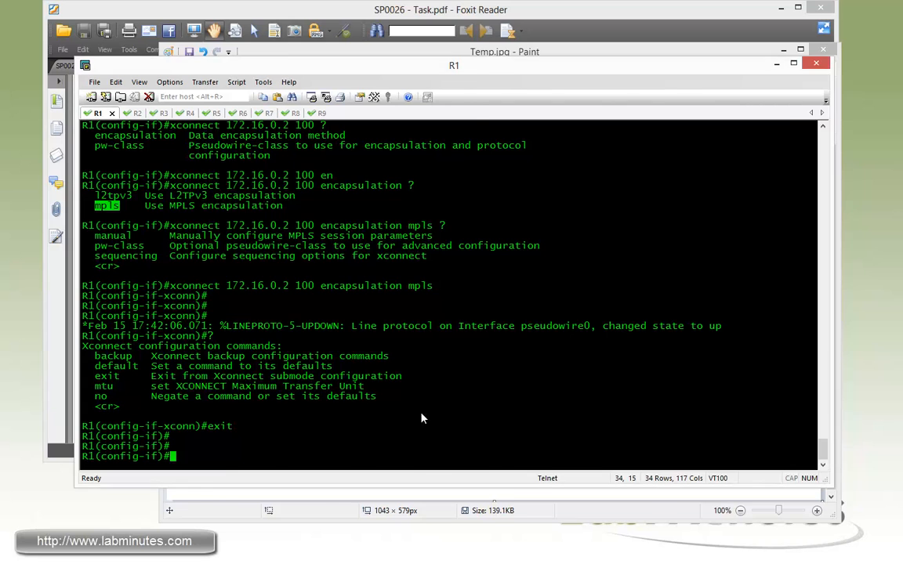
Bring the three-scenario network diagram back up in Paint.
{"action": "left_click", "coordinate": [504, 51]}
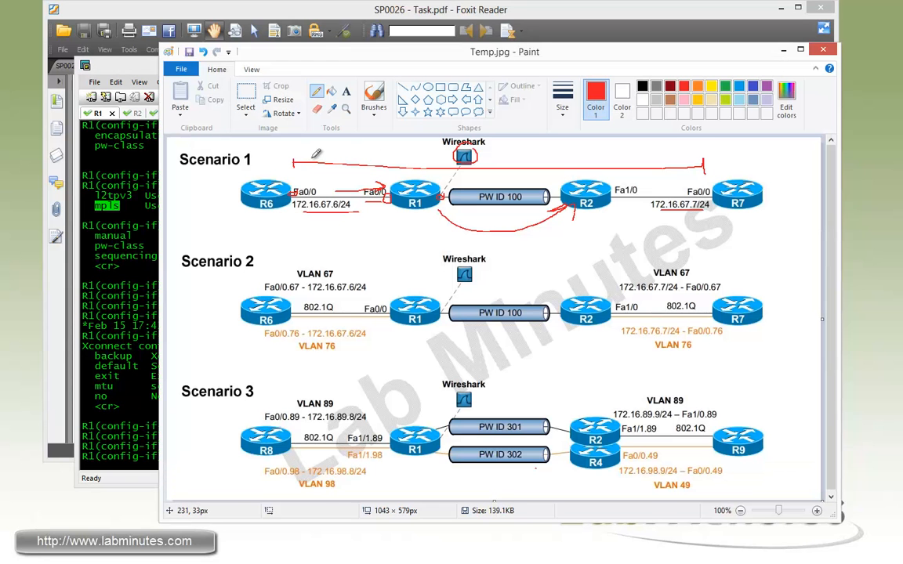
{"action": "mouse_move", "coordinate": [476, 225]}
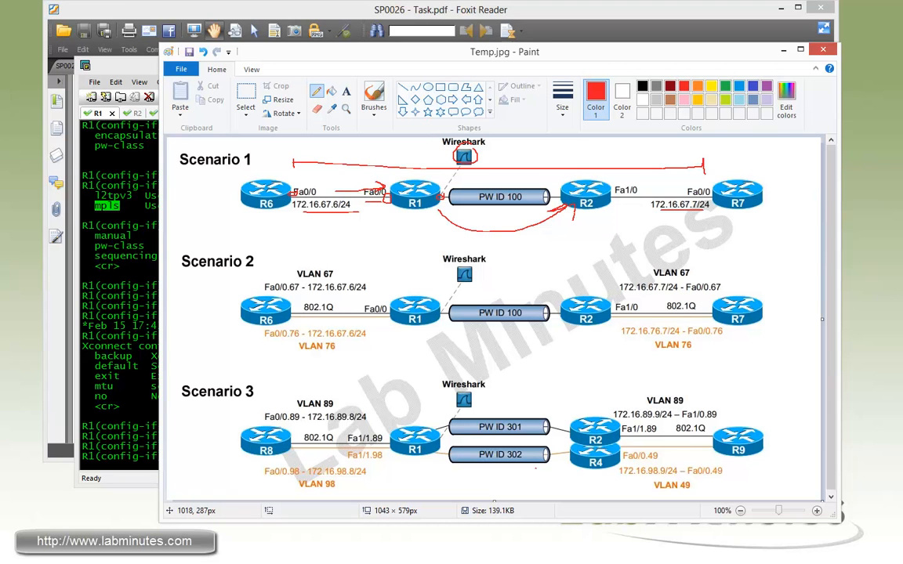
{"action": "mouse_move", "coordinate": [880, 270]}
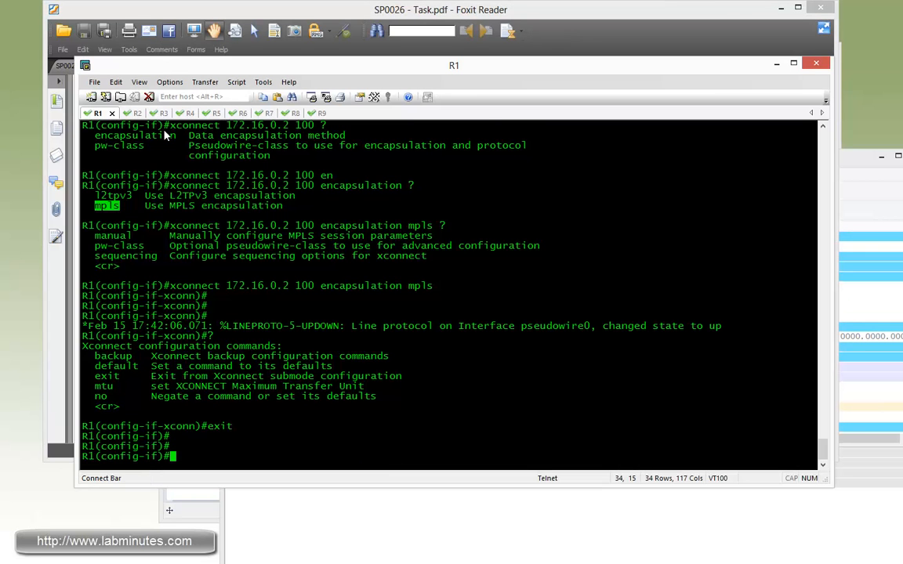
On R2's Fa1/0, apply xconnect 172.16.0.1 100 encapsulation mpls, bringing the pseudowire up.
{"action": "left_click", "coordinate": [124, 113]}
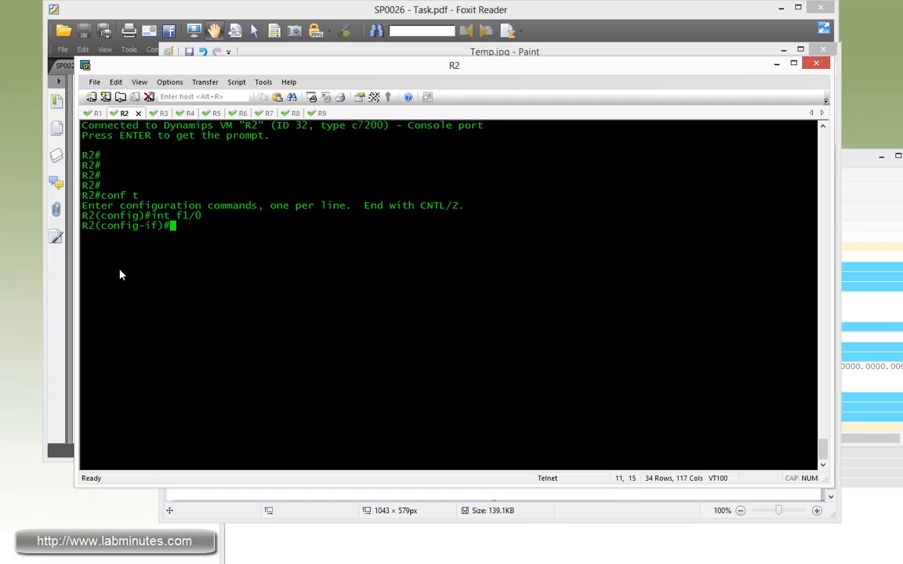
{"action": "type", "text": "xconnect 172.16"}
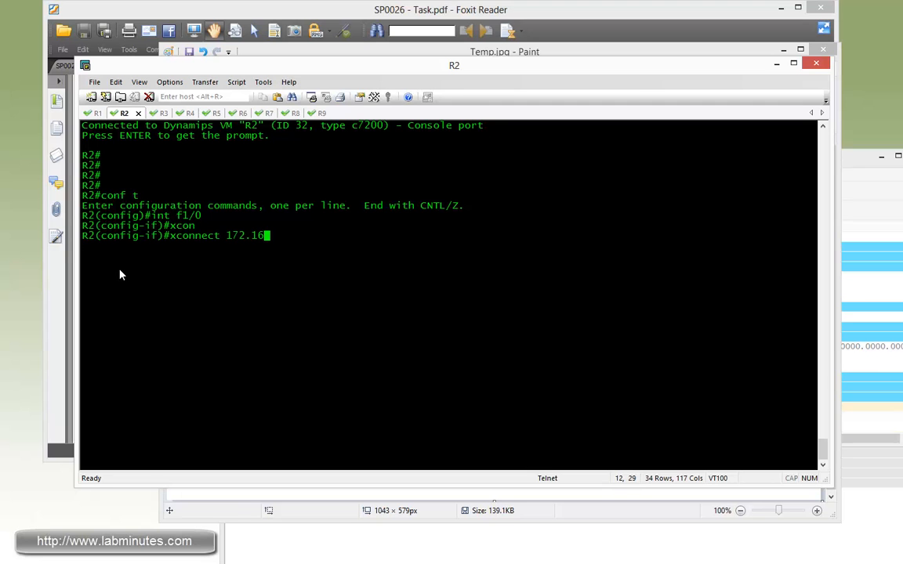
{"action": "type", "text": ".0.1 100"}
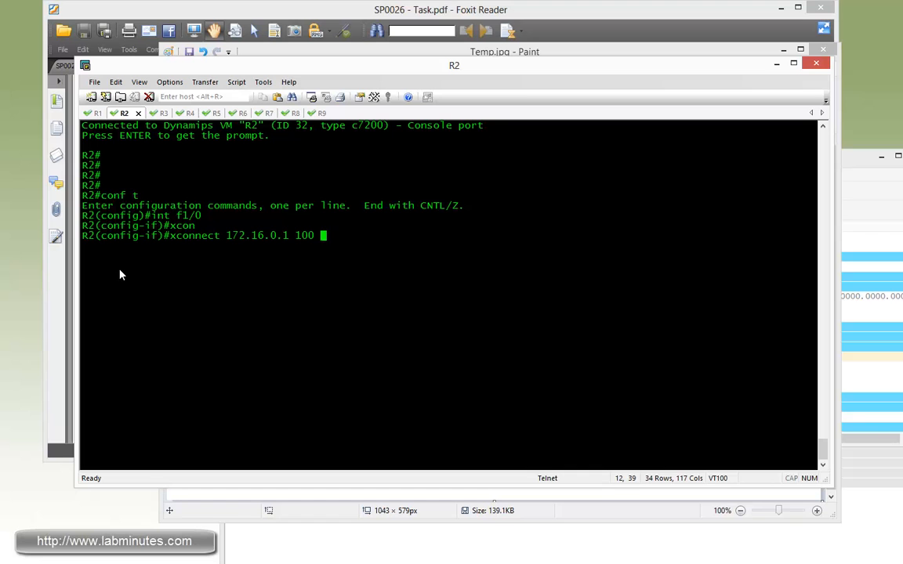
{"action": "type", "text": "ex"}
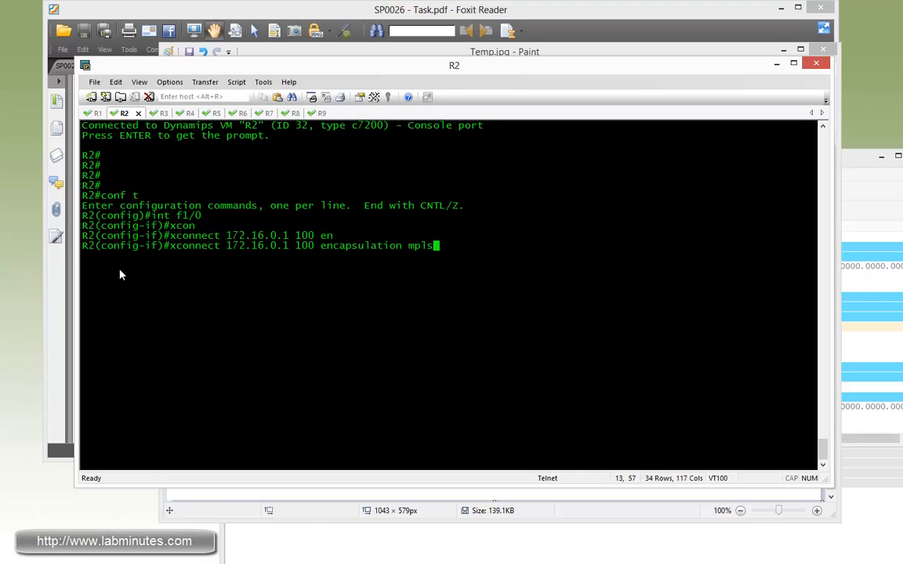
{"action": "key", "text": "enter"}
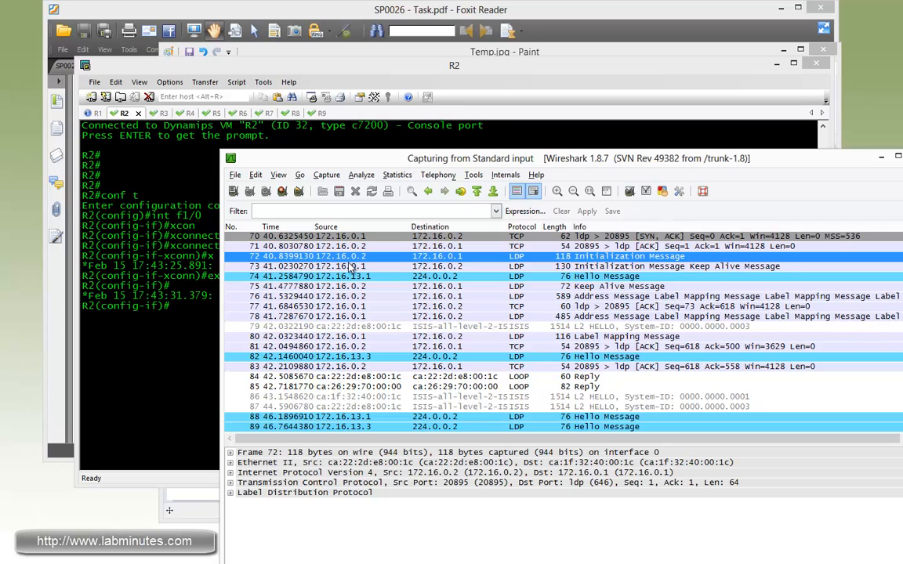
{"action": "scroll", "scroll_direction": "down", "scroll_amount": 3}
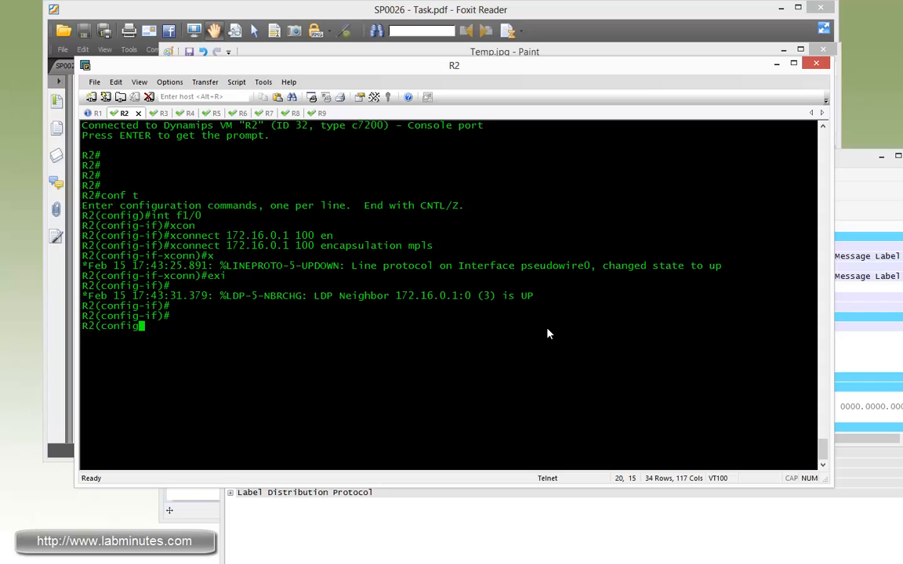
{"action": "key", "text": "enter"}
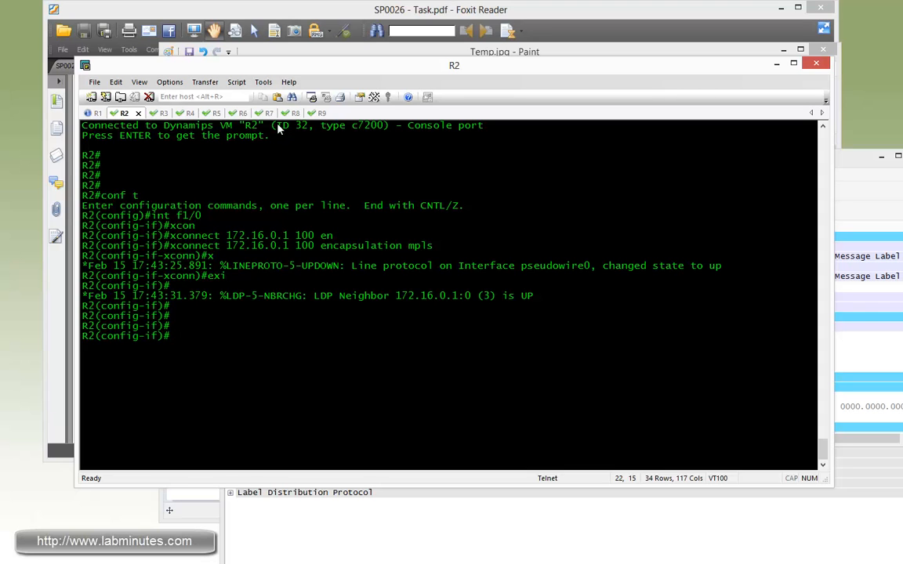
{"action": "left_click", "coordinate": [256, 113]}
{"action": "type", "text": "ip add 172."}
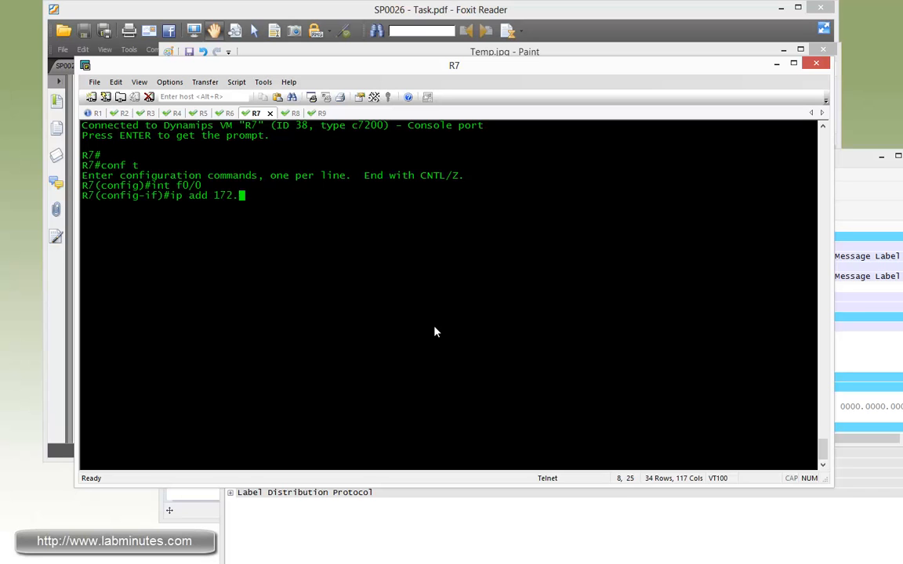
Assign R7's Fa0/0 the address 172.16.67.7 255.255.255.0, then return via R2 to R1's console.
{"action": "type", "text": "16.67.7 2"}
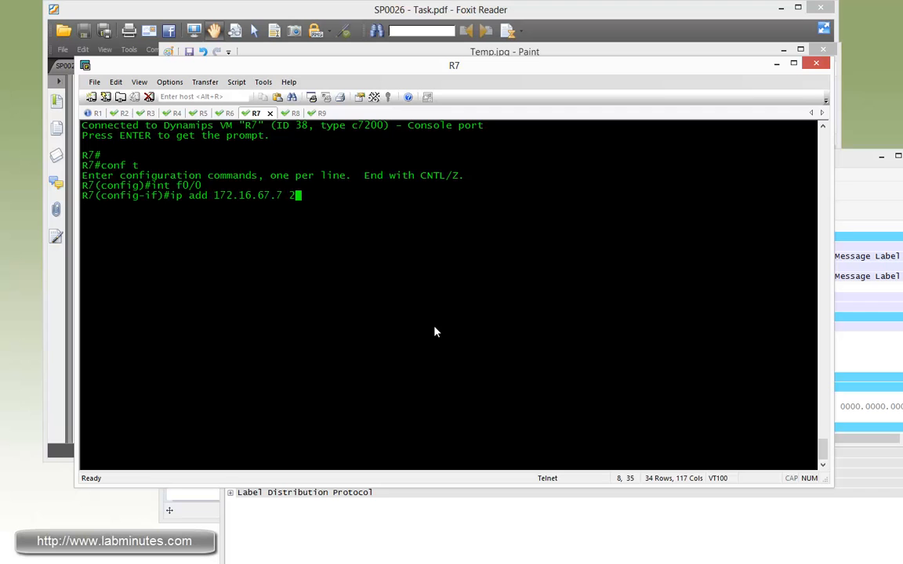
{"action": "type", "text": "55.255.255.0"}
{"action": "type", "text": "no shut"}
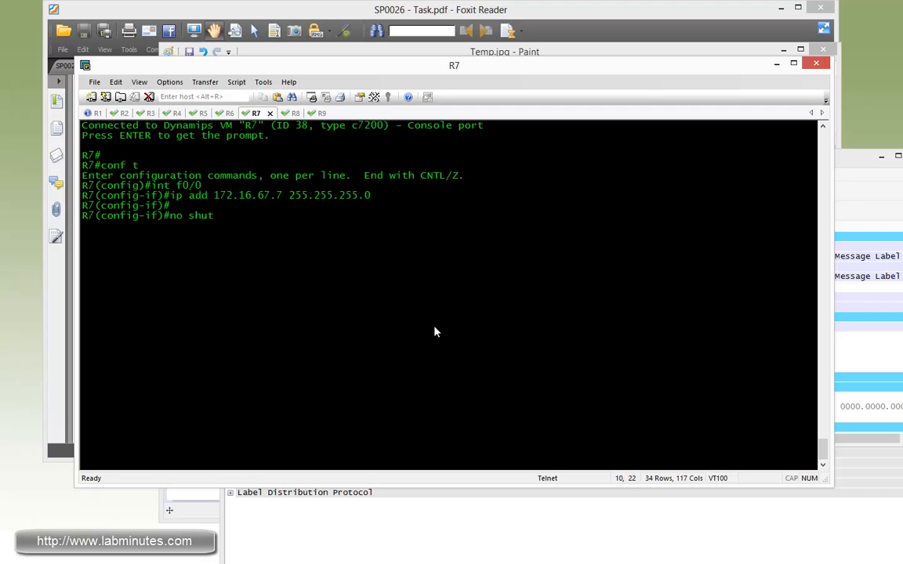
{"action": "left_click", "coordinate": [123, 113]}
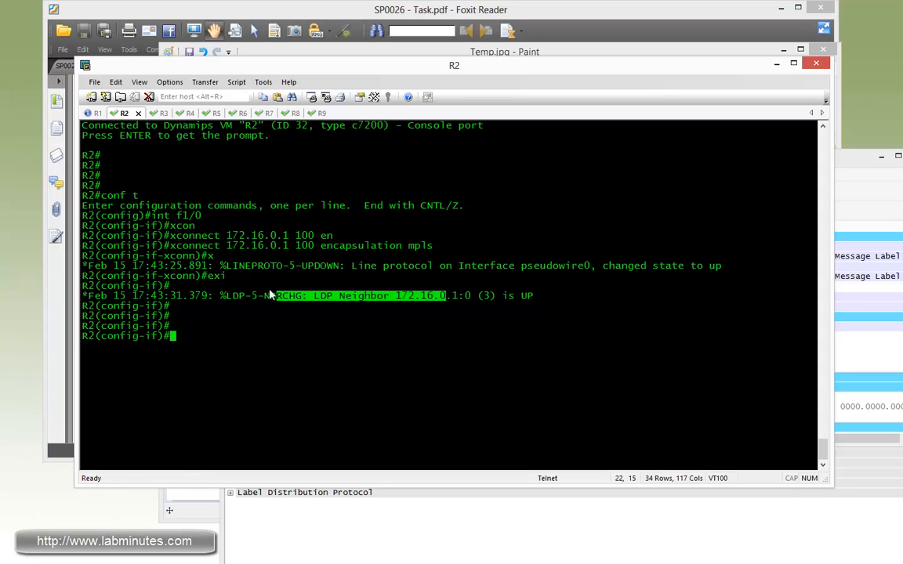
{"action": "mouse_move", "coordinate": [222, 279]}
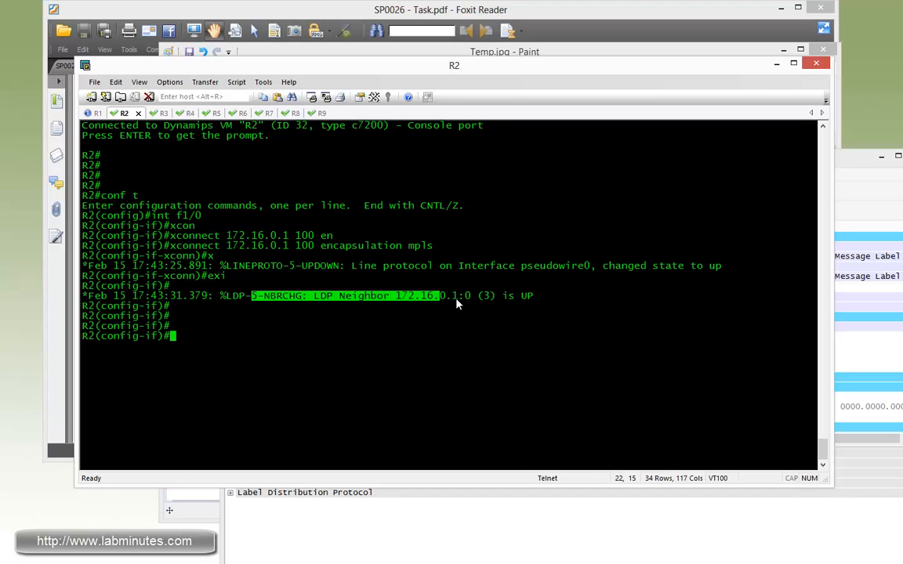
{"action": "left_click", "coordinate": [97, 113]}
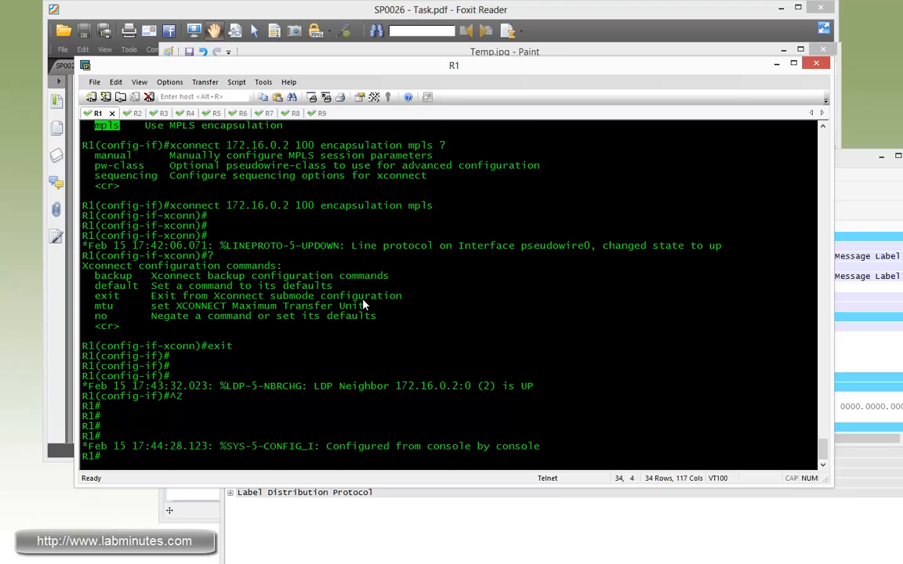
Run show mpls l2transport vc on R1, exploring the command options with ? along the way.
{"action": "type", "text": "sh"}
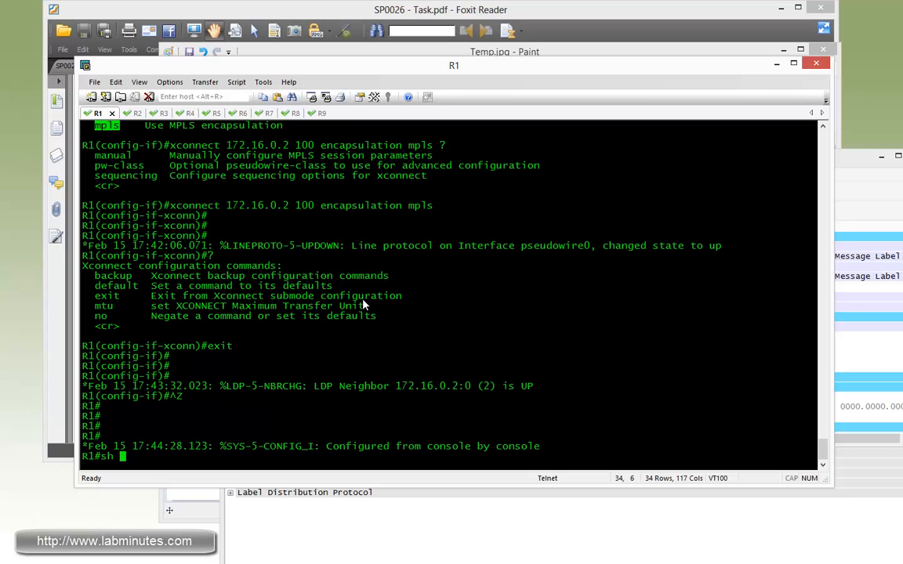
{"action": "type", "text": "sh mpls ?"}
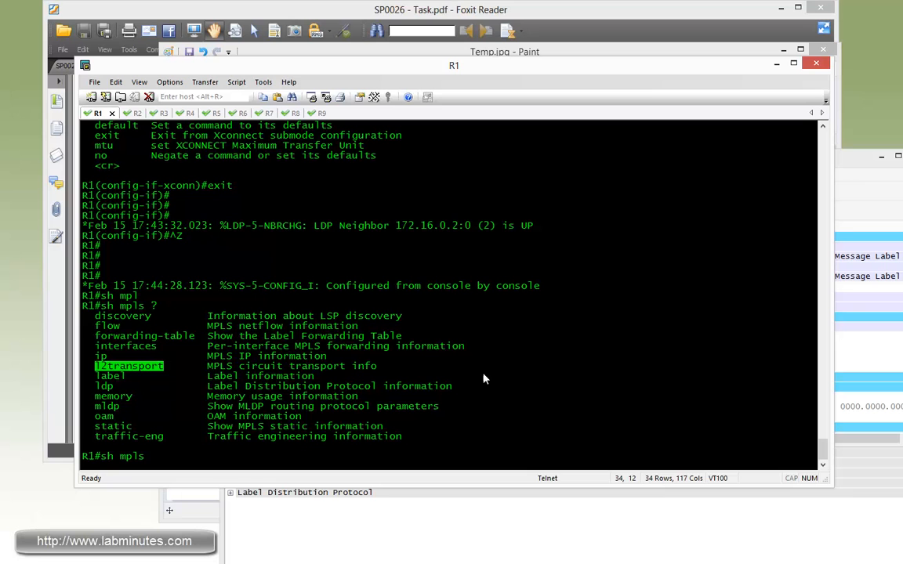
{"action": "type", "text": "l2transport"}
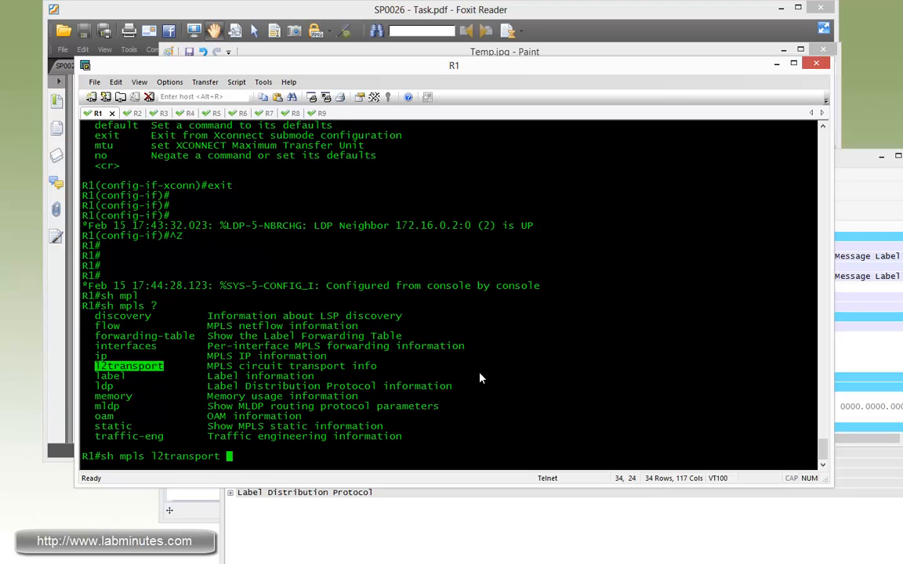
{"action": "type", "text": "?"}
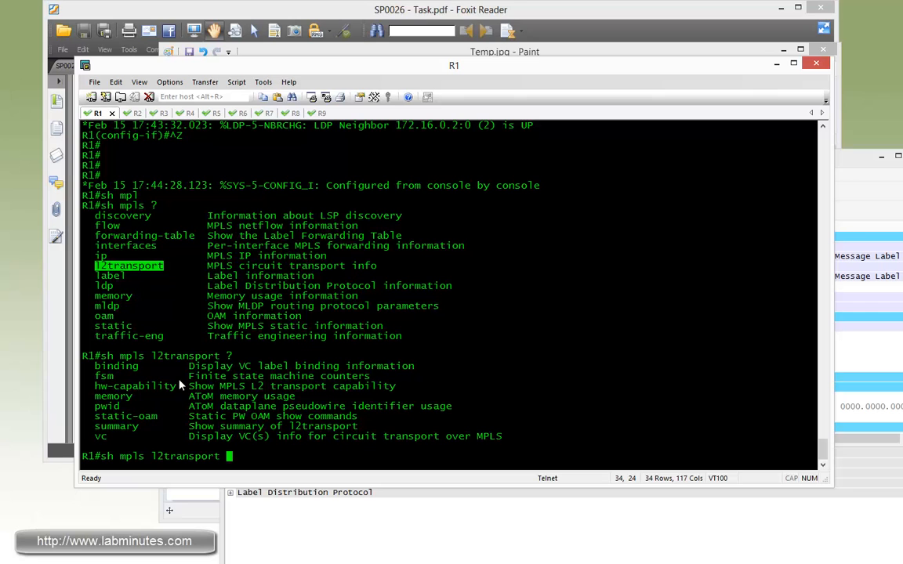
{"action": "type", "text": "v"}
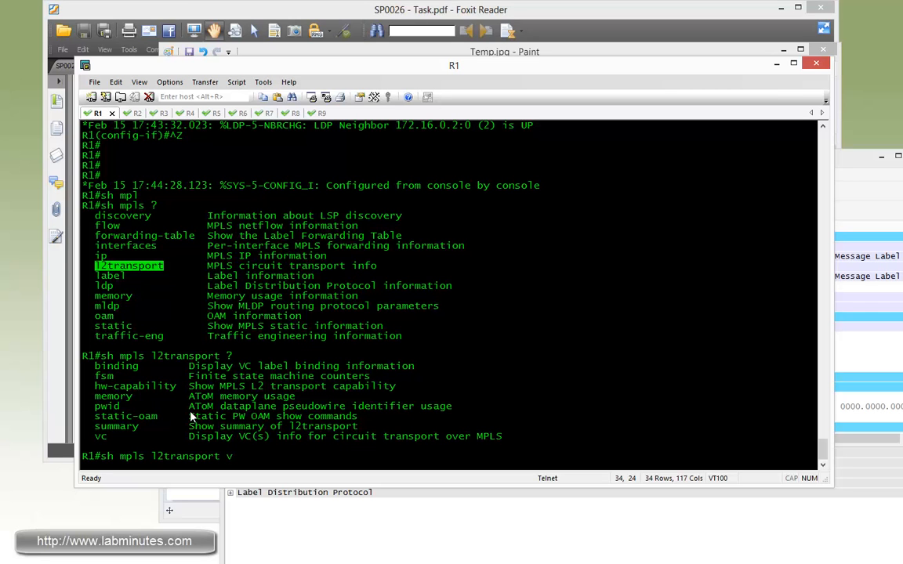
{"action": "type", "text": "c"}
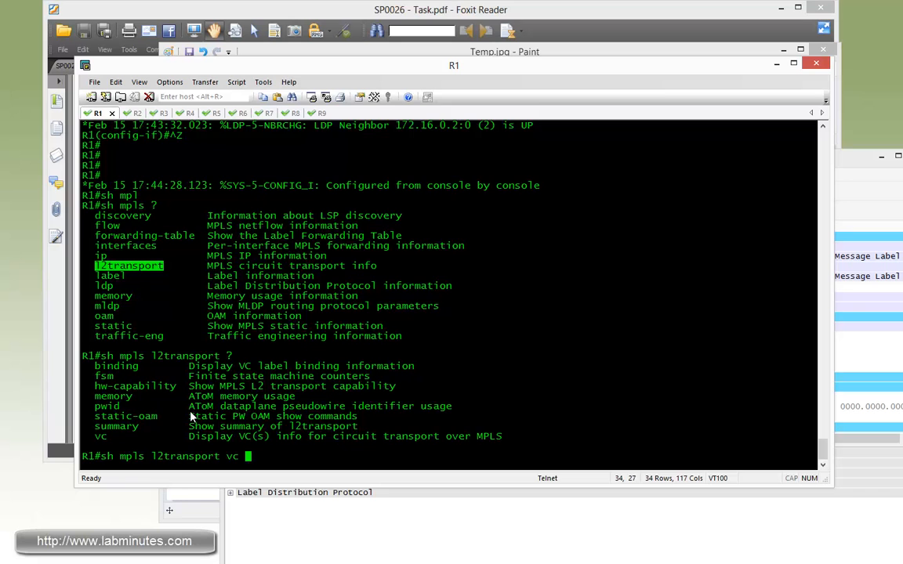
{"action": "key", "text": "Return"}
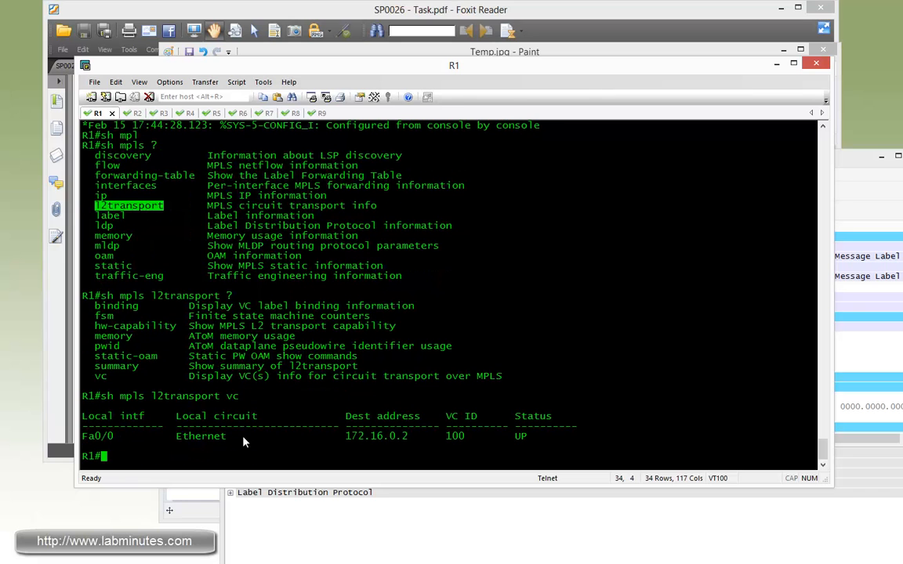
{"action": "mouse_move", "coordinate": [112, 438]}
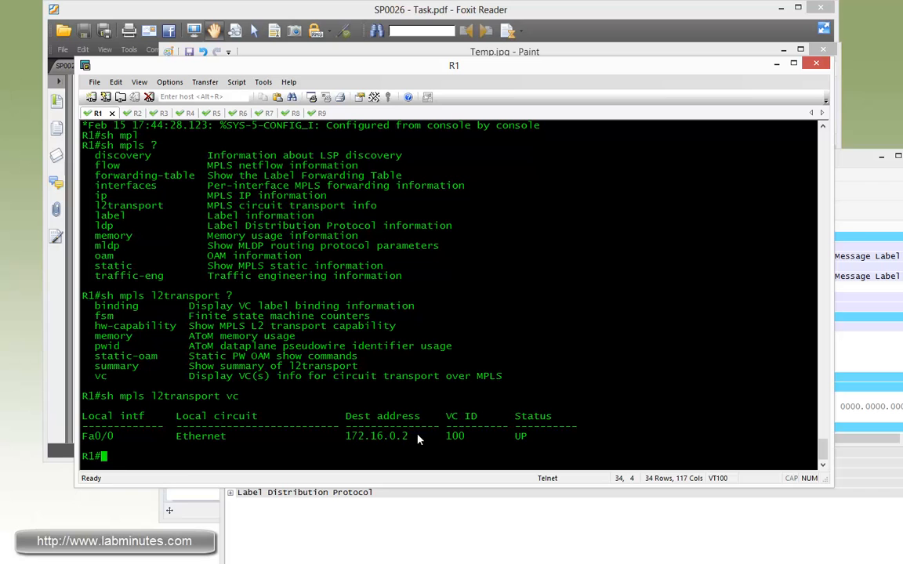
Highlight the VC's destination 172.16.0.2 and UP status, then begin show mpls l2transport binding.
{"action": "double_click", "coordinate": [377, 435]}
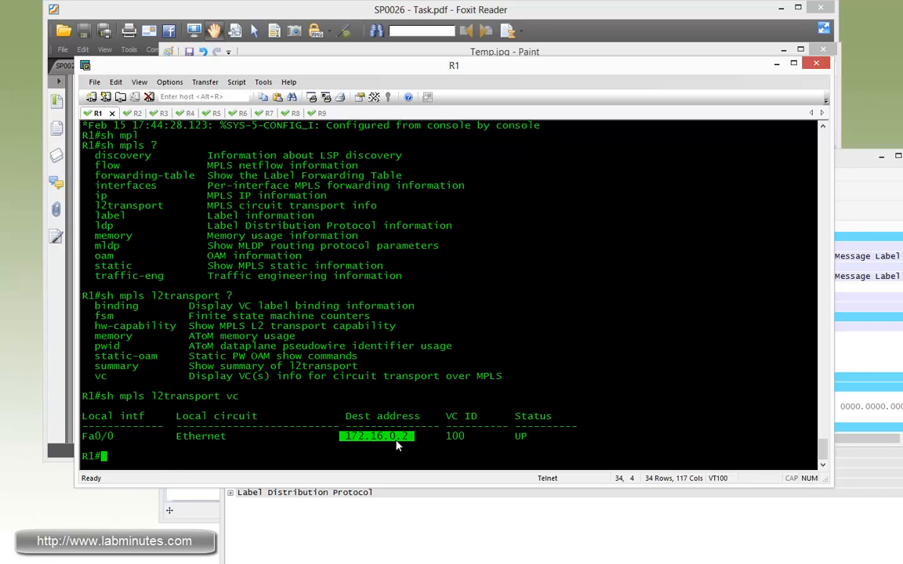
{"action": "left_click", "coordinate": [544, 449]}
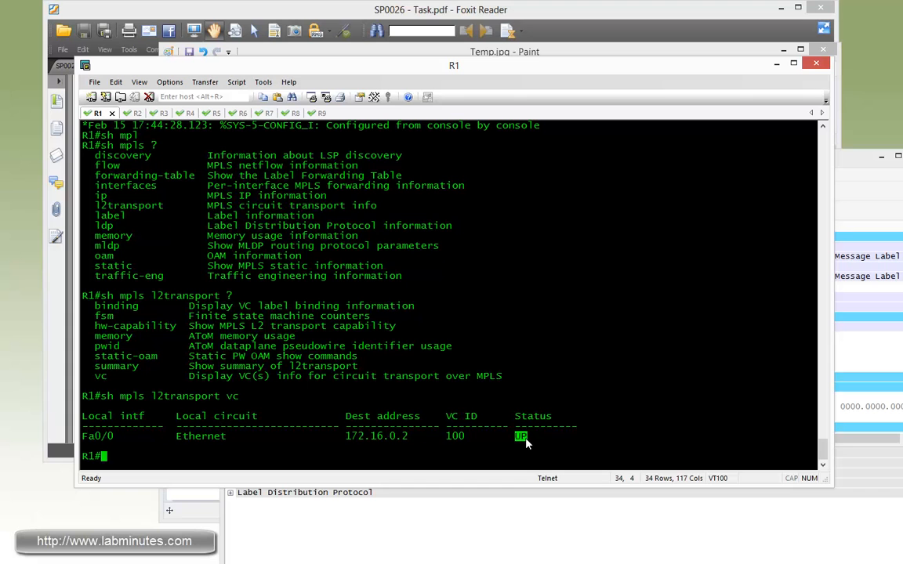
{"action": "type", "text": "sh mpls l2transport bin"}
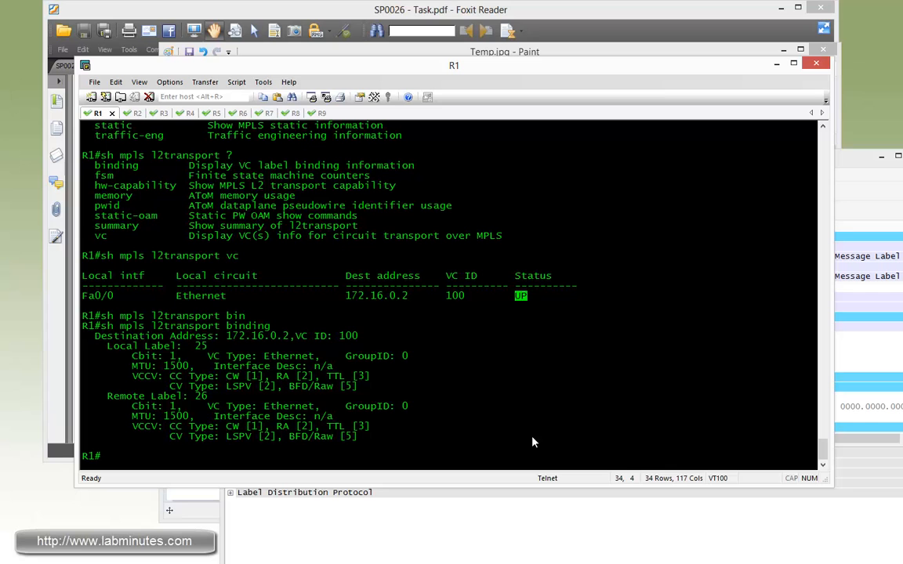
{"action": "mouse_move", "coordinate": [521, 439]}
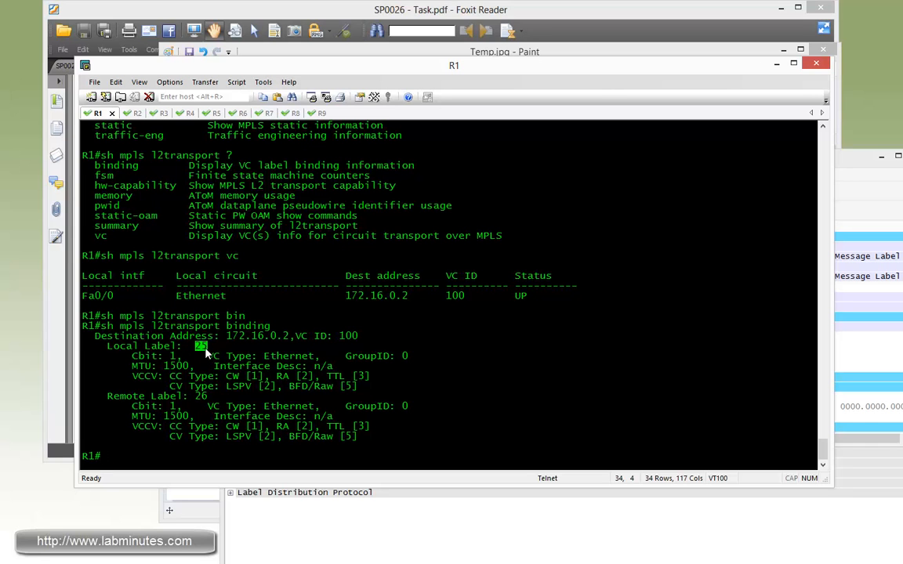
{"action": "mouse_move", "coordinate": [204, 414]}
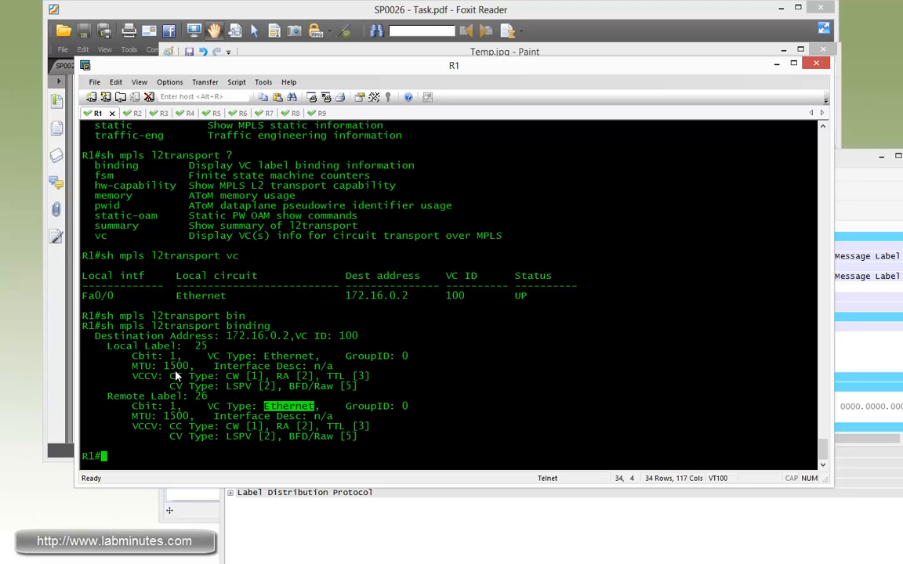
Run sh mpls l2transport binding on R1 to list local label 25 and remote label 26.
{"action": "type", "text": "sh mpls l2transport binding"}
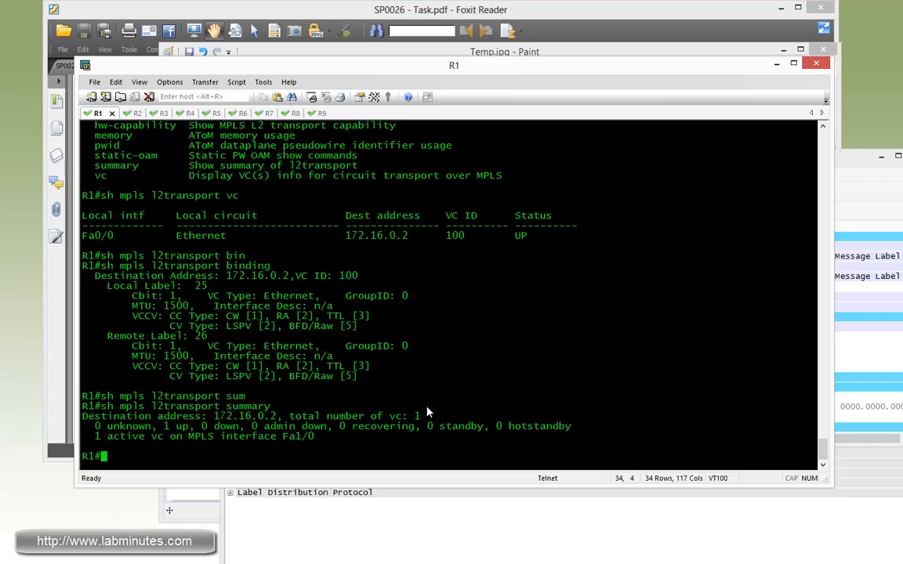
{"action": "mouse_move", "coordinate": [241, 436]}
{"action": "type", "text": "sh mpls l2transport vc detail"}
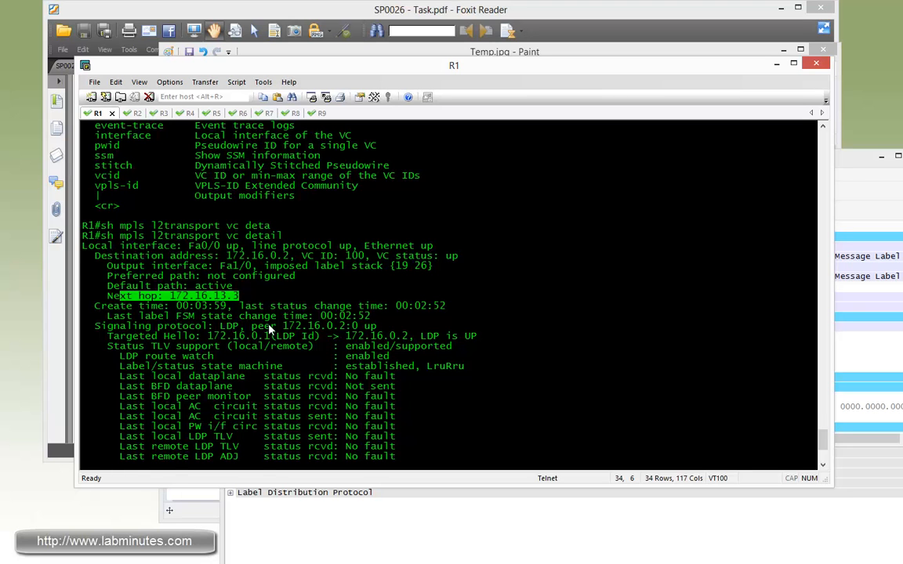
Run sh mpls l2transport vc detail on R1 and highlight the imposed label stack 19 26.
{"action": "scroll", "scroll_direction": "down", "scroll_amount": 3}
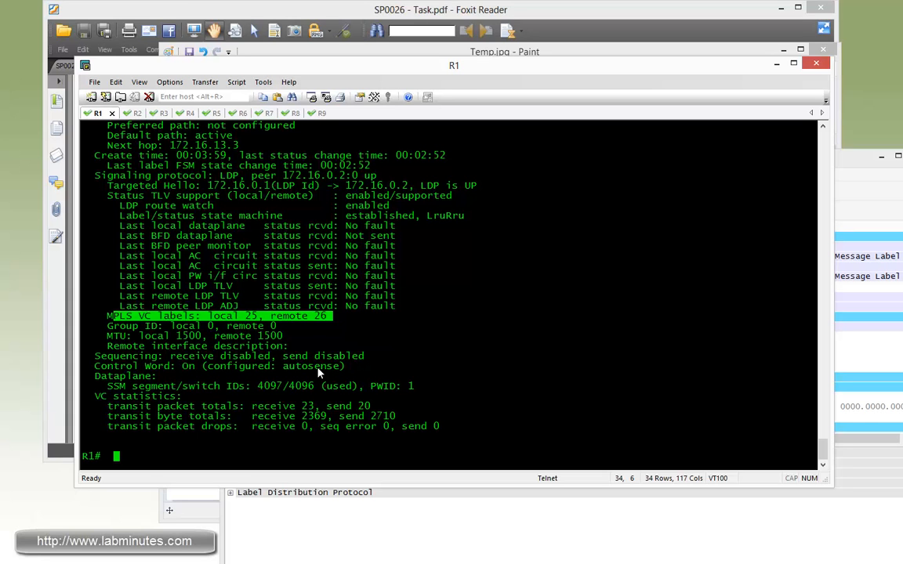
{"action": "mouse_move", "coordinate": [370, 373]}
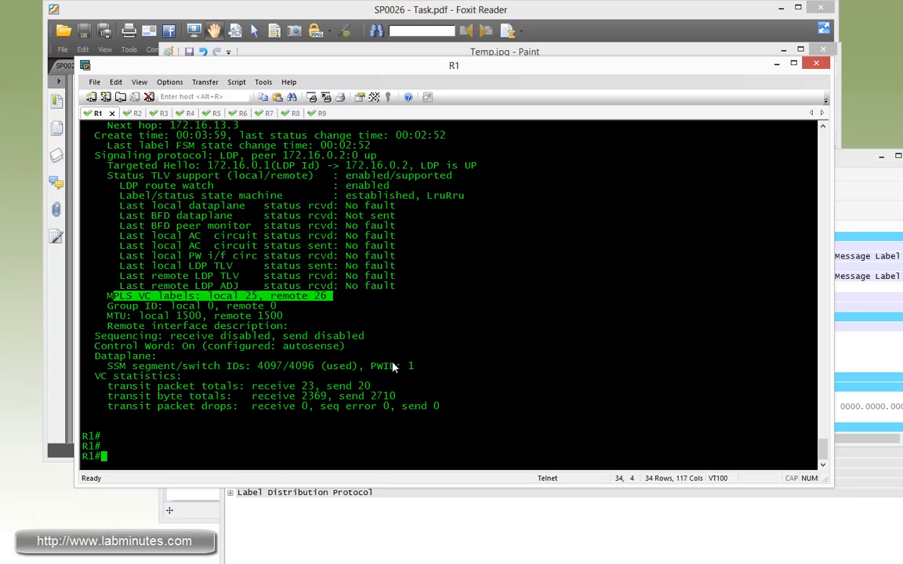
{"action": "type", "text": "sh"}
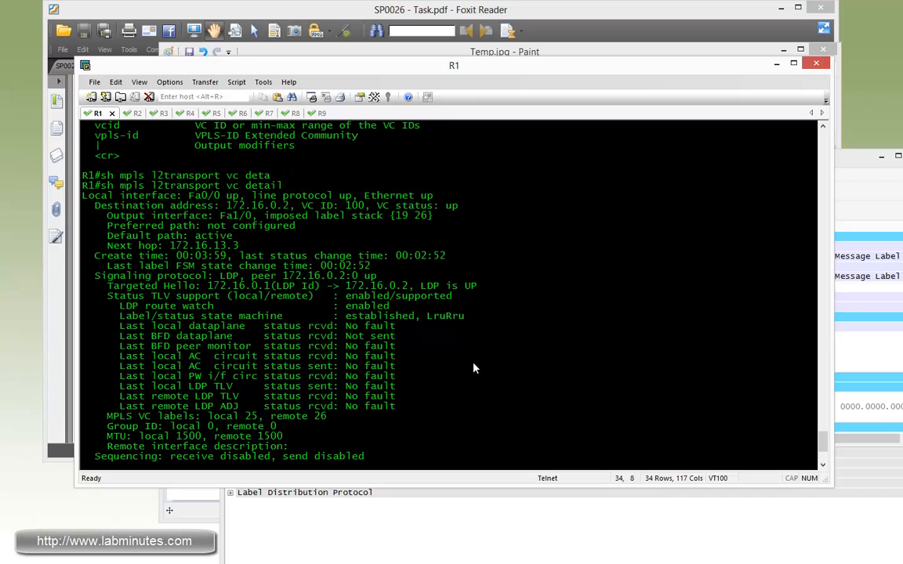
{"action": "left_click_drag", "start_coordinate": [389, 217], "coordinate": [432, 217]}
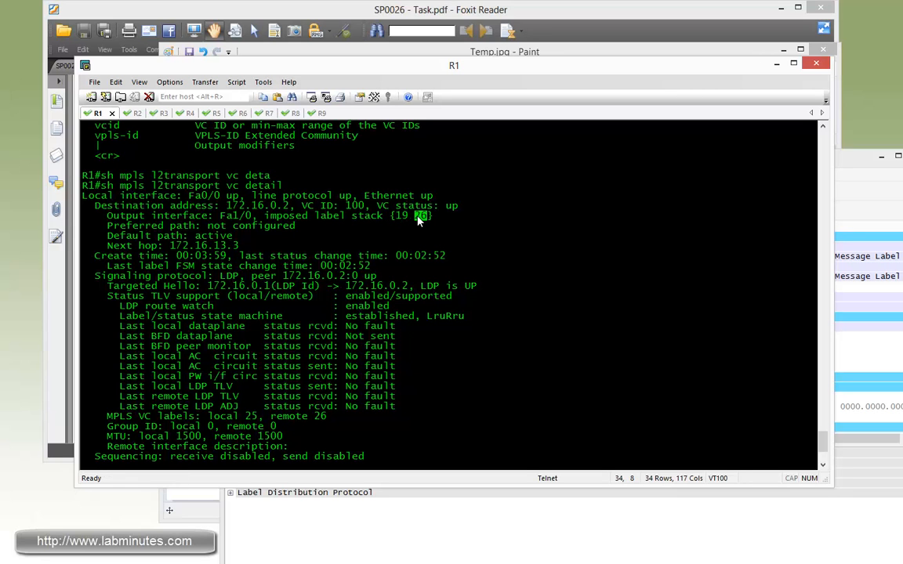
{"action": "mouse_move", "coordinate": [407, 223]}
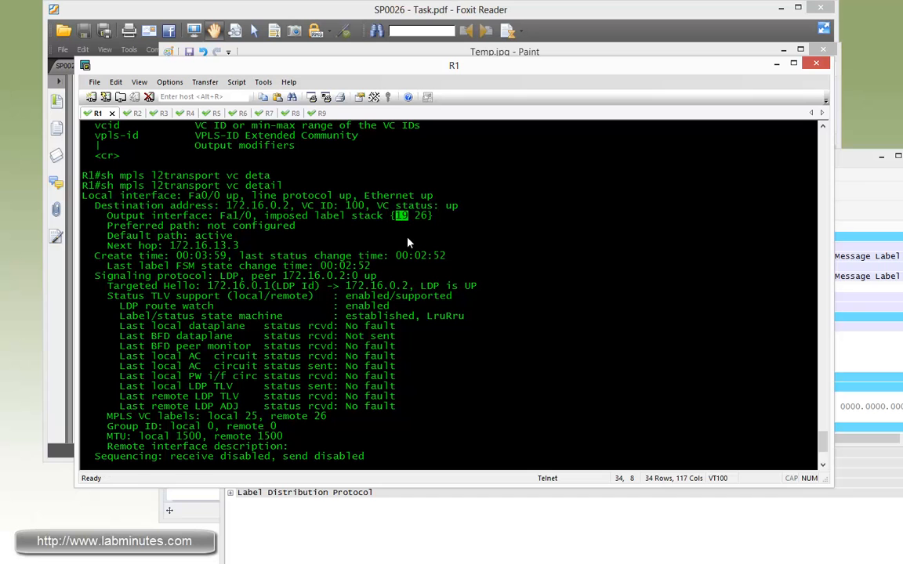
{"action": "mouse_move", "coordinate": [414, 241]}
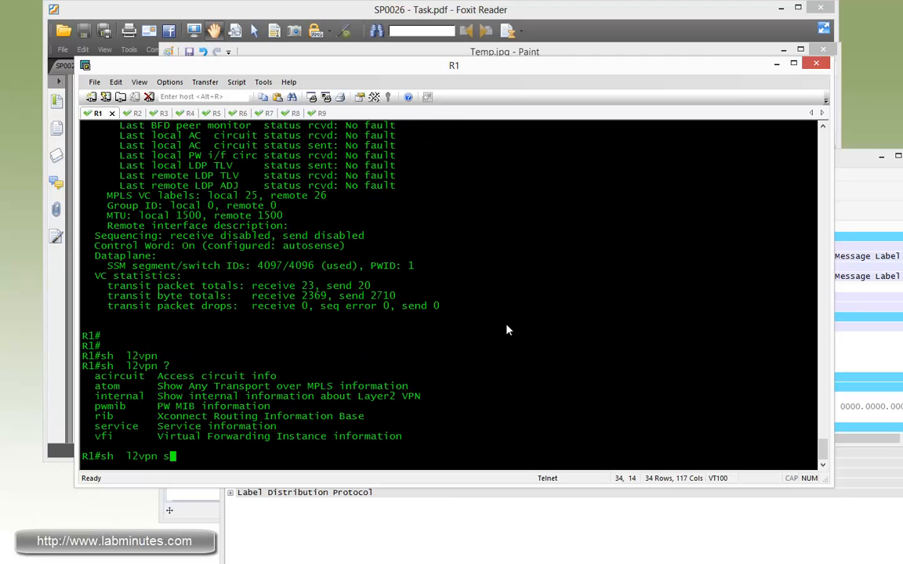
Run show l2vpn service xconnect all detail on R1 and mark attachment interface Fa0/0.
{"action": "type", "text": "ervice xconnect all detail"}
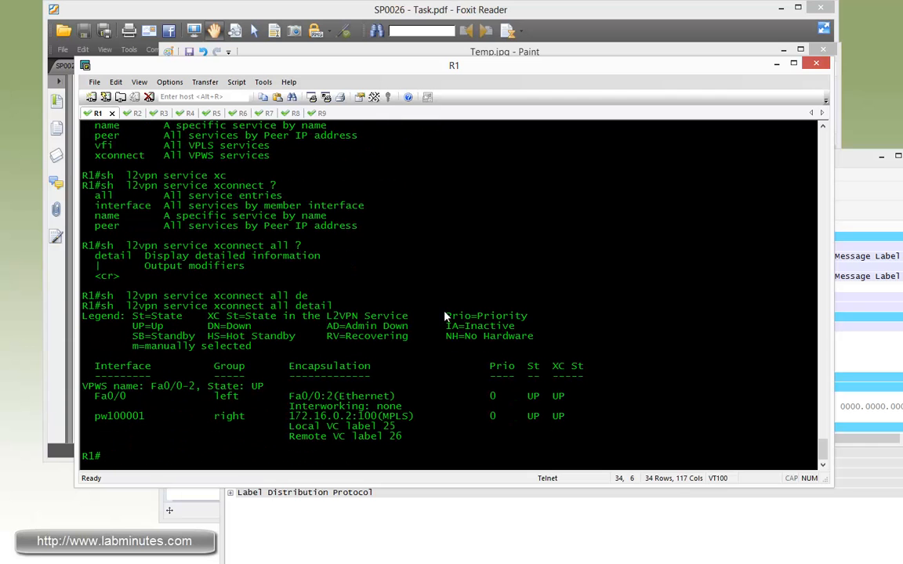
{"action": "mouse_move", "coordinate": [380, 368]}
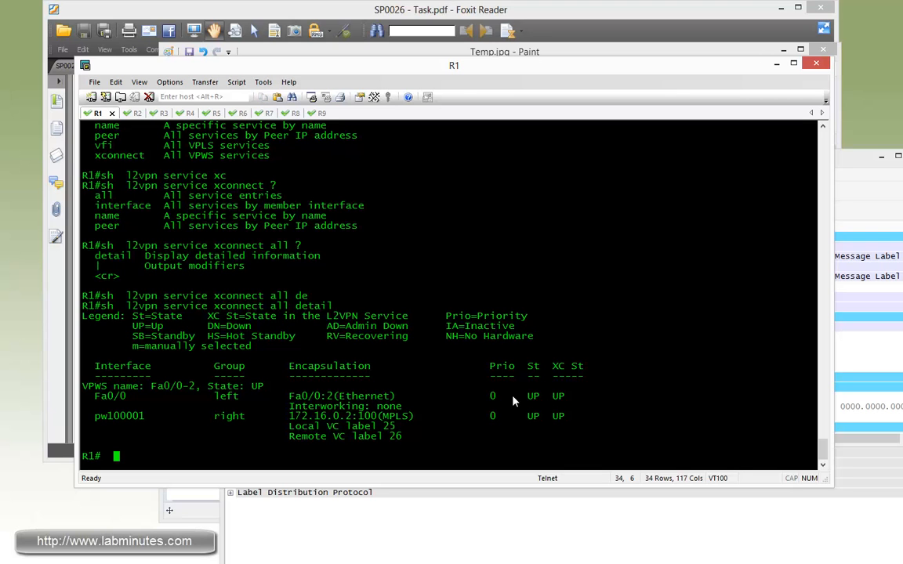
{"action": "double_click", "coordinate": [110, 395]}
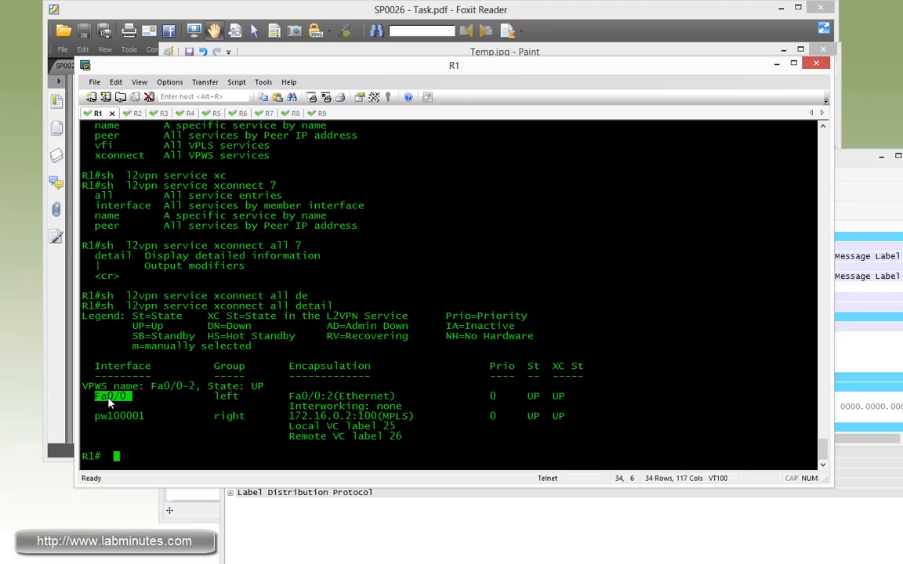
{"action": "mouse_move", "coordinate": [296, 424]}
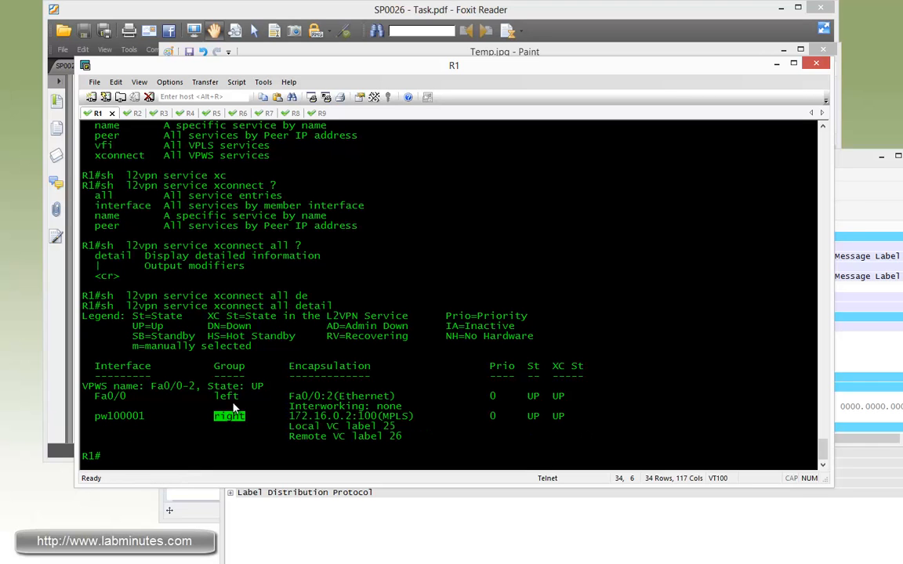
{"action": "mouse_move", "coordinate": [583, 426]}
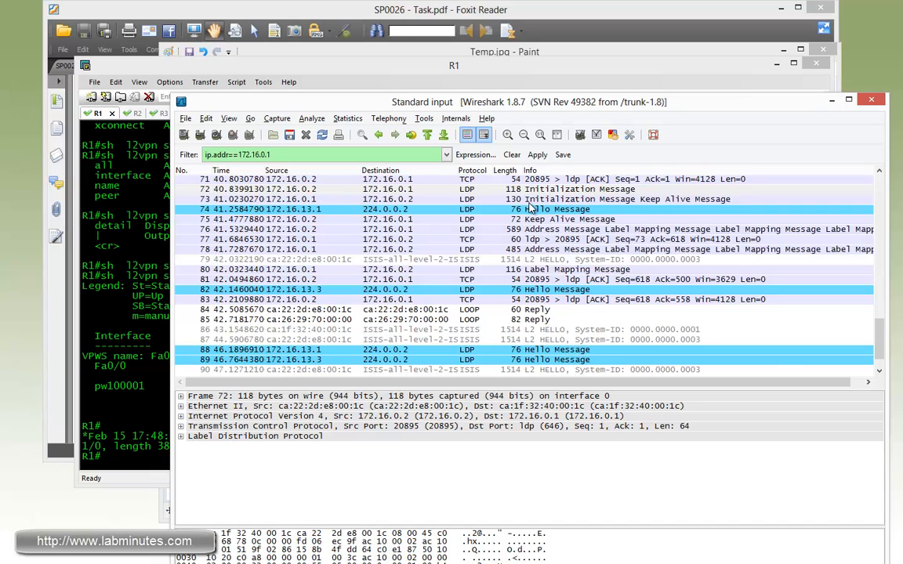
Select LDP Hello packets from 172.16.0.1 and inspect their UDP port 646 header.
{"action": "scroll", "scroll_direction": "up", "scroll_amount": 3}
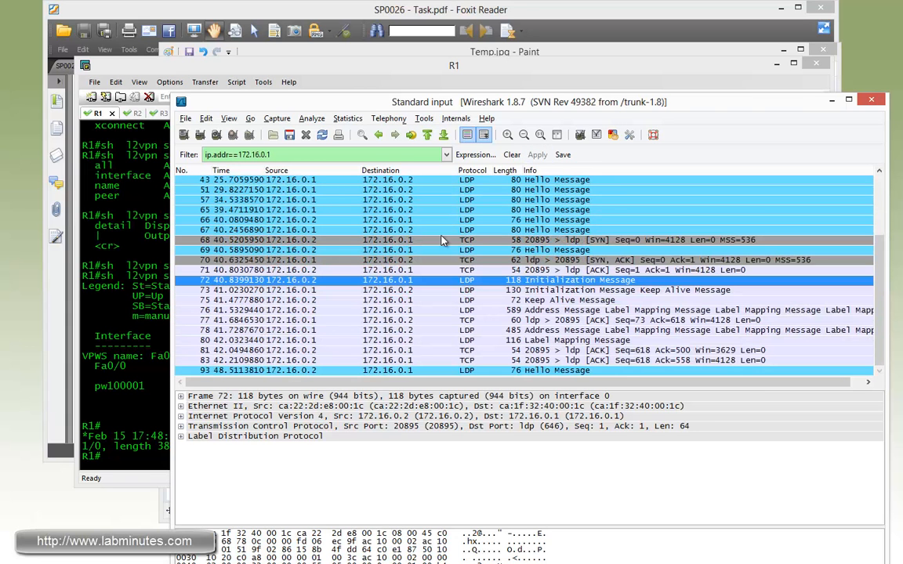
{"action": "left_click", "coordinate": [392, 240]}
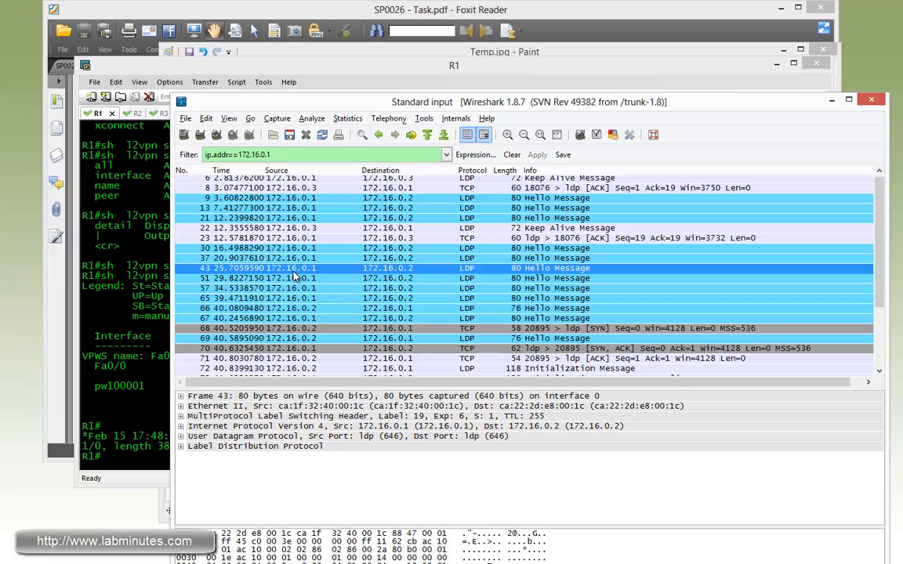
{"action": "mouse_move", "coordinate": [337, 317]}
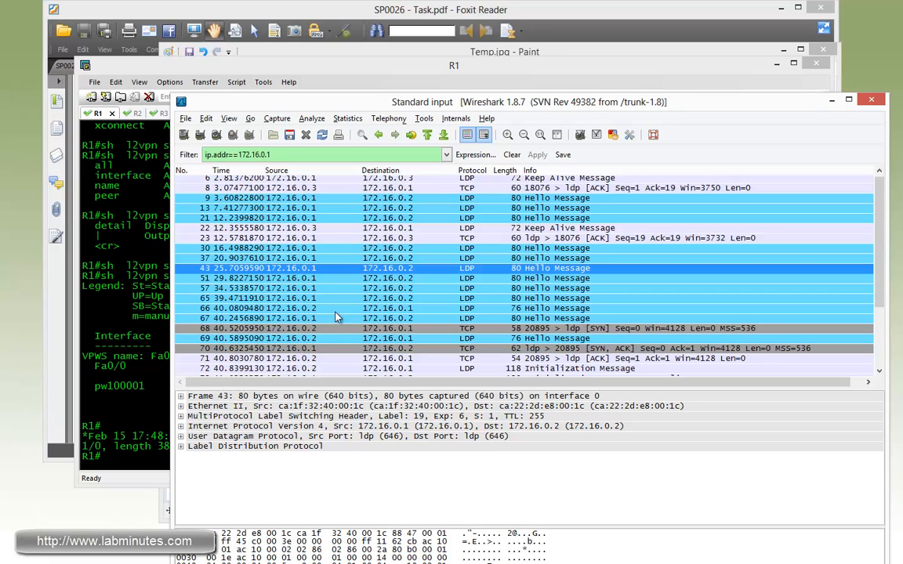
{"action": "mouse_move", "coordinate": [311, 282]}
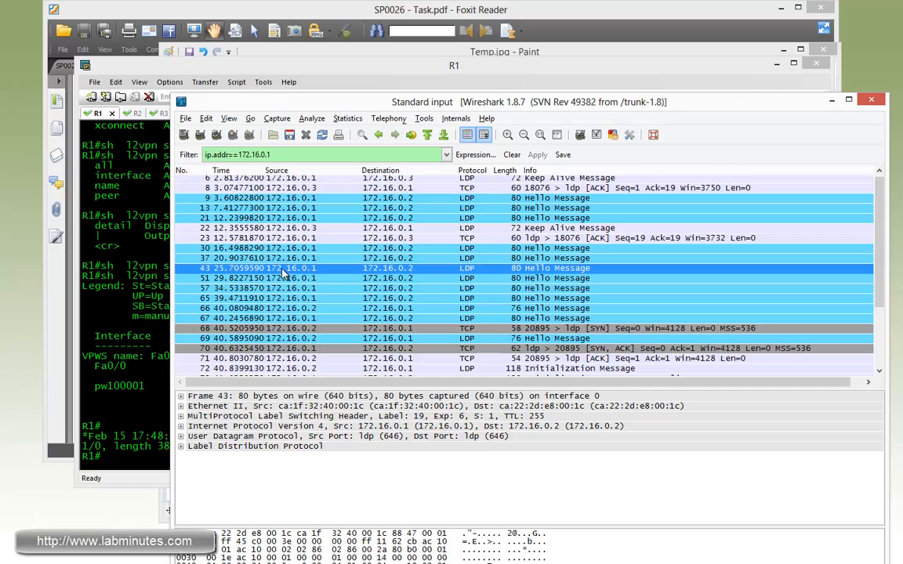
{"action": "mouse_move", "coordinate": [389, 265]}
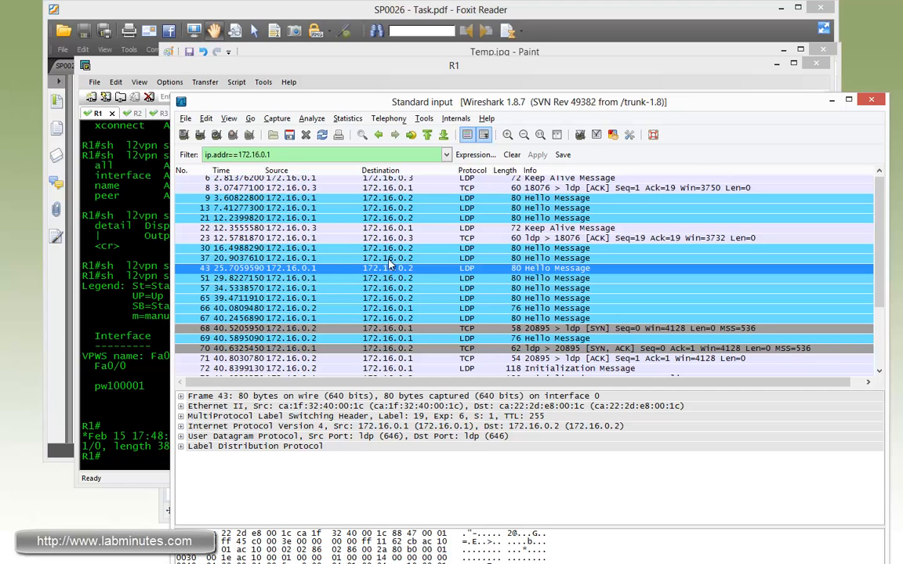
{"action": "left_click", "coordinate": [259, 436]}
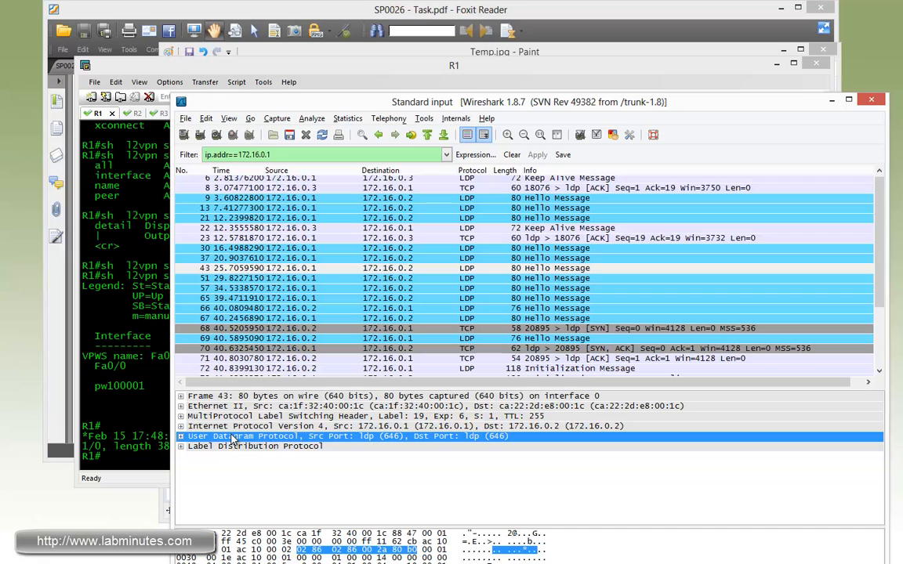
{"action": "mouse_move", "coordinate": [294, 445]}
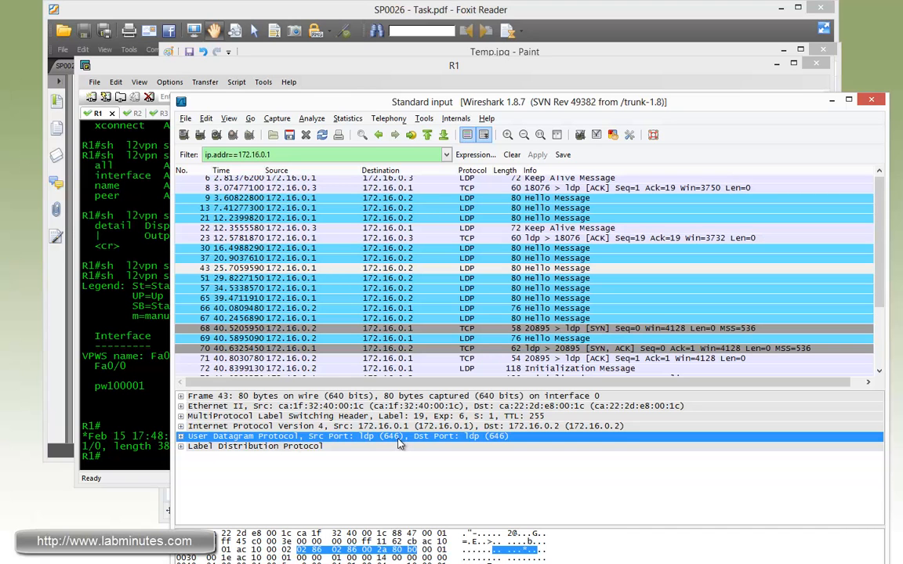
{"action": "left_click", "coordinate": [182, 445]}
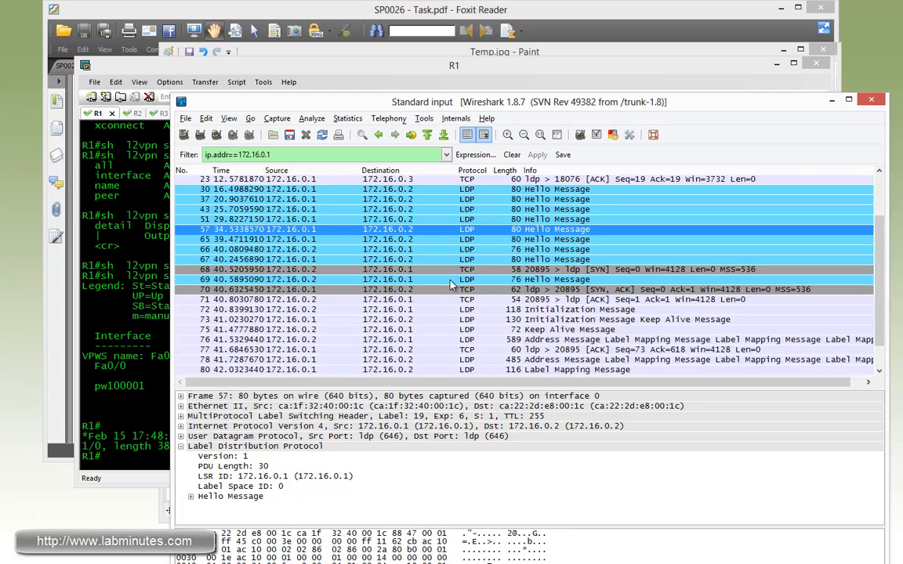
Step through the TCP SYN, Initialization/Keep Alive and frame 76 Label Mapping packet with its TCP header.
{"action": "left_click", "coordinate": [329, 269]}
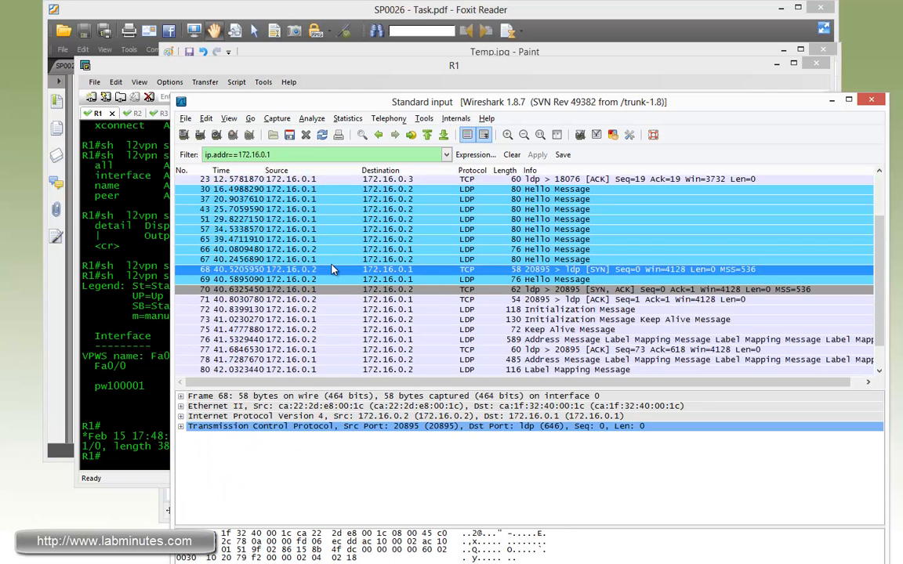
{"action": "left_click", "coordinate": [329, 250]}
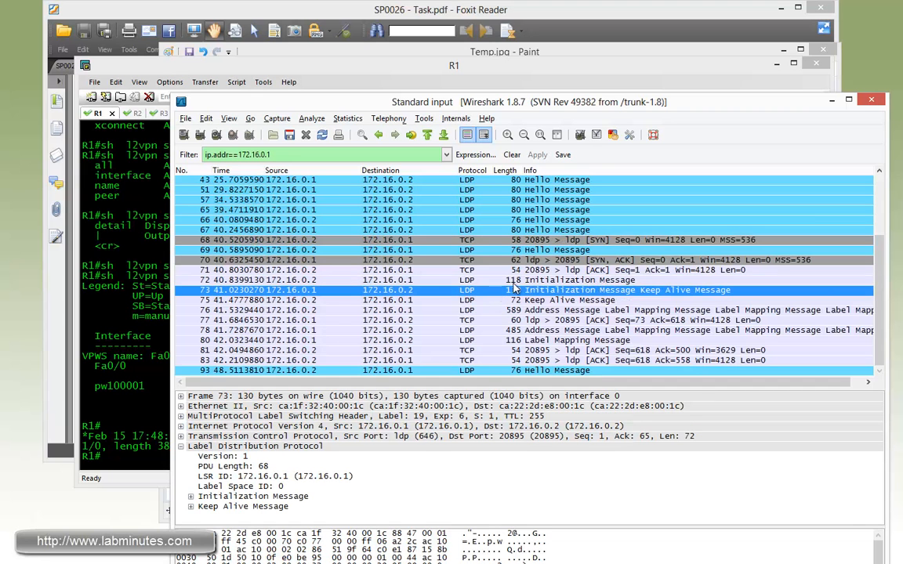
{"action": "left_click", "coordinate": [567, 299]}
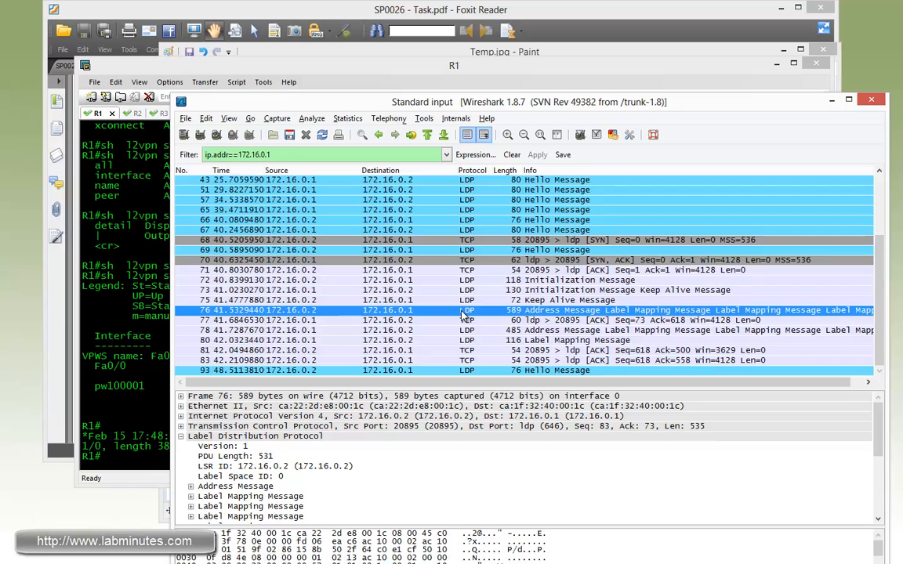
{"action": "left_click", "coordinate": [254, 426]}
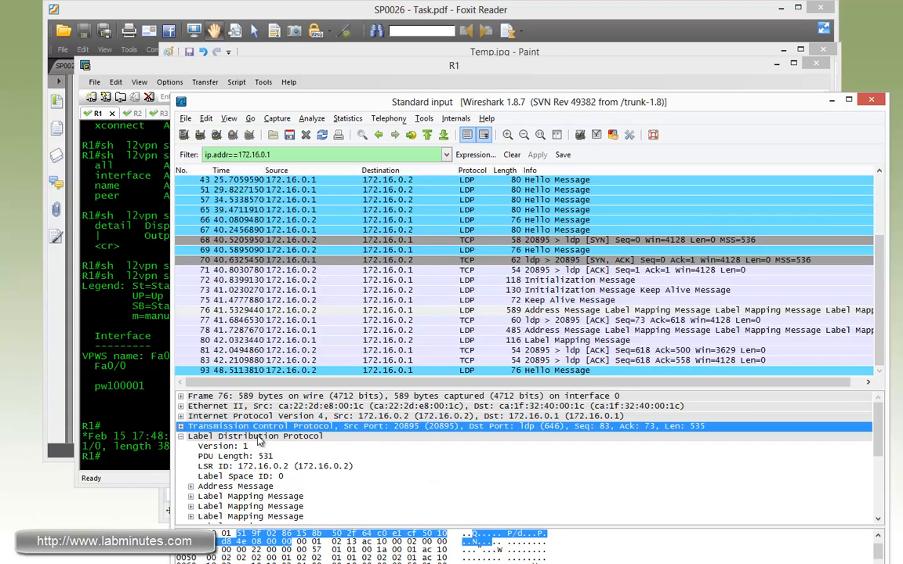
{"action": "mouse_move", "coordinate": [258, 438]}
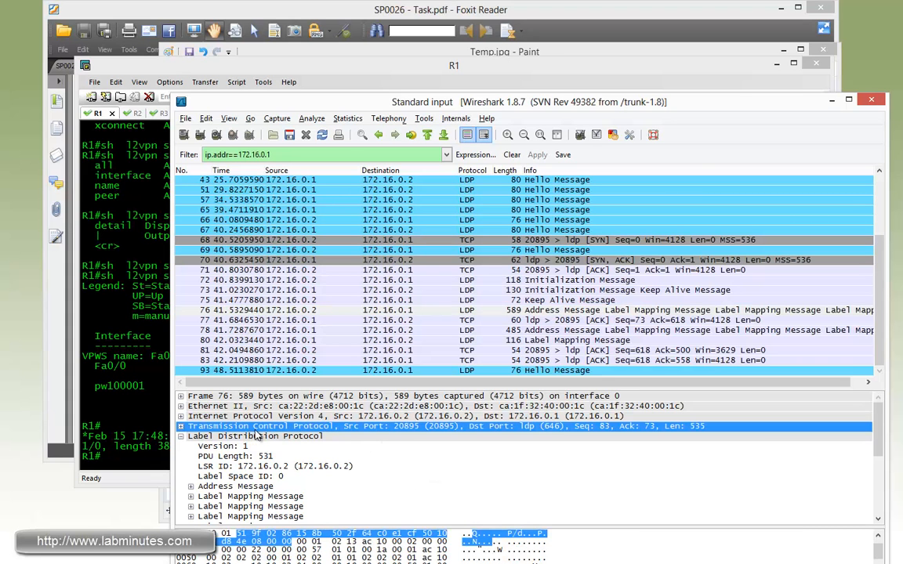
{"action": "mouse_move", "coordinate": [483, 432]}
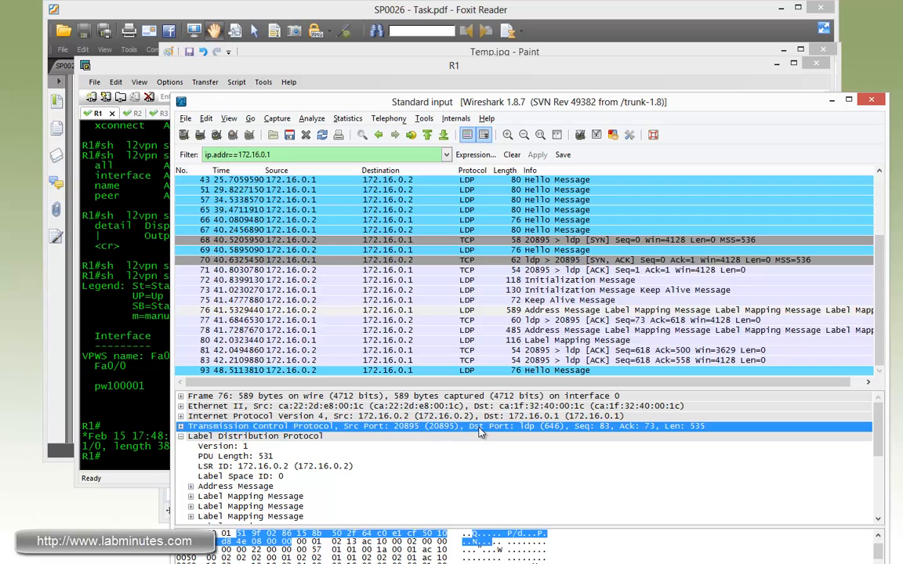
{"action": "mouse_move", "coordinate": [627, 445]}
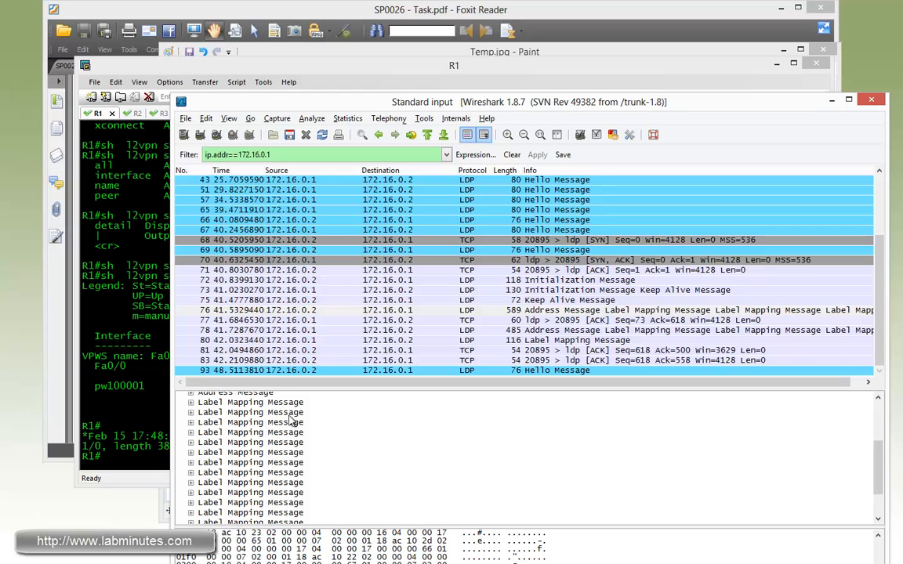
Expand the Label Mapping FEC elements to show VC ID 100, Ethernet VC type and Generic Label 26.
{"action": "left_click", "coordinate": [251, 448]}
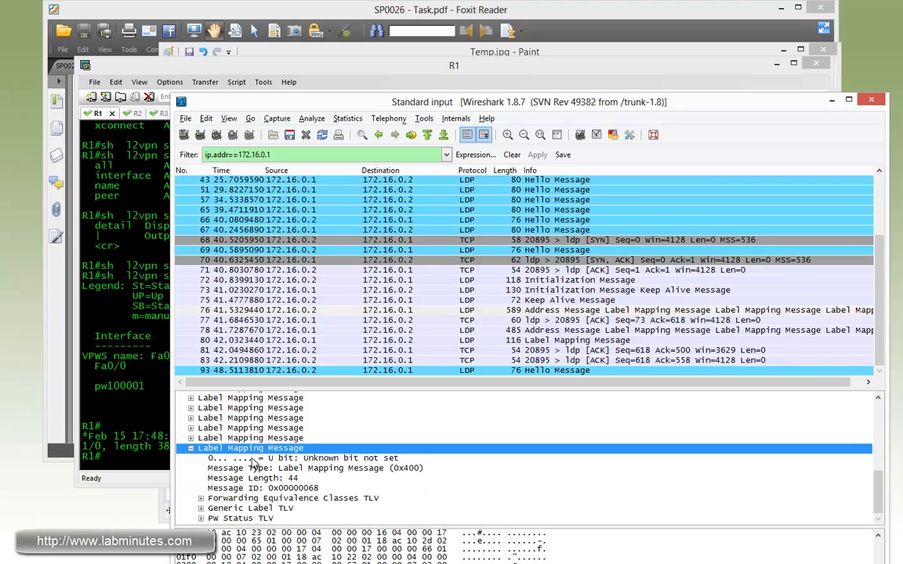
{"action": "mouse_move", "coordinate": [251, 501]}
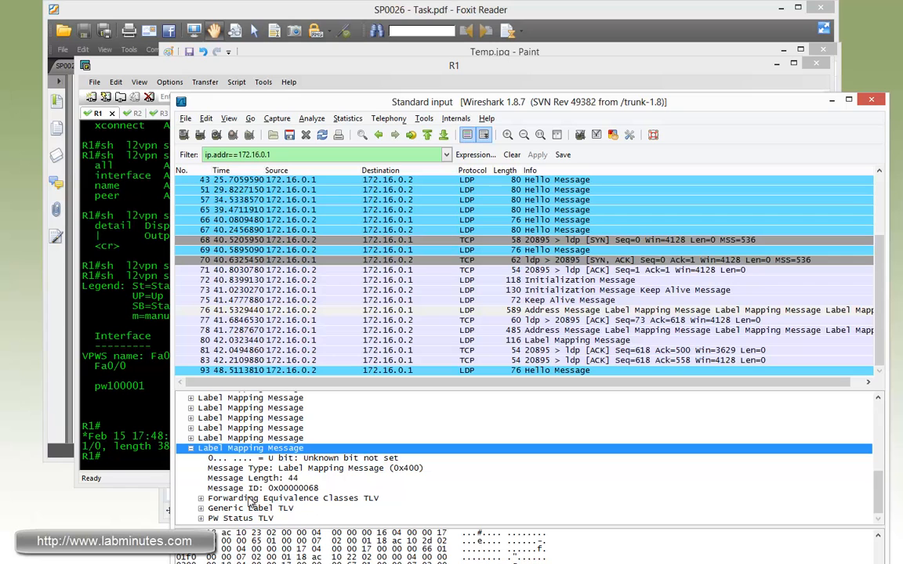
{"action": "left_click", "coordinate": [191, 499]}
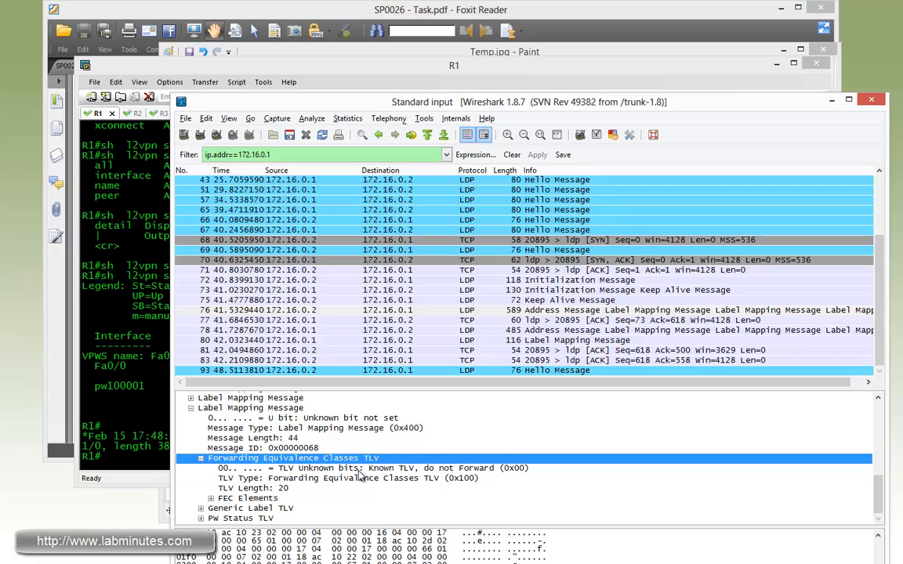
{"action": "left_click", "coordinate": [210, 489]}
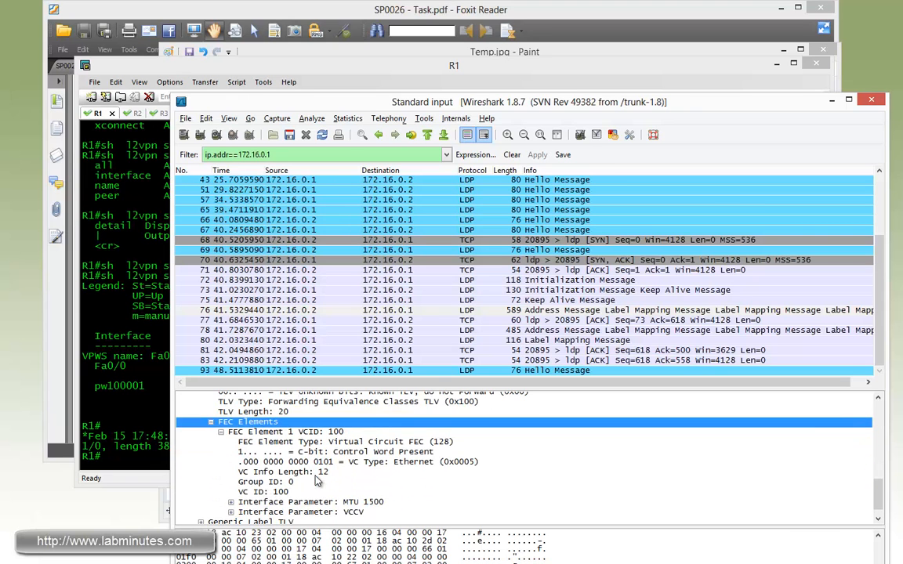
{"action": "left_click", "coordinate": [259, 432]}
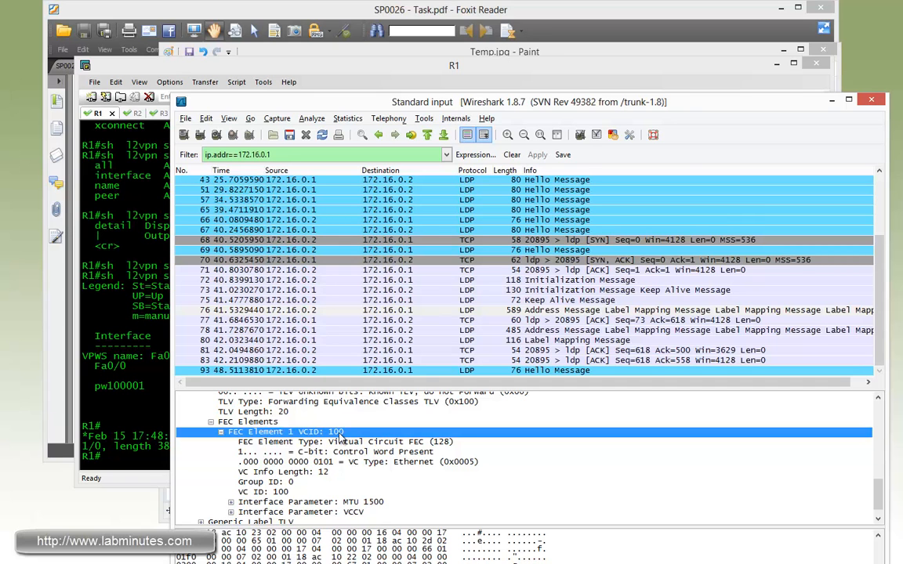
{"action": "left_click", "coordinate": [337, 452]}
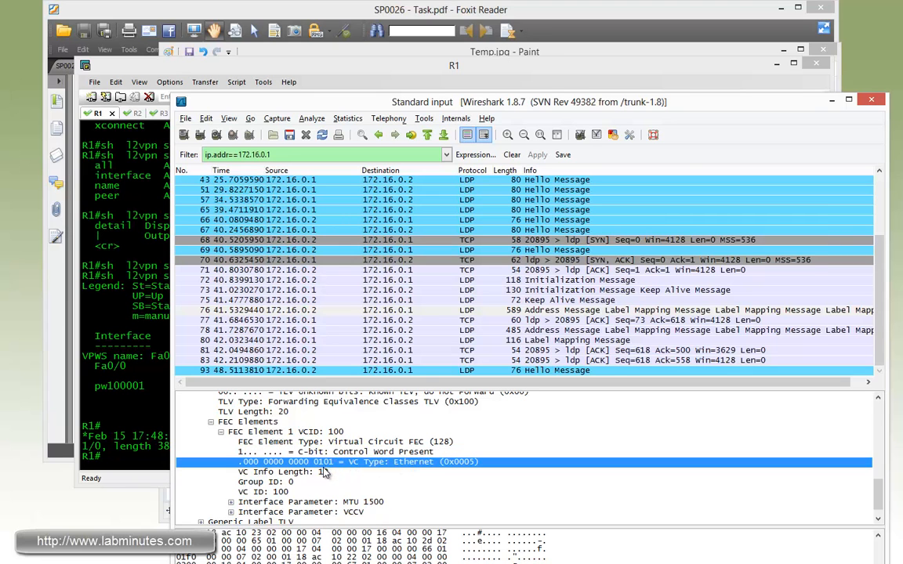
{"action": "mouse_move", "coordinate": [360, 470]}
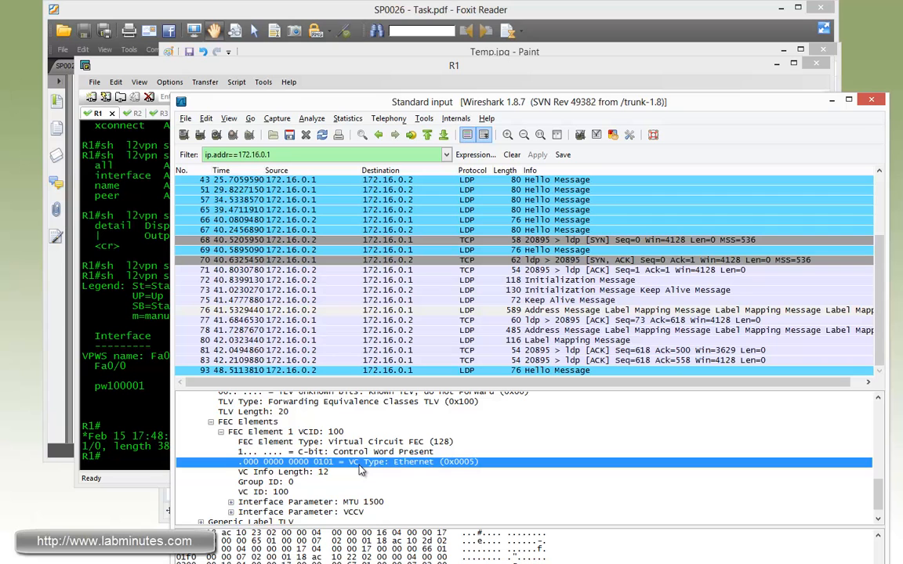
{"action": "mouse_move", "coordinate": [423, 468]}
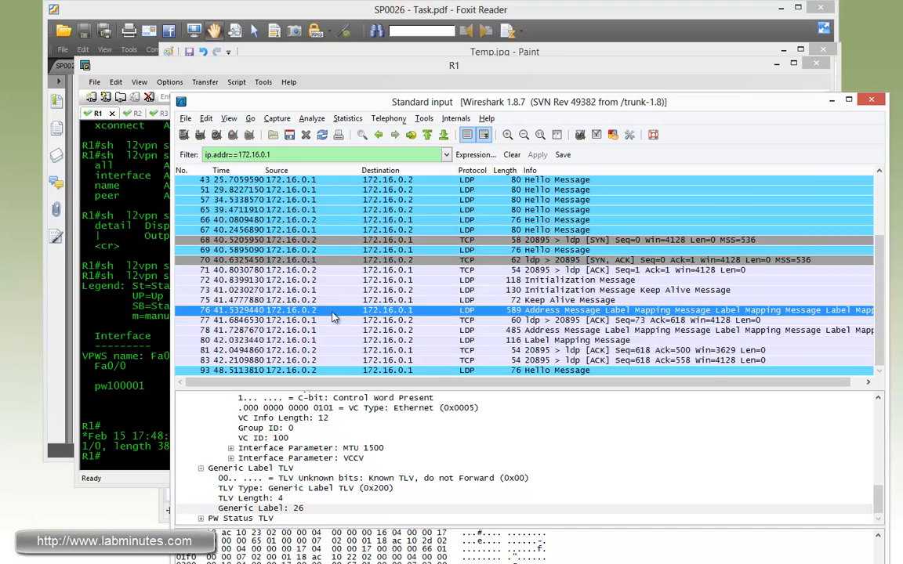
{"action": "mouse_move", "coordinate": [299, 514]}
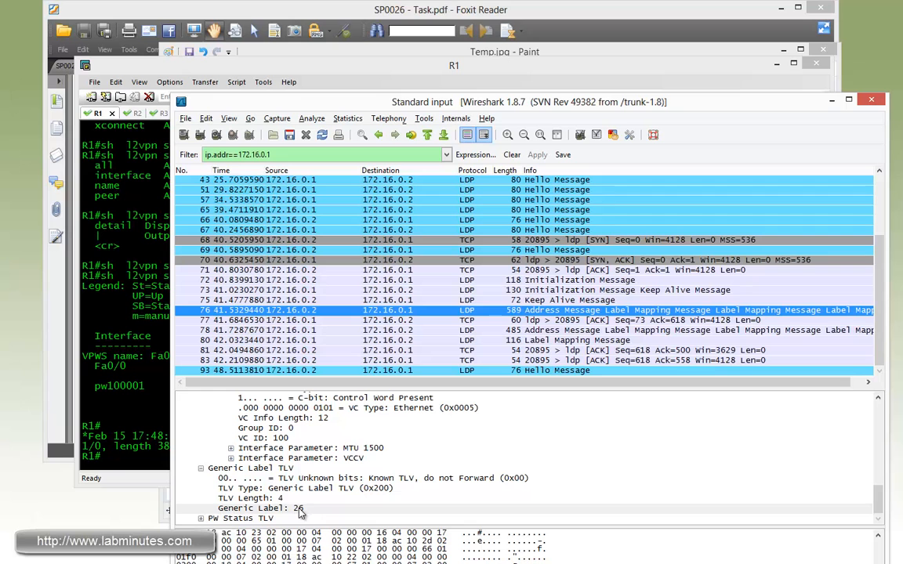
{"action": "left_click", "coordinate": [260, 508]}
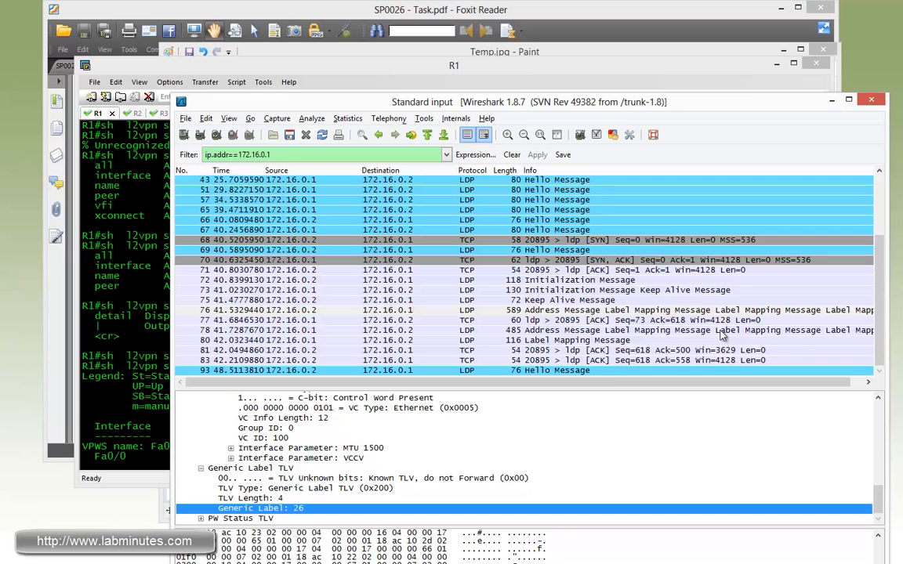
{"action": "mouse_move", "coordinate": [555, 320]}
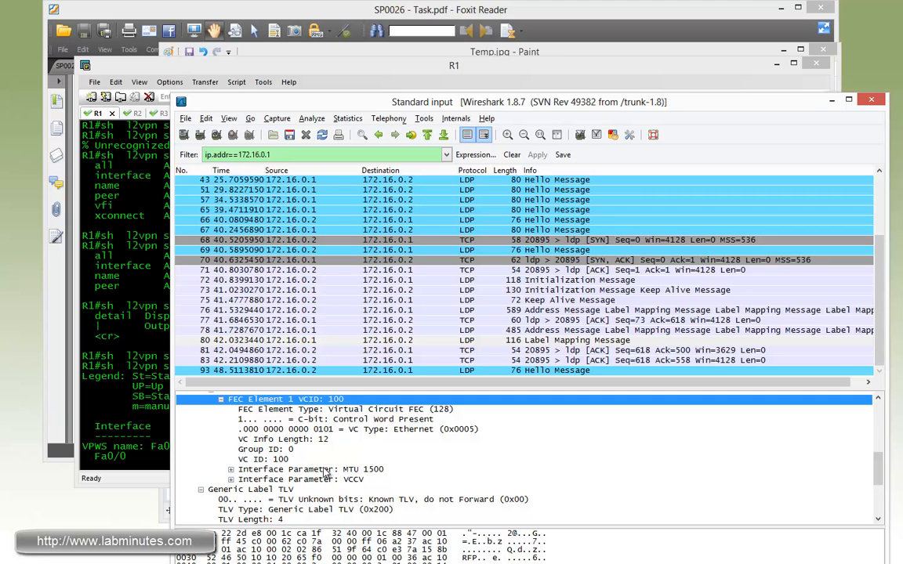
{"action": "left_click", "coordinate": [360, 430]}
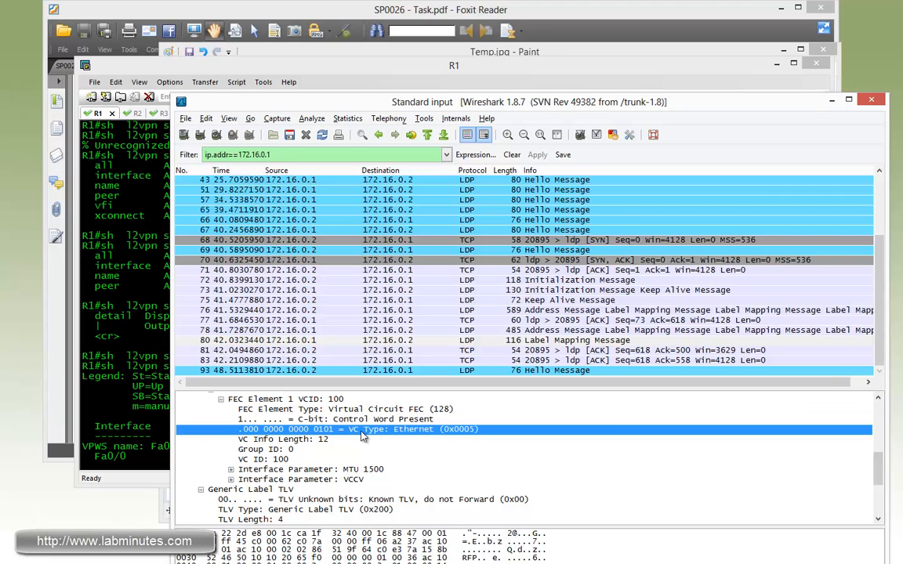
{"action": "mouse_move", "coordinate": [364, 437]}
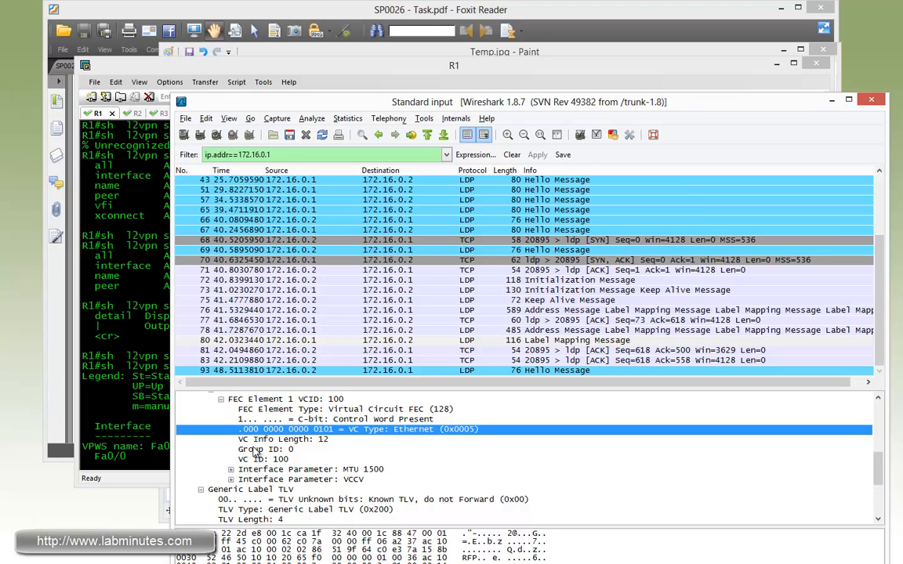
{"action": "scroll", "scroll_direction": "down", "scroll_amount": 3}
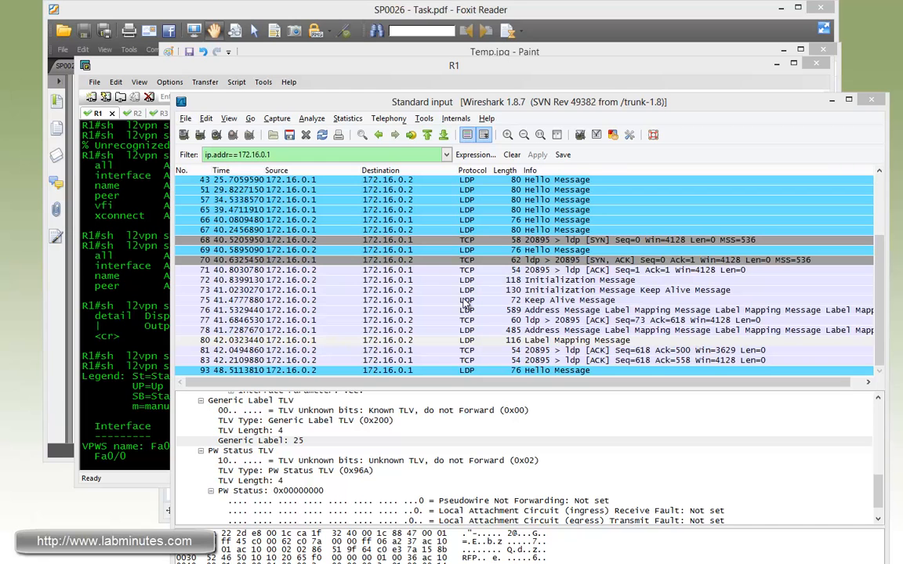
{"action": "mouse_move", "coordinate": [572, 320]}
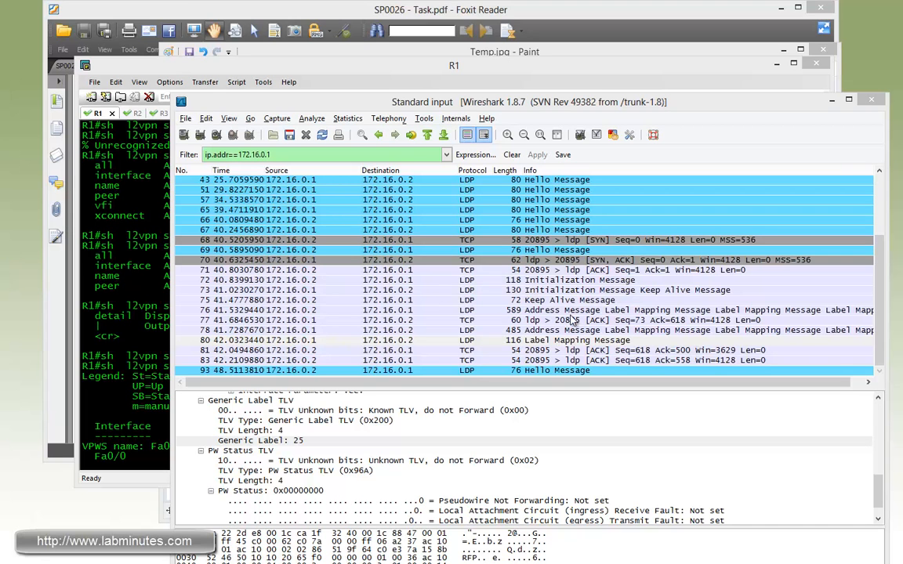
{"action": "mouse_move", "coordinate": [545, 311]}
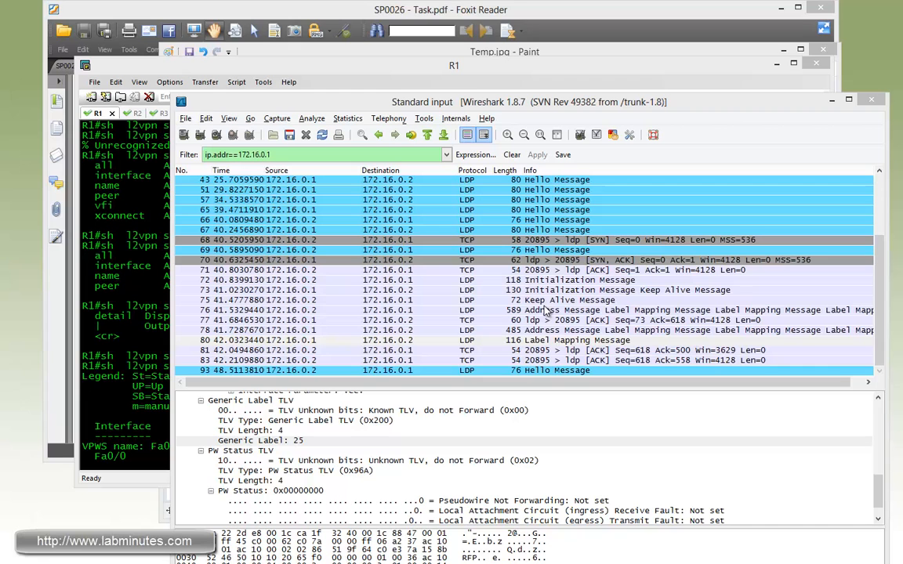
{"action": "mouse_move", "coordinate": [736, 110]}
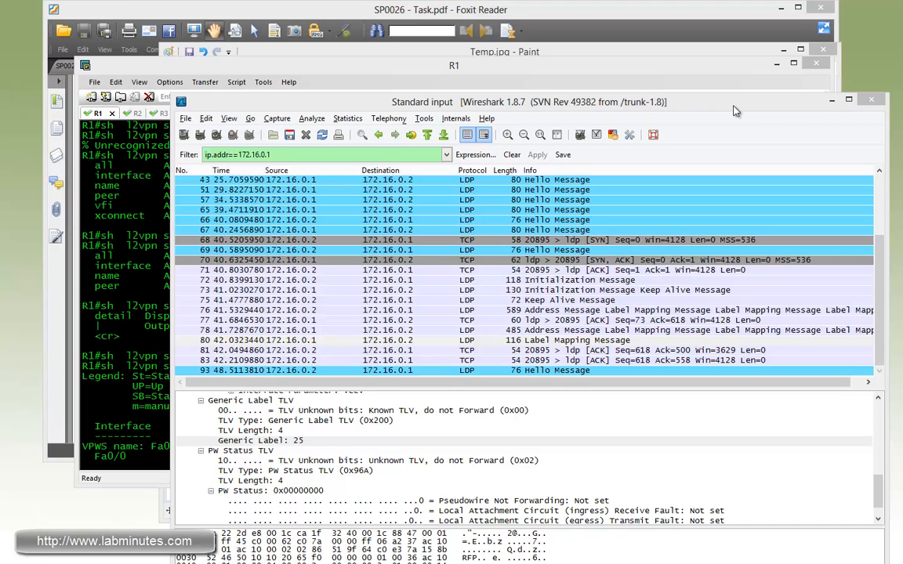
{"action": "mouse_move", "coordinate": [736, 130]}
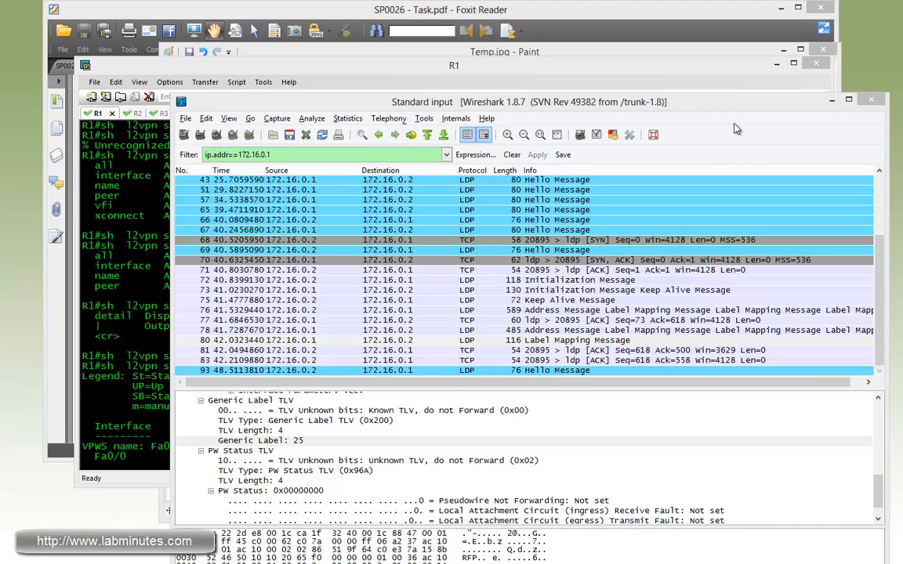
{"action": "mouse_move", "coordinate": [871, 101]}
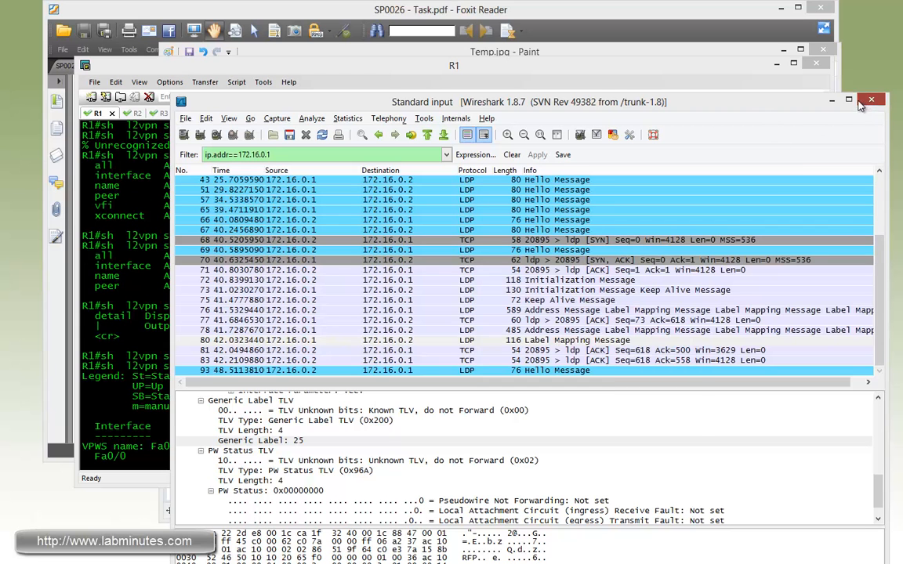
View the Scenario 1 topology diagram, then bring the R6 console session forward.
{"action": "left_click", "coordinate": [871, 101]}
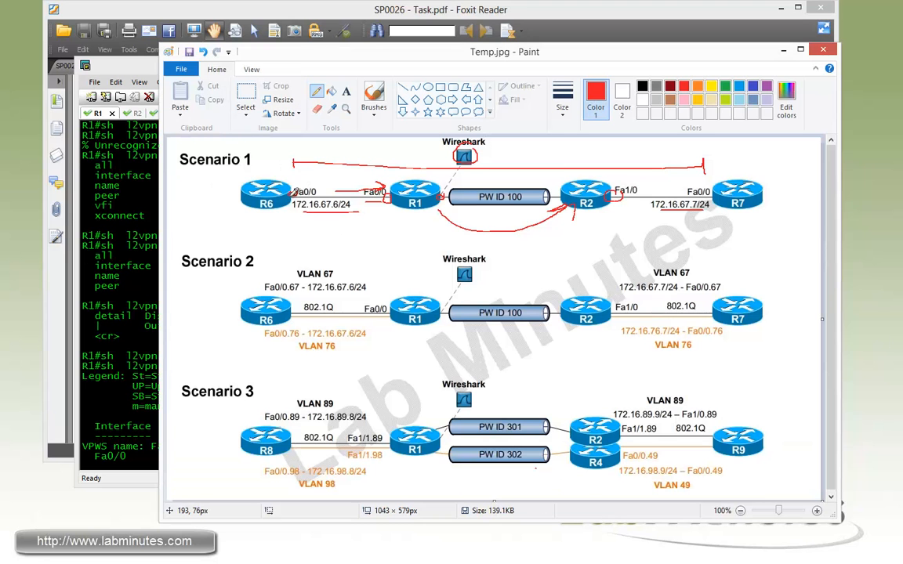
{"action": "mouse_move", "coordinate": [674, 200]}
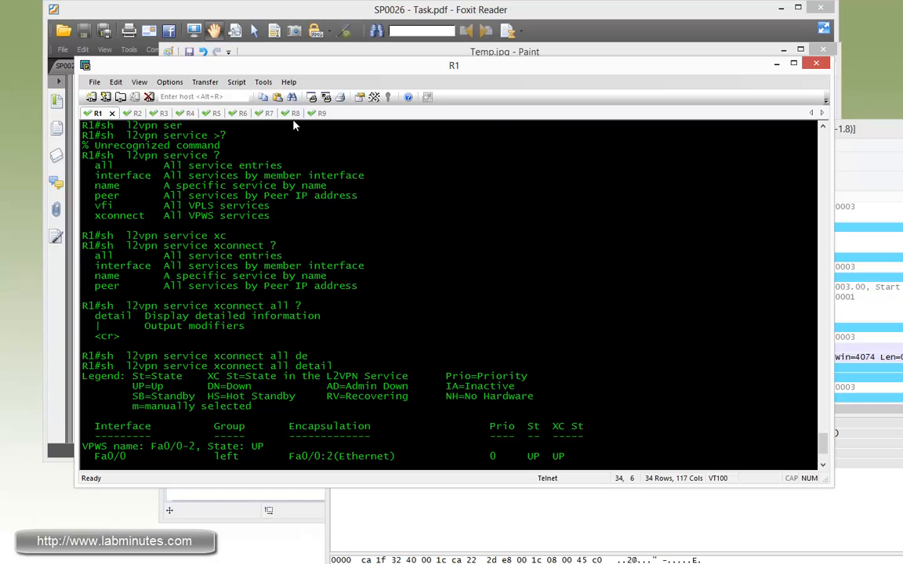
{"action": "left_click", "coordinate": [229, 113]}
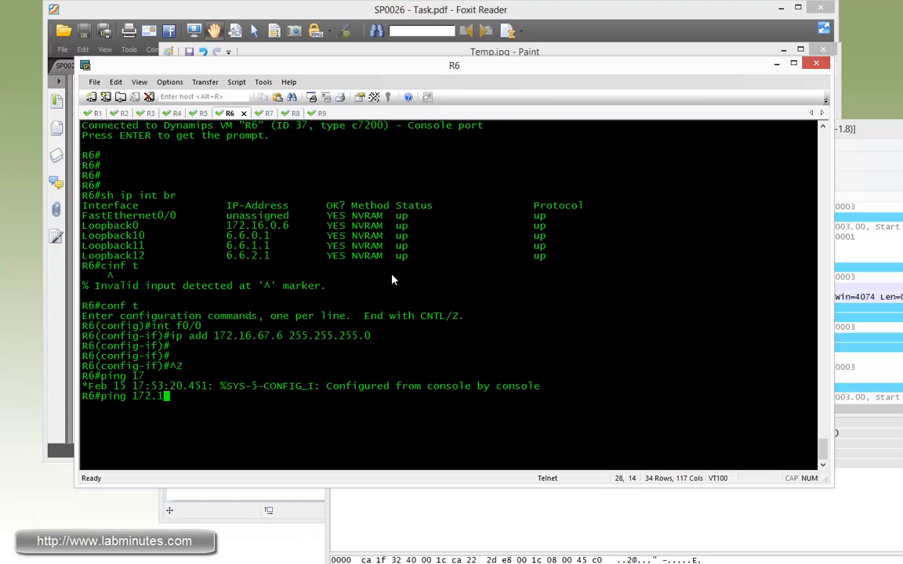
Ping 172.16.67.7 from R6, reaching 80 percent success.
{"action": "type", "text": "6.67.7"}
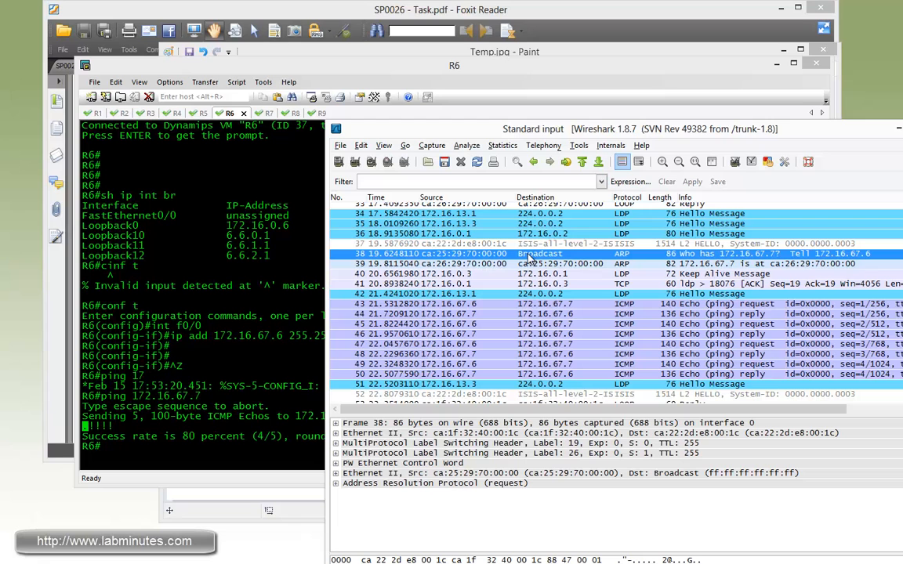
{"action": "mouse_move", "coordinate": [474, 296]}
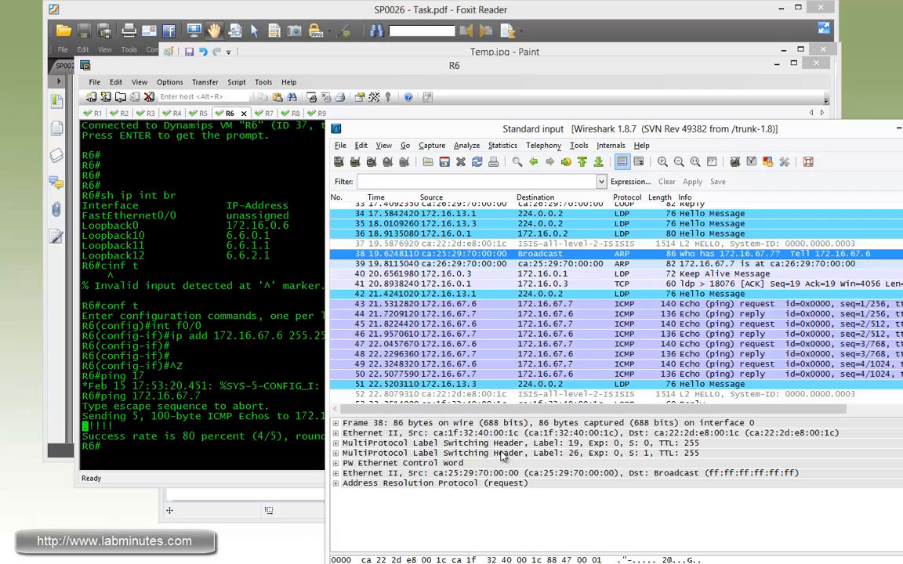
Inspect the ARP frame's inner MPLS label, checking the R6 and R1 consoles alongside.
{"action": "left_click", "coordinate": [501, 442]}
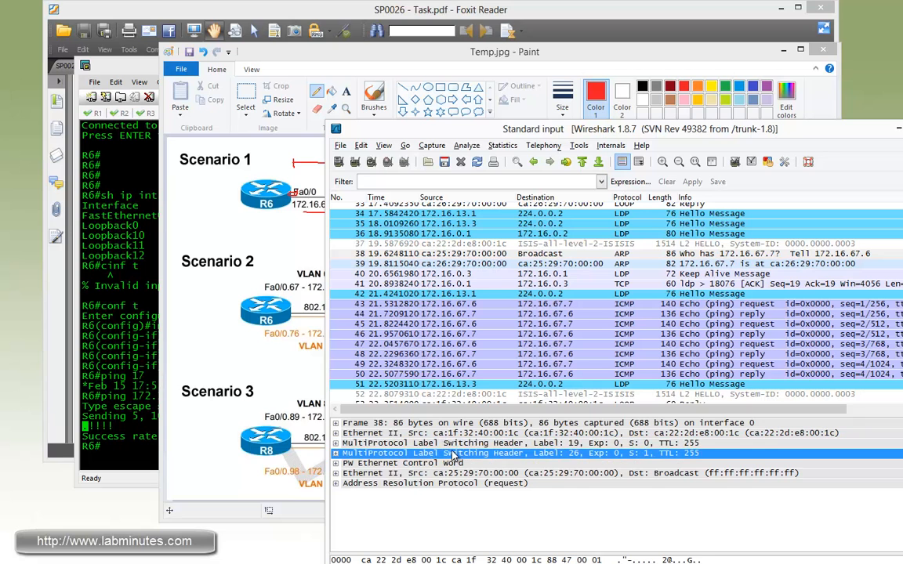
{"action": "left_click", "coordinate": [447, 442]}
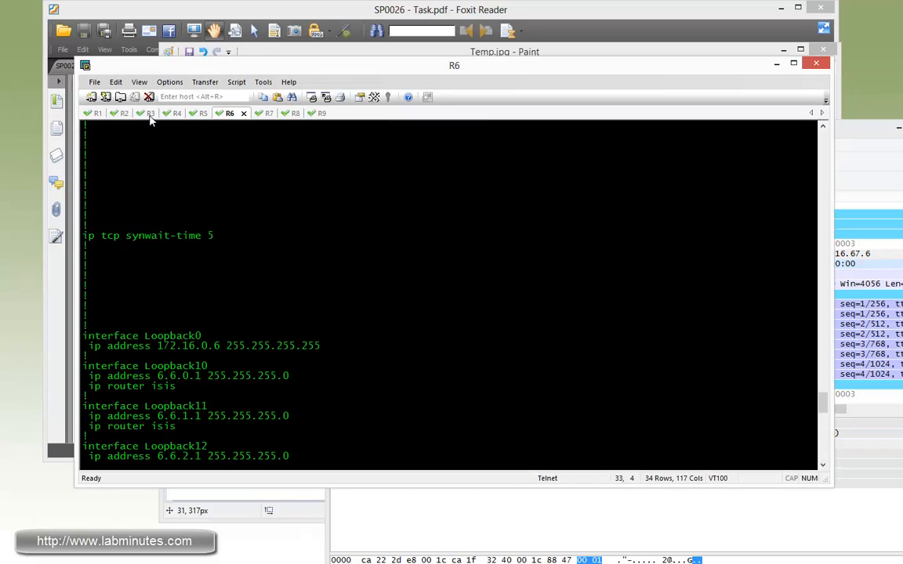
{"action": "left_click", "coordinate": [97, 113]}
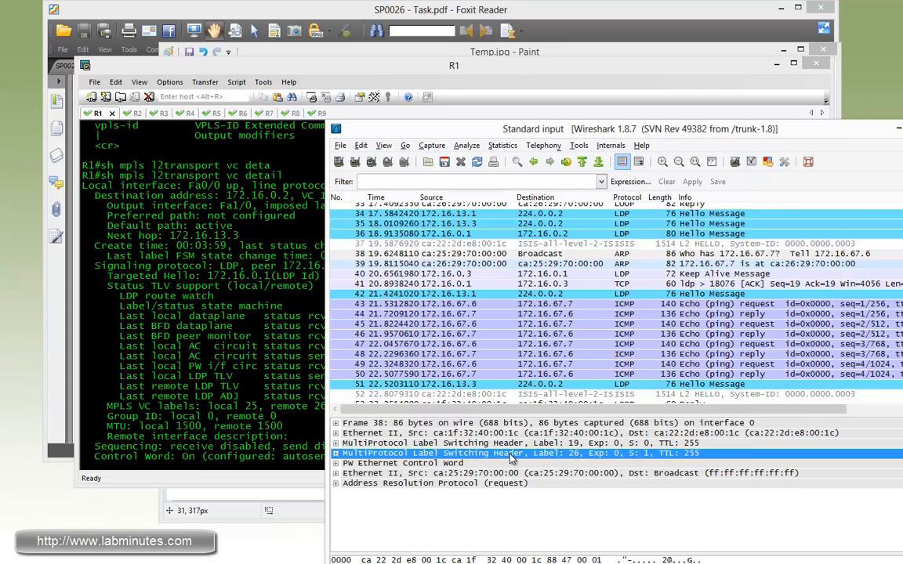
Expand the PW control word and inner broadcast Ethernet header, then return to the topology diagram.
{"action": "left_click", "coordinate": [339, 462]}
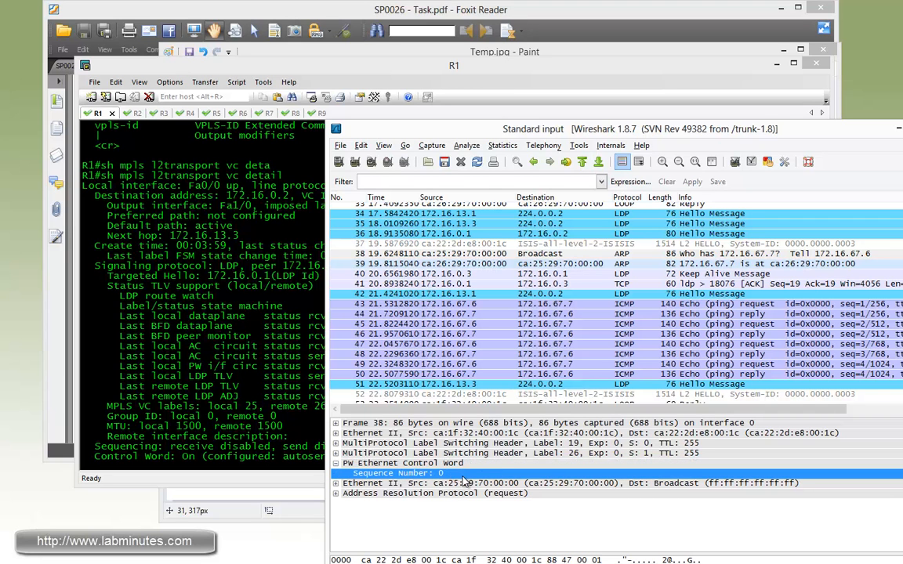
{"action": "mouse_move", "coordinate": [447, 481]}
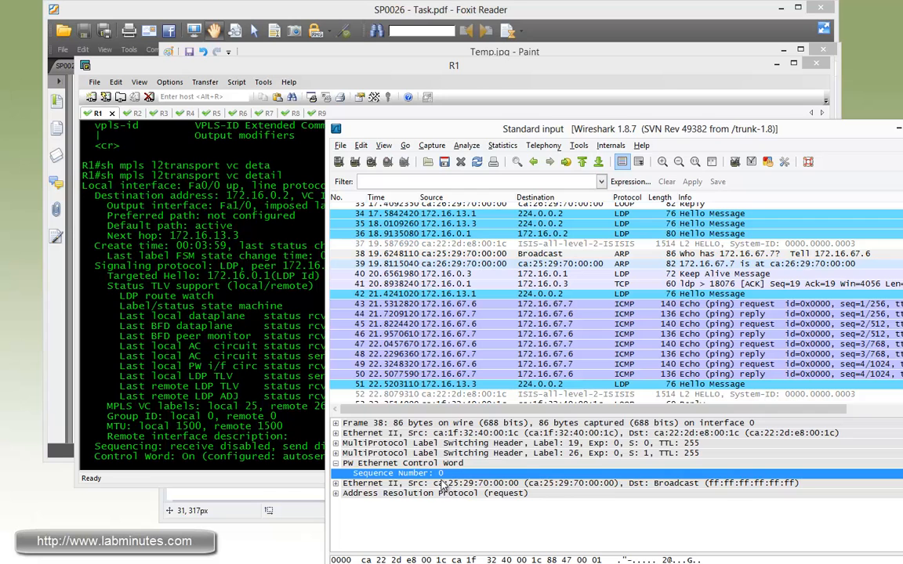
{"action": "left_click", "coordinate": [431, 482]}
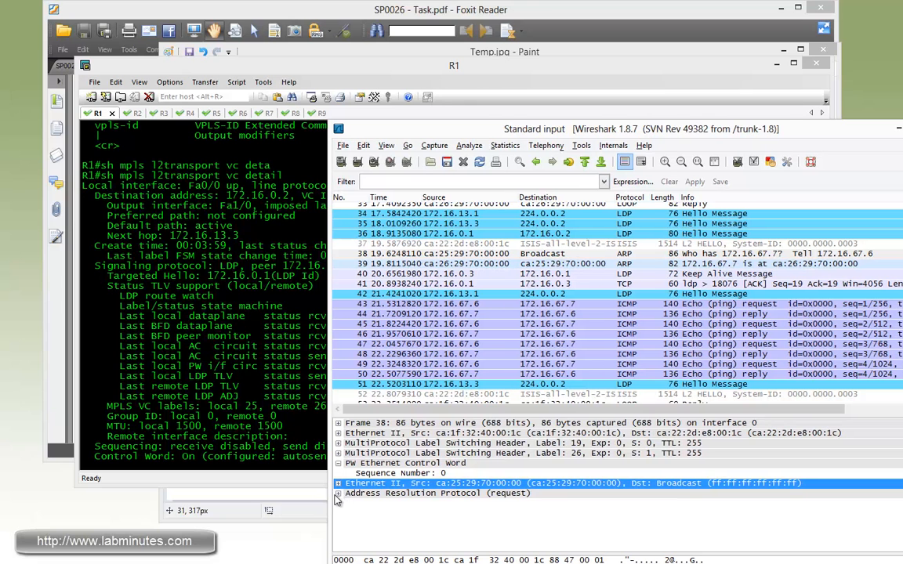
{"action": "left_click", "coordinate": [338, 494]}
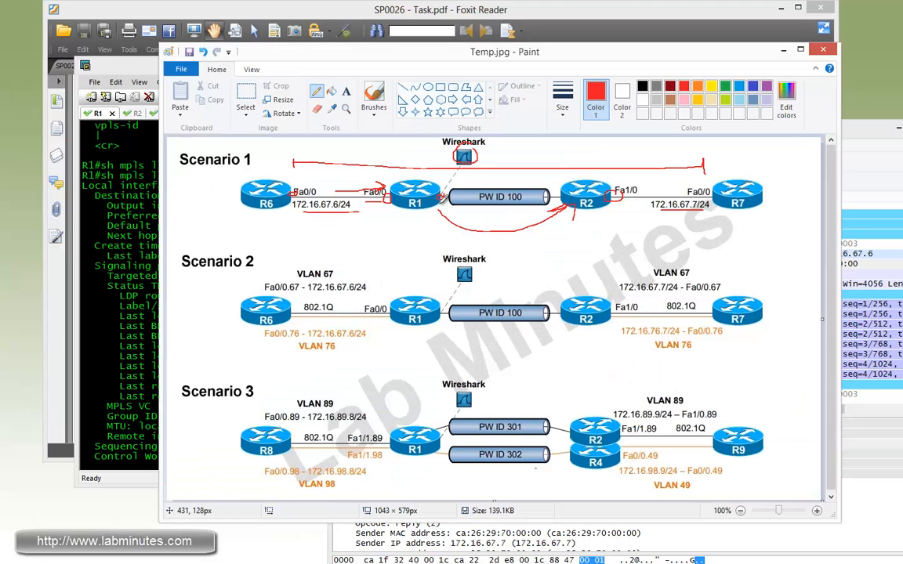
{"action": "mouse_move", "coordinate": [446, 219]}
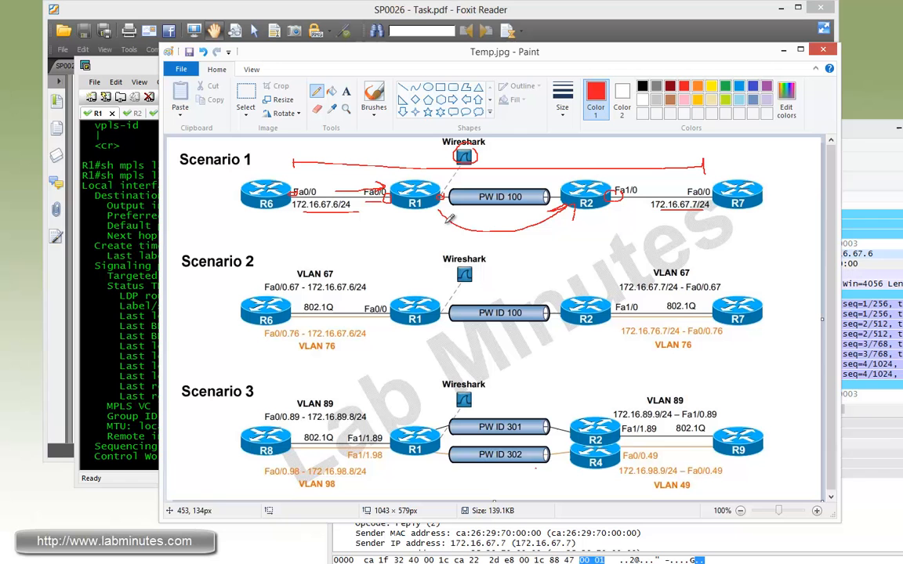
{"action": "mouse_move", "coordinate": [859, 134]}
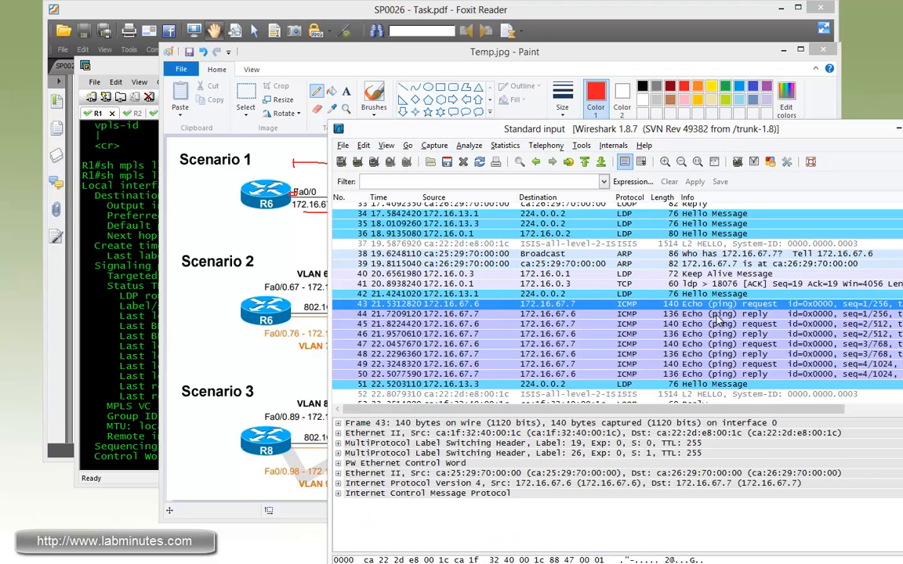
Inspect the echo request's inner Ethernet header from 172.16.67.6 and compare with R1's vc detail label stack.
{"action": "left_click", "coordinate": [517, 453]}
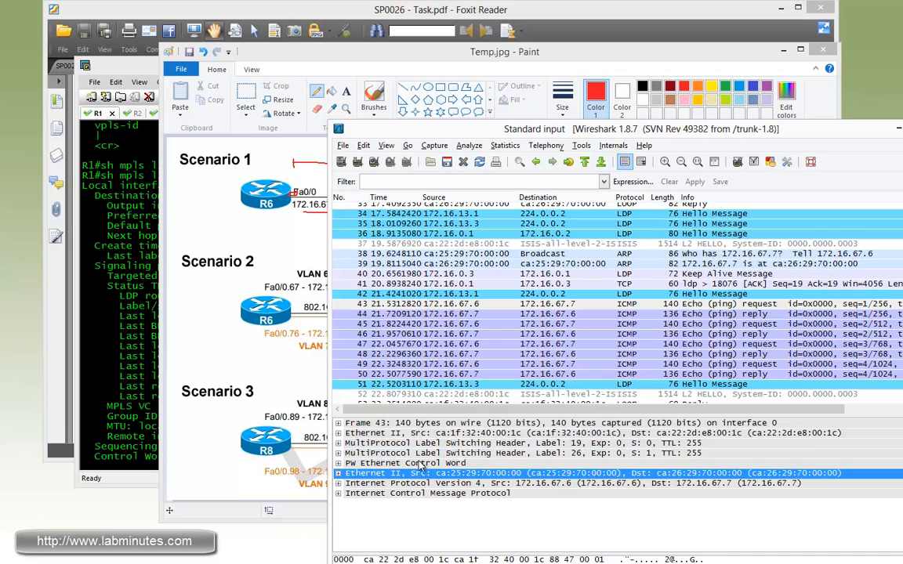
{"action": "left_click", "coordinate": [338, 453]}
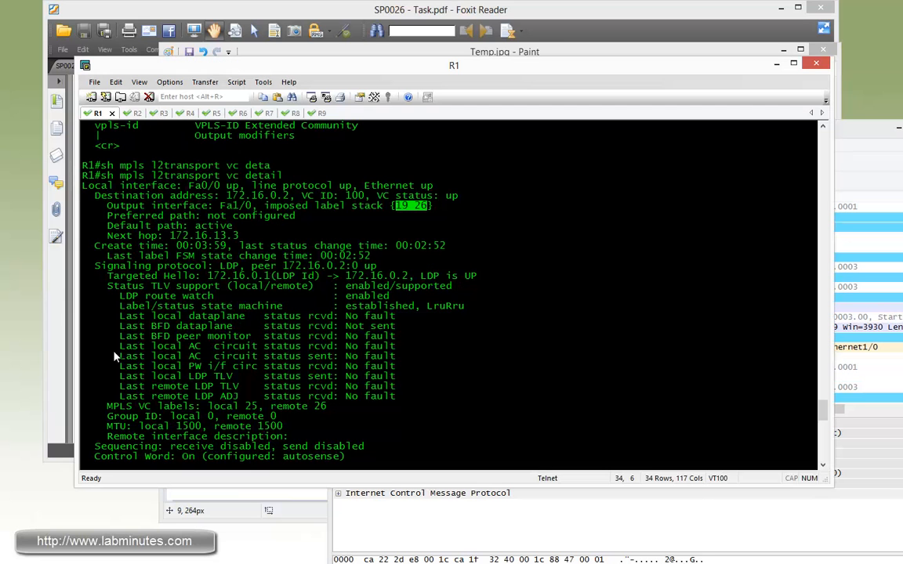
Run 'show cdp neighbors' on R6 to list the neighbour seen on Fas 0/0.
{"action": "left_click", "coordinate": [228, 113]}
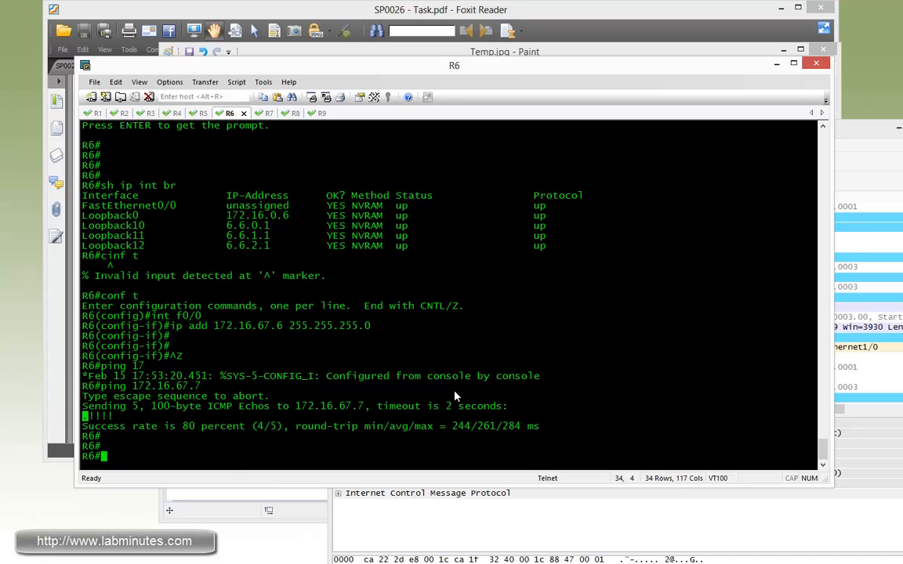
{"action": "type", "text": "sh cdp ne"}
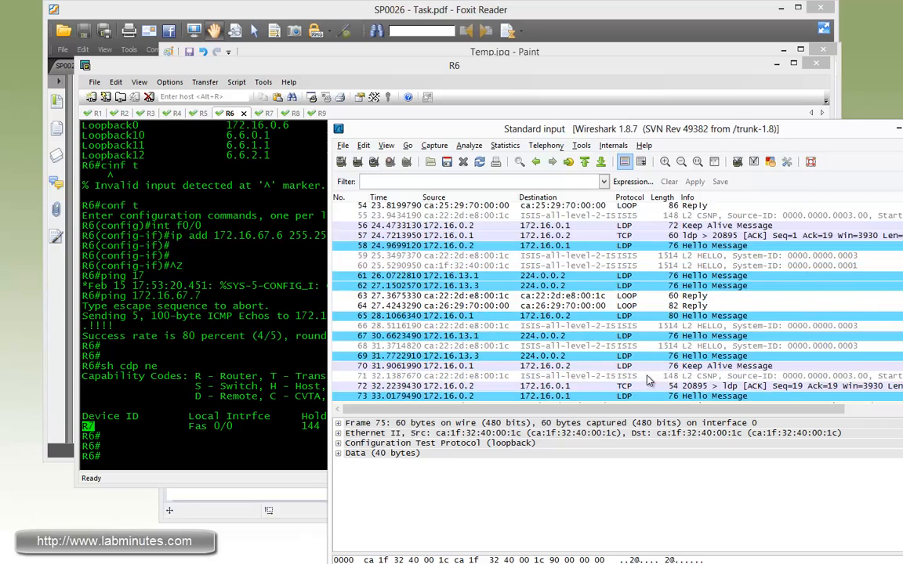
Quit the old Wireshark capture without saving to start a fresh one for the CDP frame.
{"action": "scroll", "scroll_direction": "down", "scroll_amount": 3}
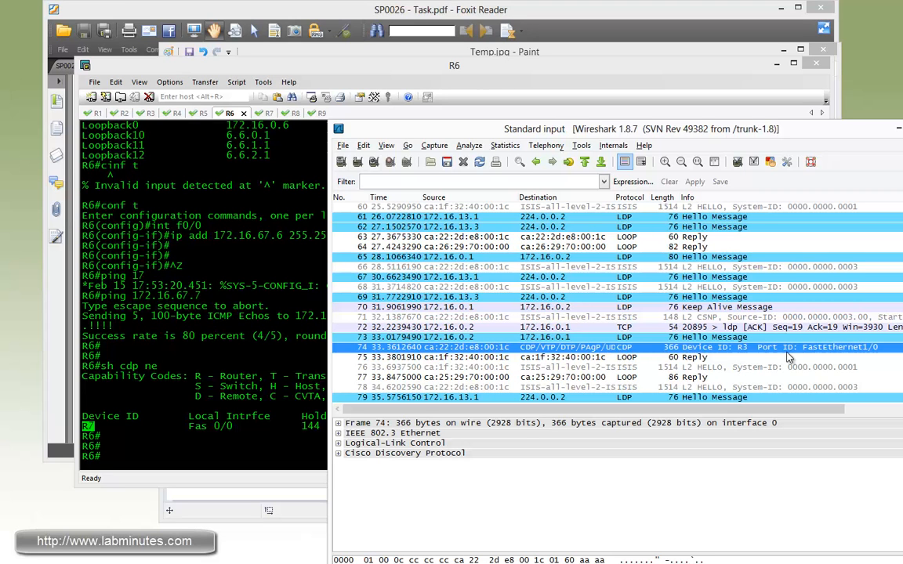
{"action": "mouse_move", "coordinate": [727, 355]}
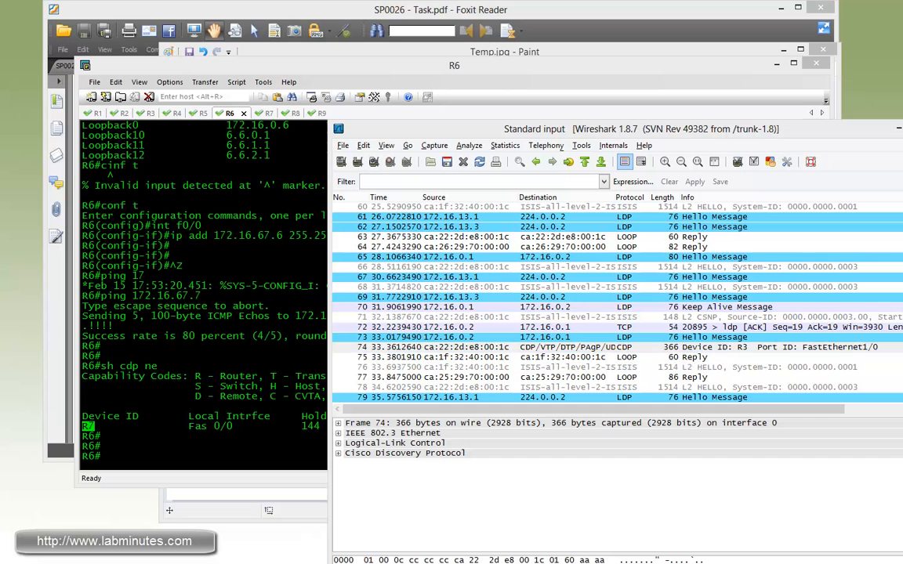
{"action": "mouse_move", "coordinate": [755, 320]}
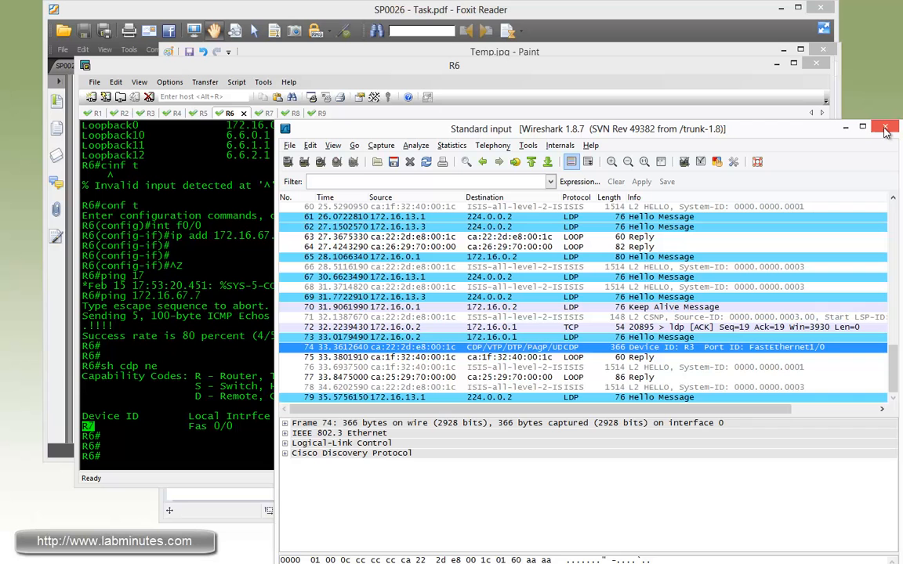
{"action": "left_click", "coordinate": [884, 128]}
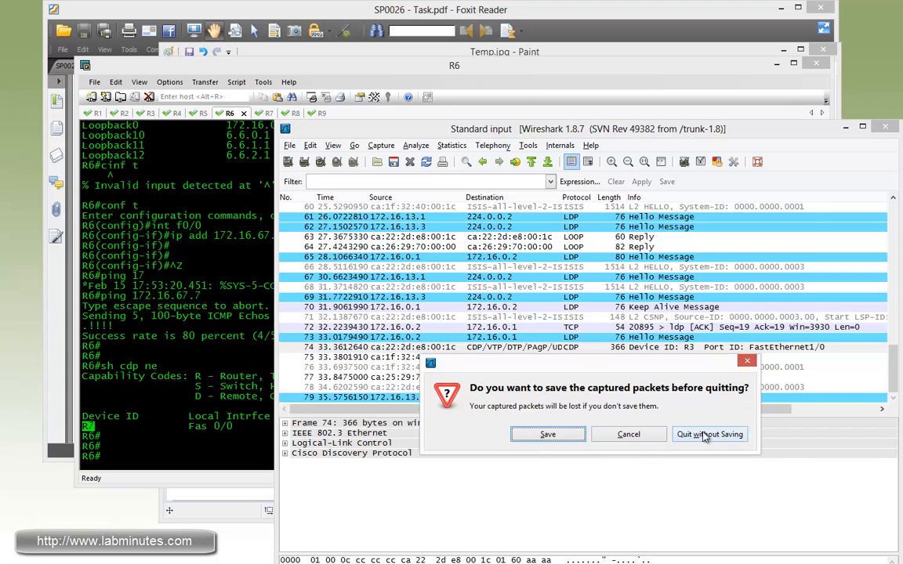
{"action": "left_click", "coordinate": [709, 434]}
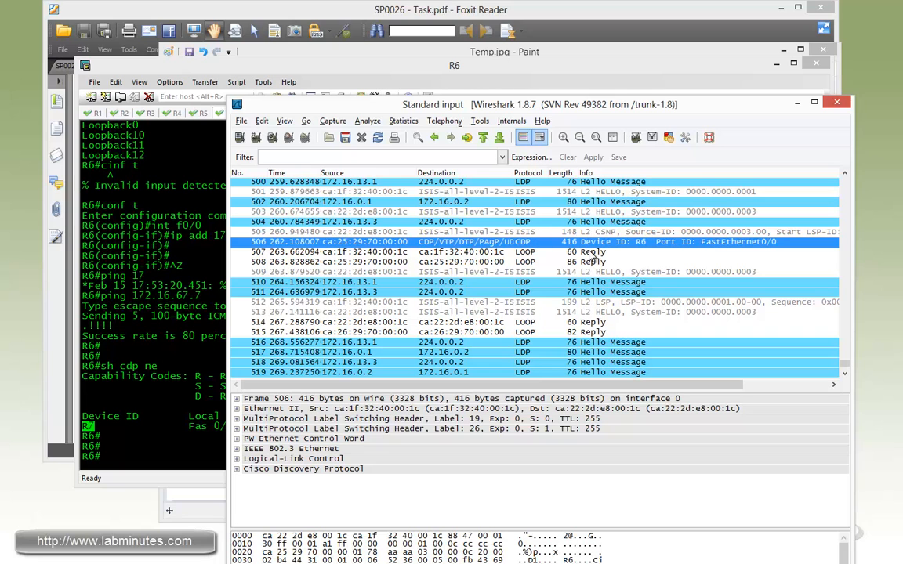
{"action": "mouse_move", "coordinate": [414, 439]}
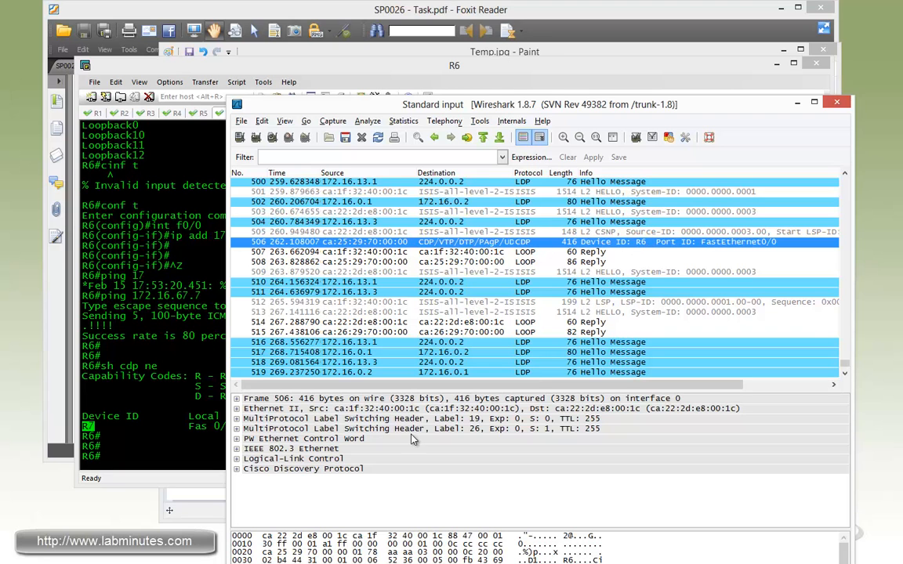